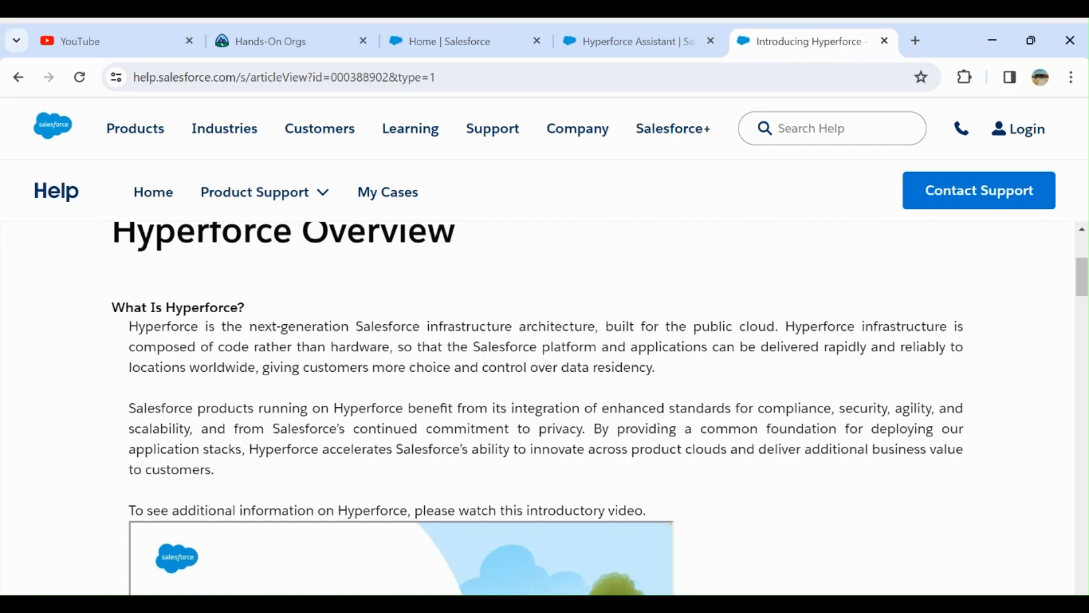
{"action": "mouse_move", "coordinate": [457, 75]}
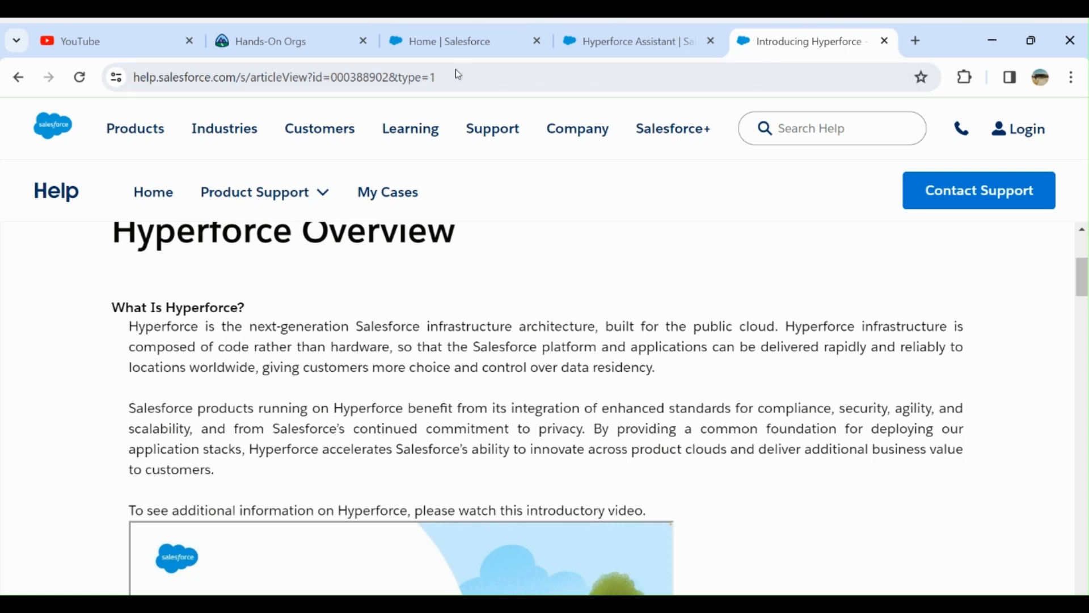
{"action": "mouse_move", "coordinate": [299, 231]}
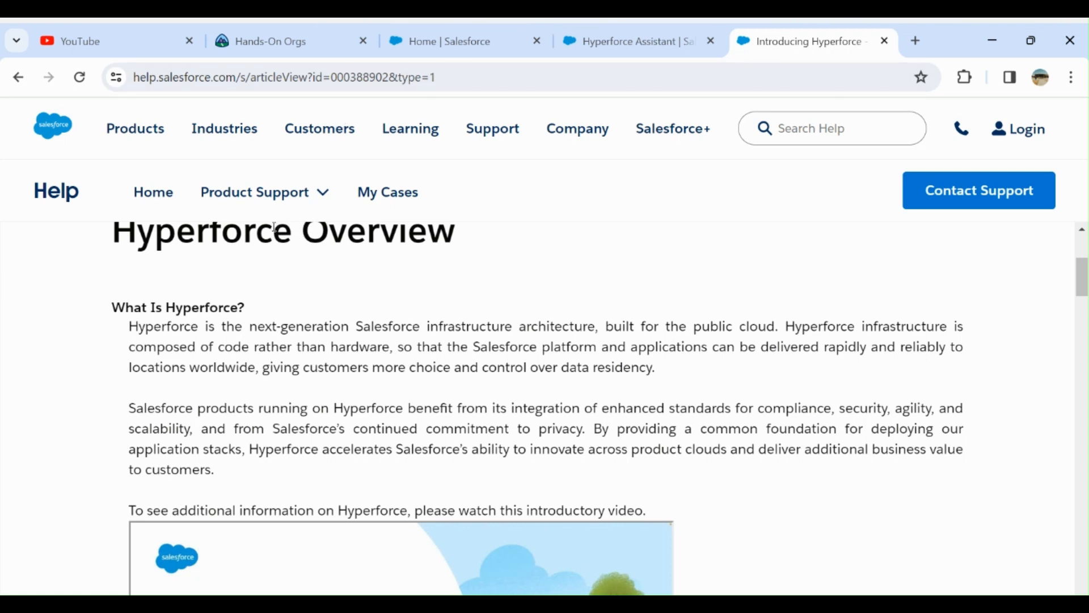
{"action": "mouse_move", "coordinate": [229, 187]}
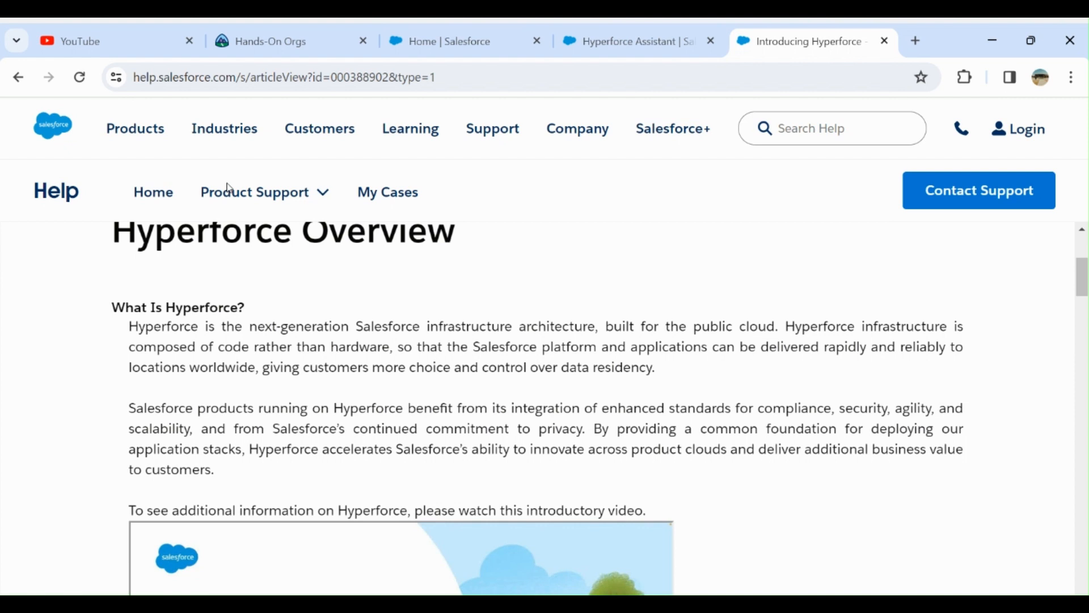
{"action": "mouse_move", "coordinate": [118, 207]}
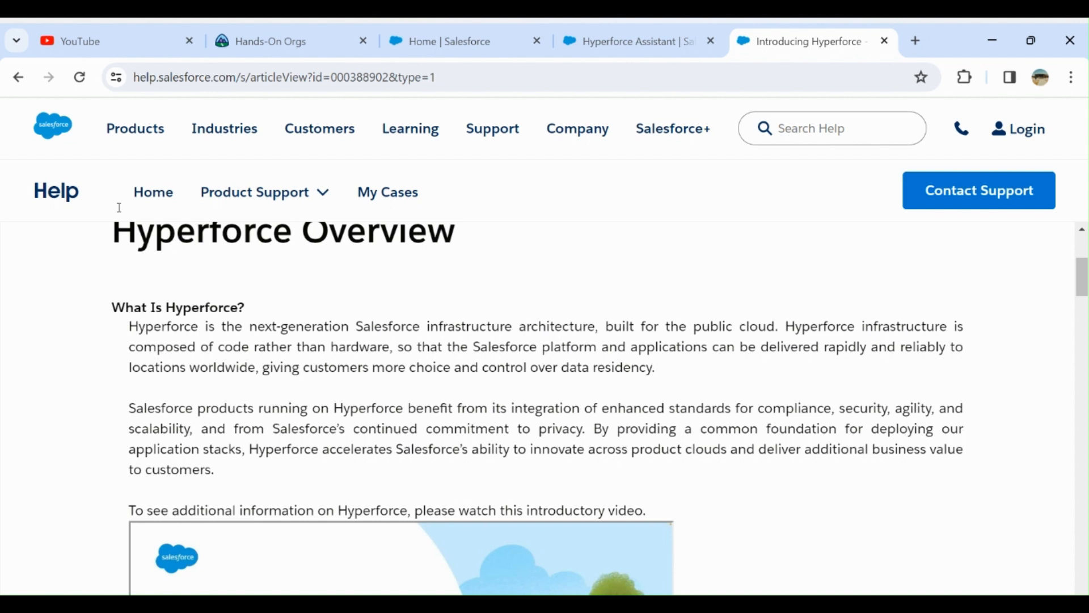
{"action": "mouse_move", "coordinate": [187, 202]}
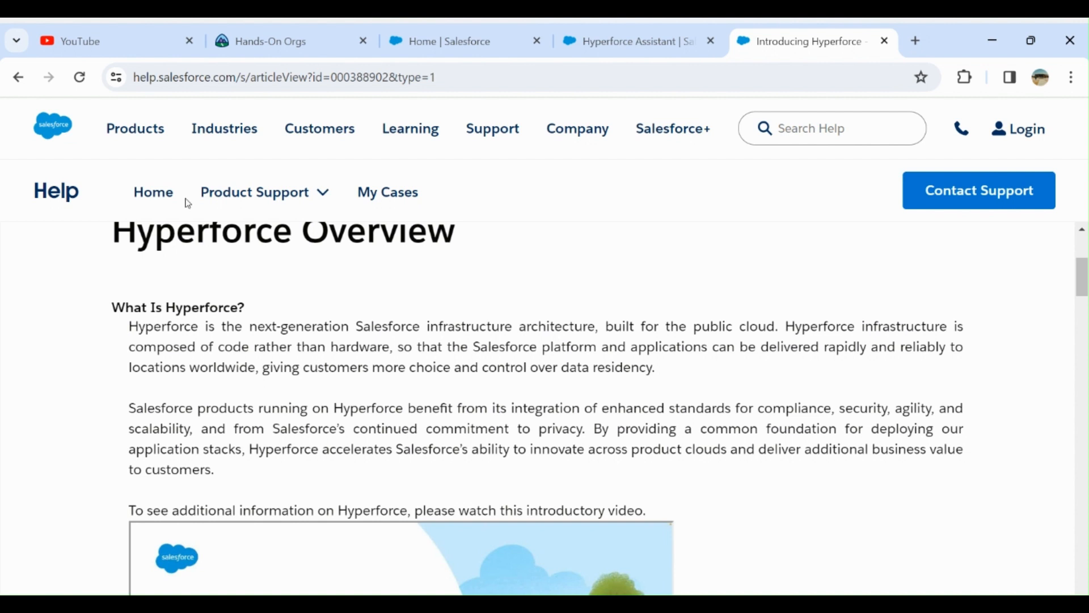
{"action": "mouse_move", "coordinate": [343, 200]}
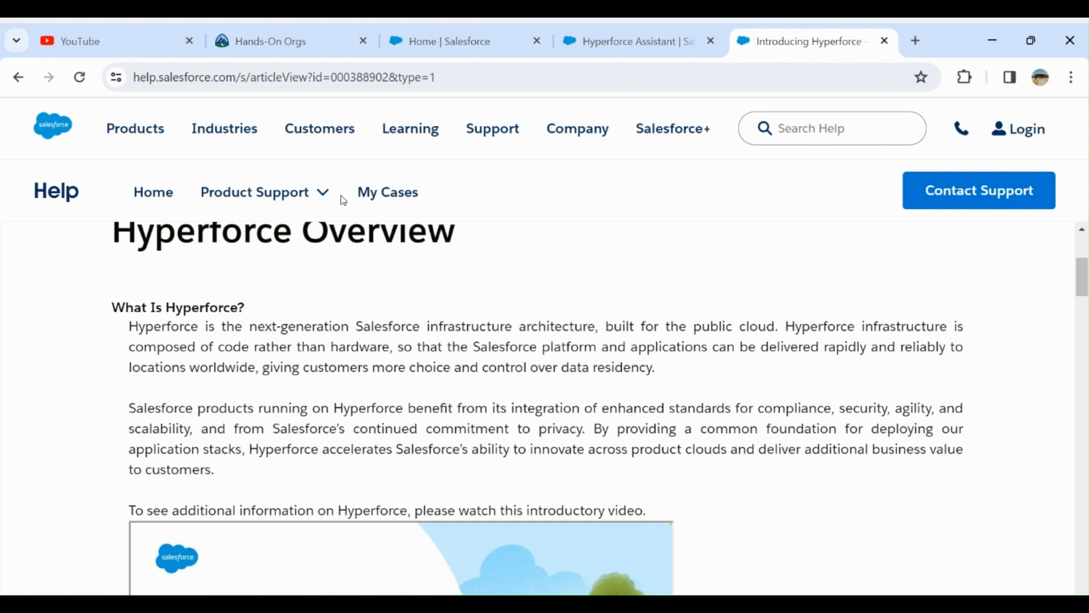
{"action": "mouse_move", "coordinate": [457, 208]}
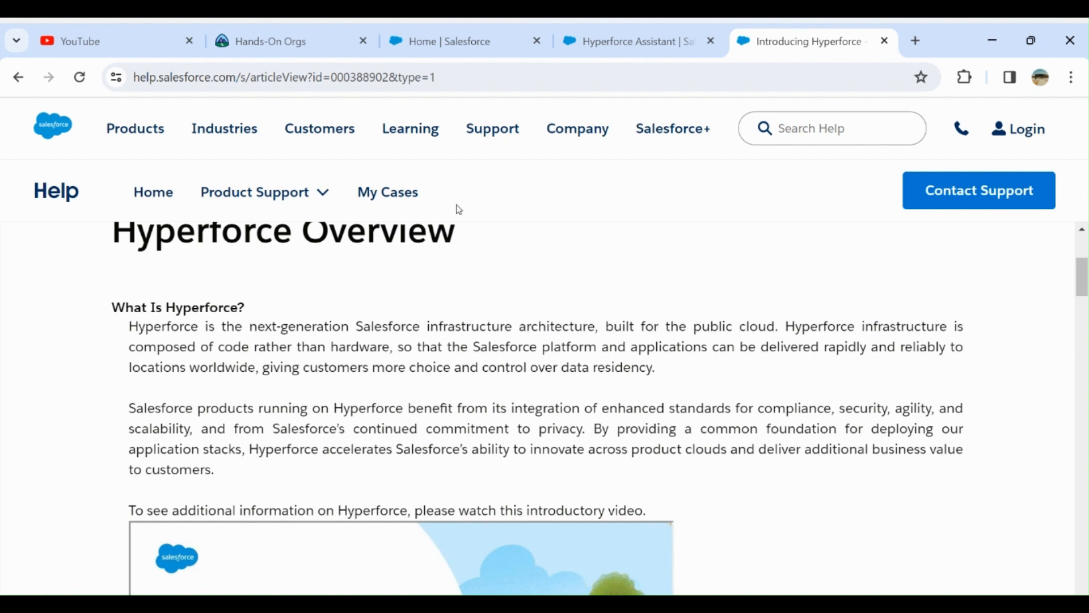
- Switch to the Hyperforce Assistant tab and scroll through its Learn, Prepare, Upgrade and Manage cards
{"action": "left_click", "coordinate": [629, 41]}
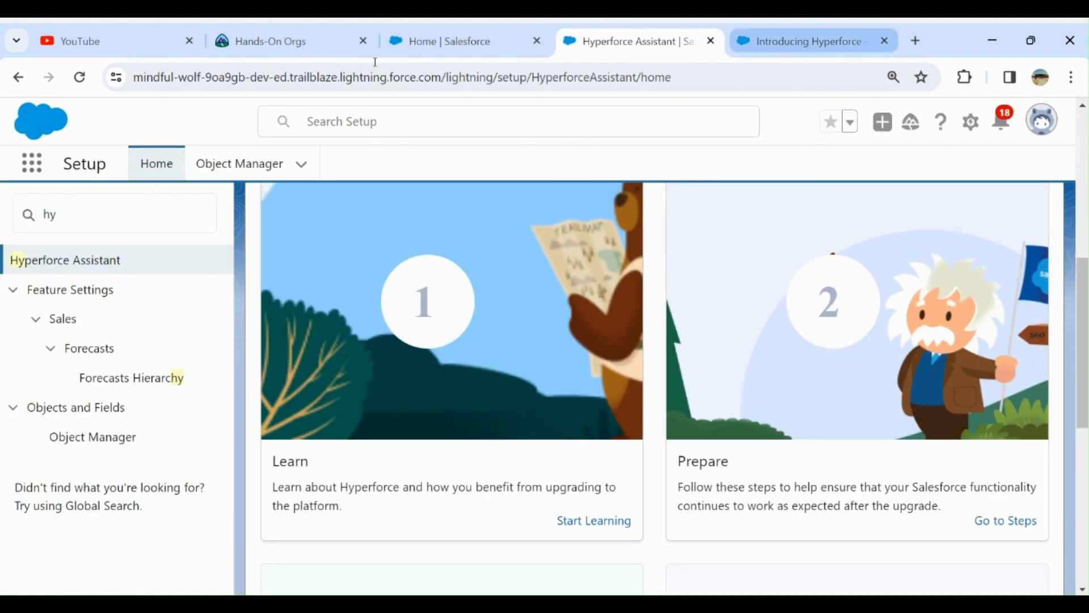
{"action": "left_click", "coordinate": [971, 122]}
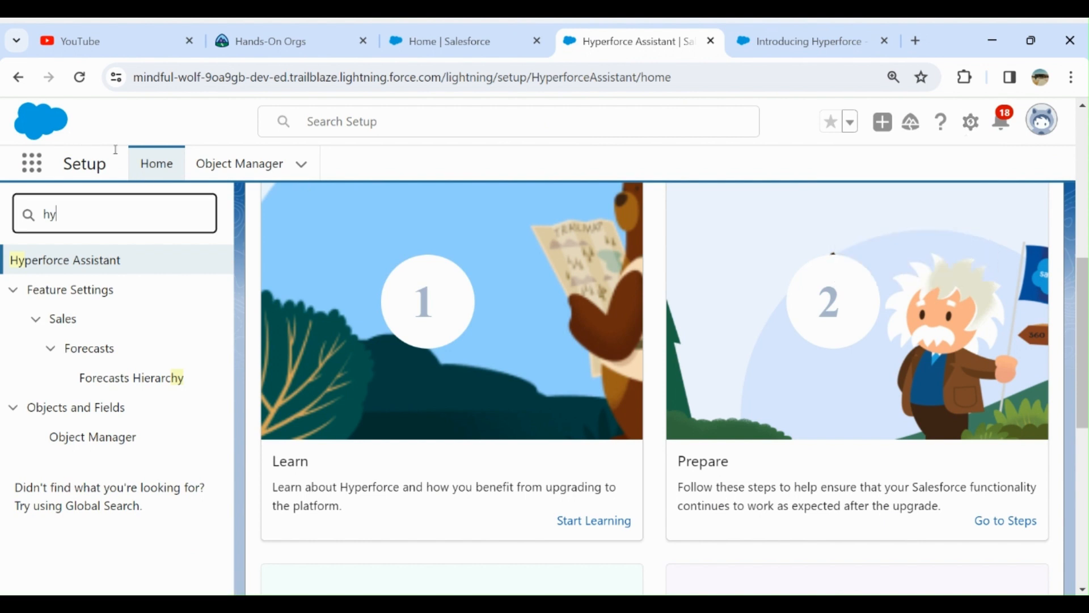
{"action": "mouse_move", "coordinate": [379, 209]}
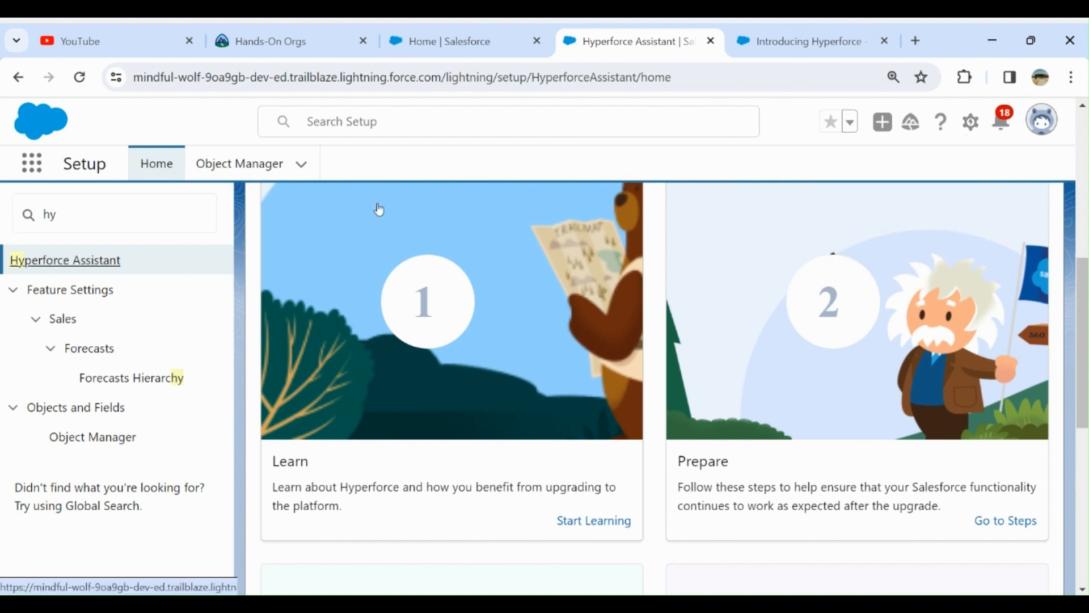
{"action": "scroll", "scroll_direction": "up", "scroll_amount": 3}
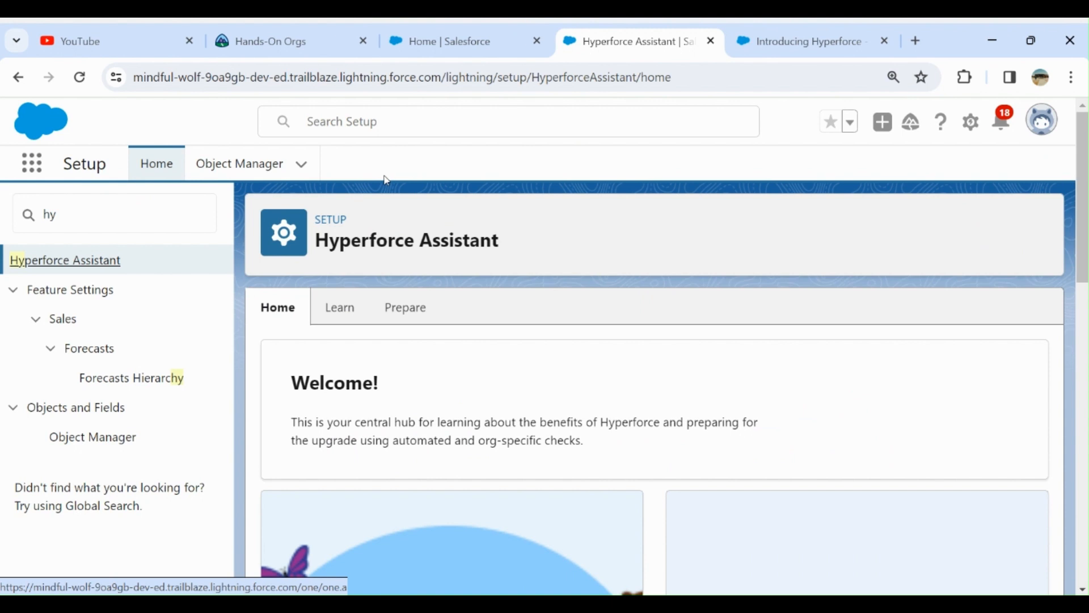
{"action": "scroll", "scroll_direction": "down", "scroll_amount": 3}
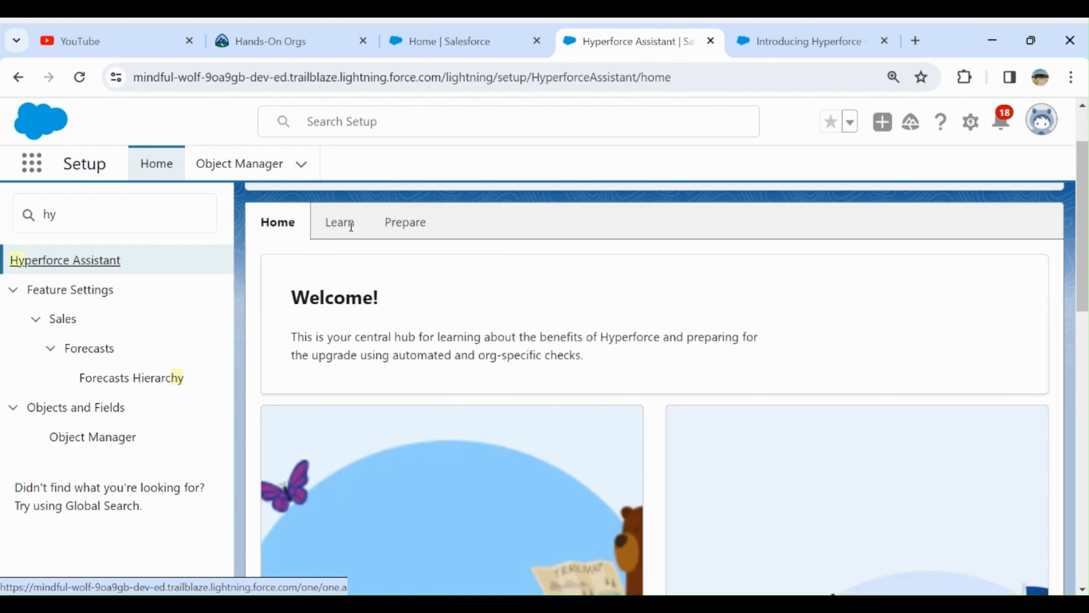
{"action": "scroll", "scroll_direction": "down", "scroll_amount": 3}
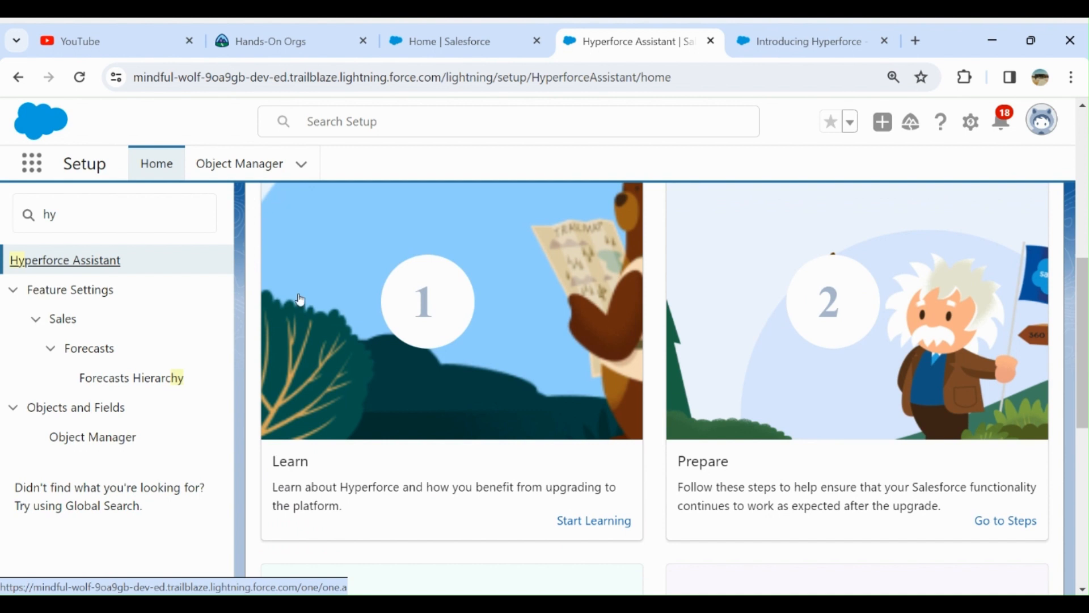
{"action": "mouse_move", "coordinate": [417, 367]}
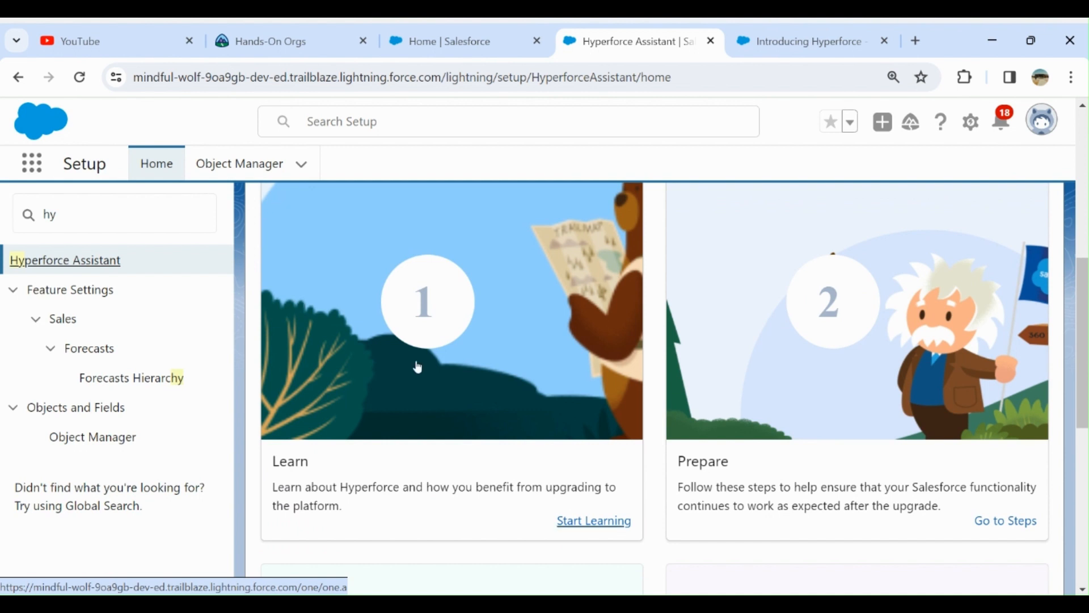
{"action": "mouse_move", "coordinate": [437, 355]}
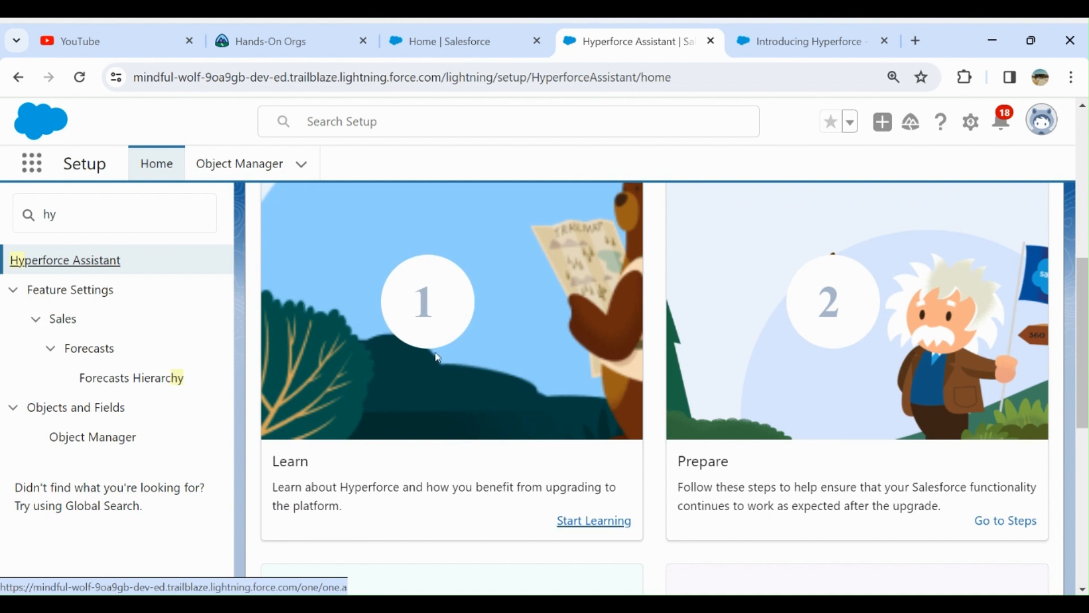
{"action": "scroll", "scroll_direction": "down", "scroll_amount": 3}
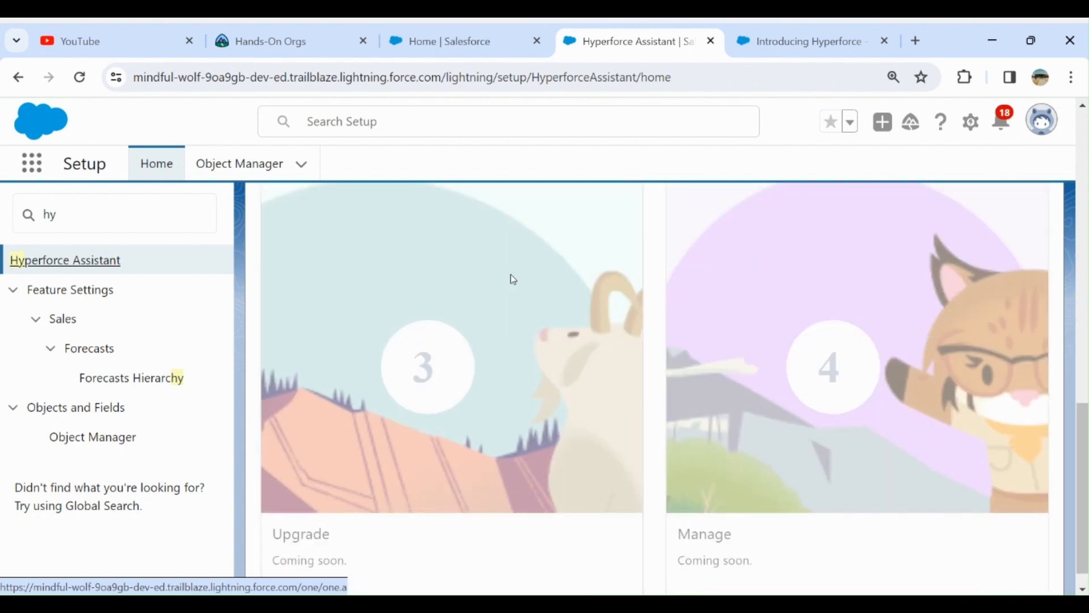
{"action": "scroll", "scroll_direction": "down", "scroll_amount": 3}
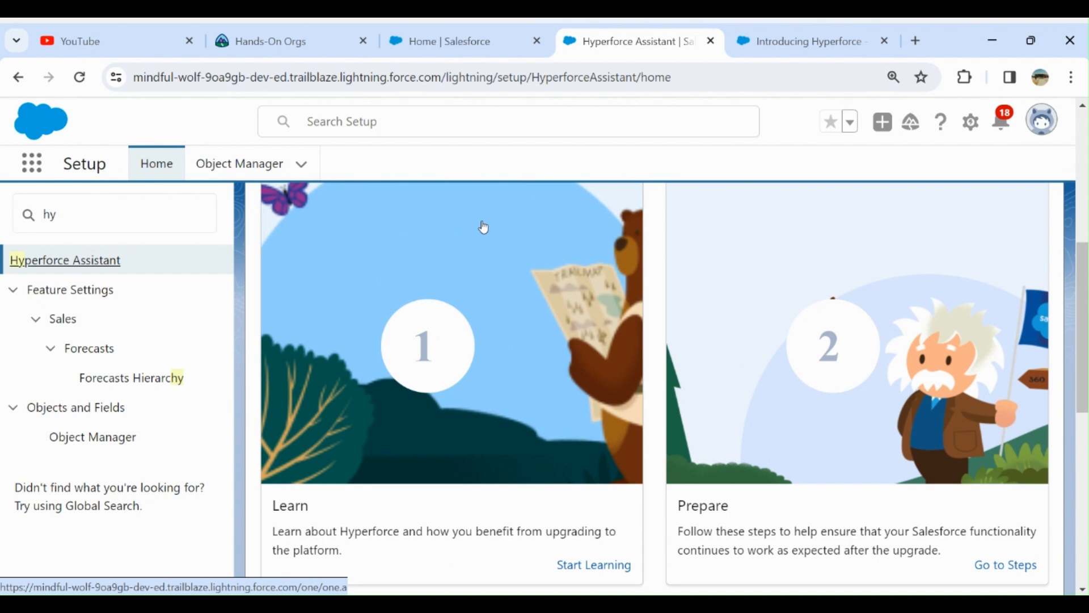
{"action": "scroll", "scroll_direction": "up", "scroll_amount": 3}
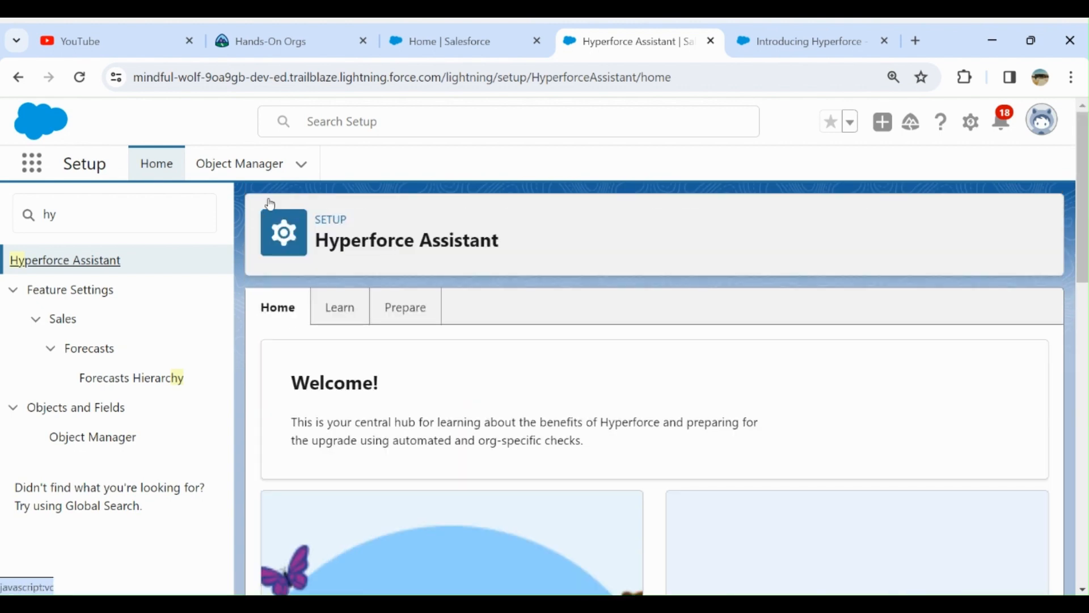
- Review the Learn section's data residency, security, privacy and agility benefits, returning to the top
{"action": "left_click", "coordinate": [339, 308]}
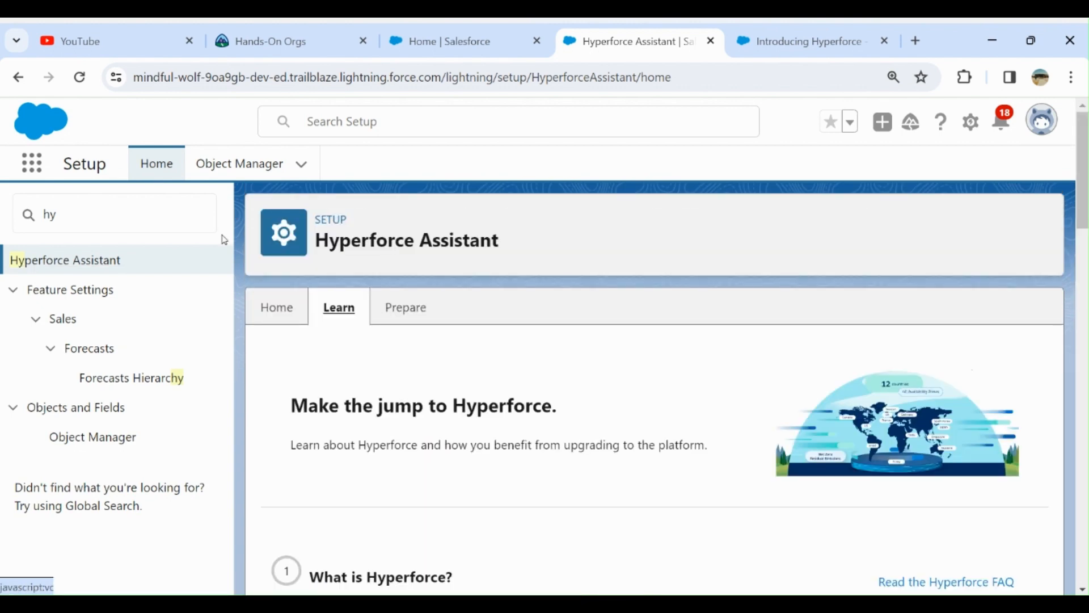
{"action": "scroll", "scroll_direction": "down", "scroll_amount": 3}
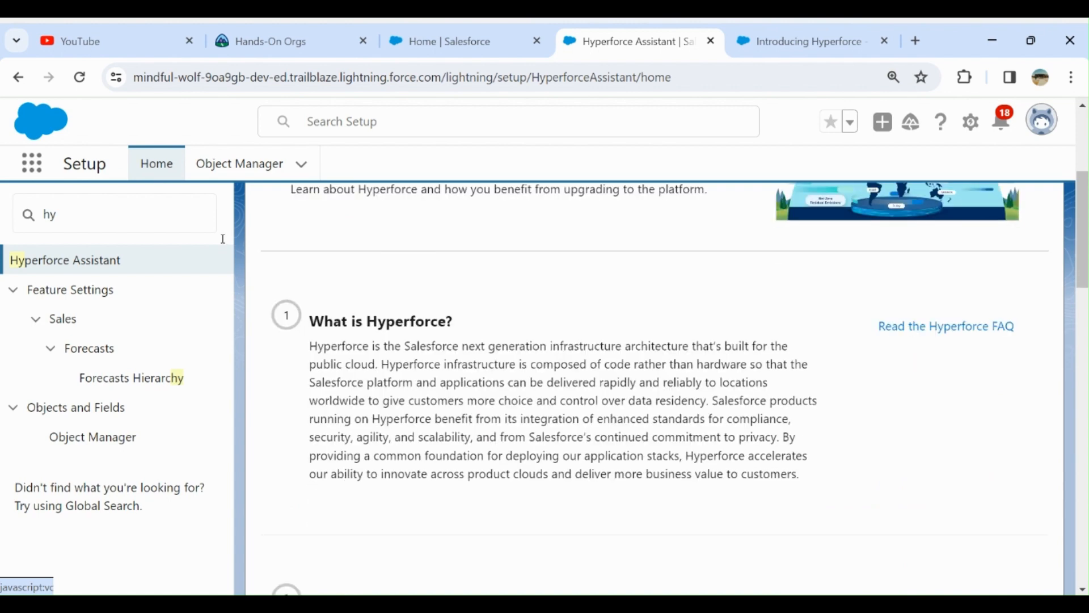
{"action": "scroll", "scroll_direction": "down", "scroll_amount": 3}
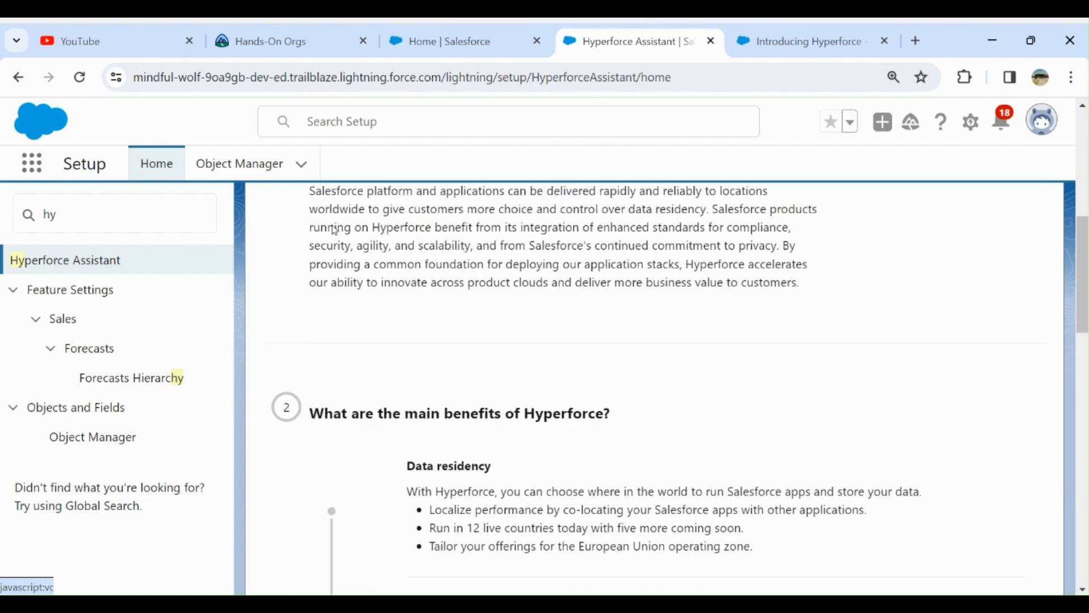
{"action": "scroll", "scroll_direction": "down", "scroll_amount": 3}
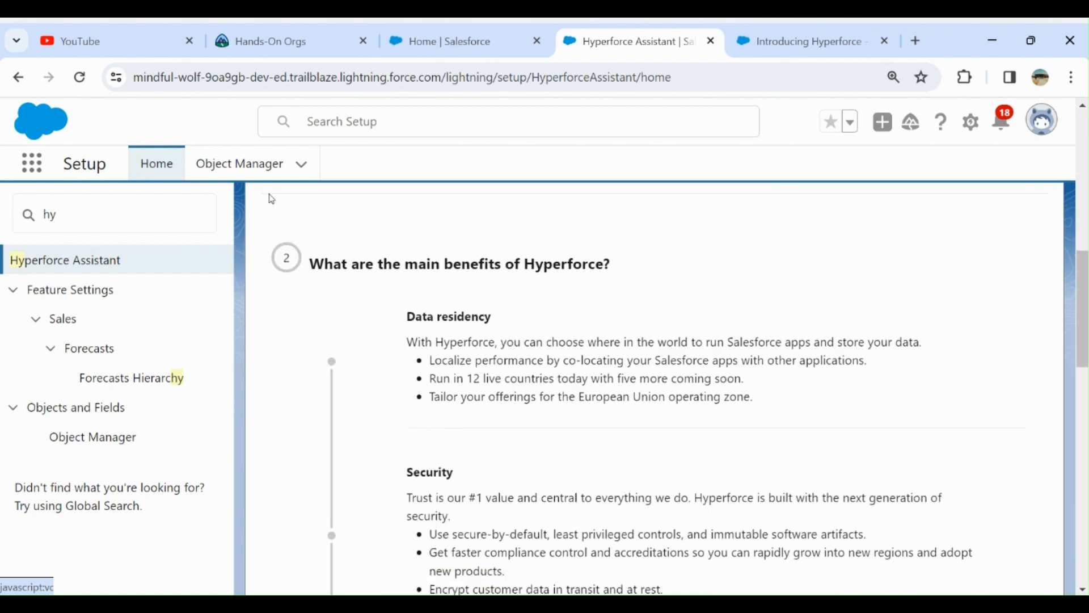
{"action": "mouse_move", "coordinate": [376, 210]}
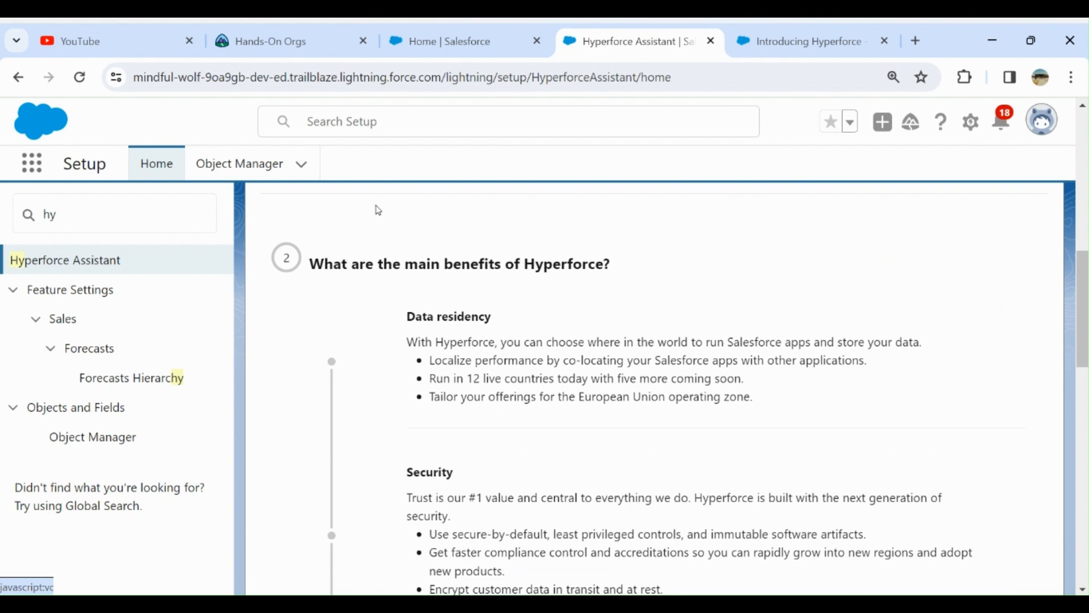
{"action": "mouse_move", "coordinate": [313, 230]}
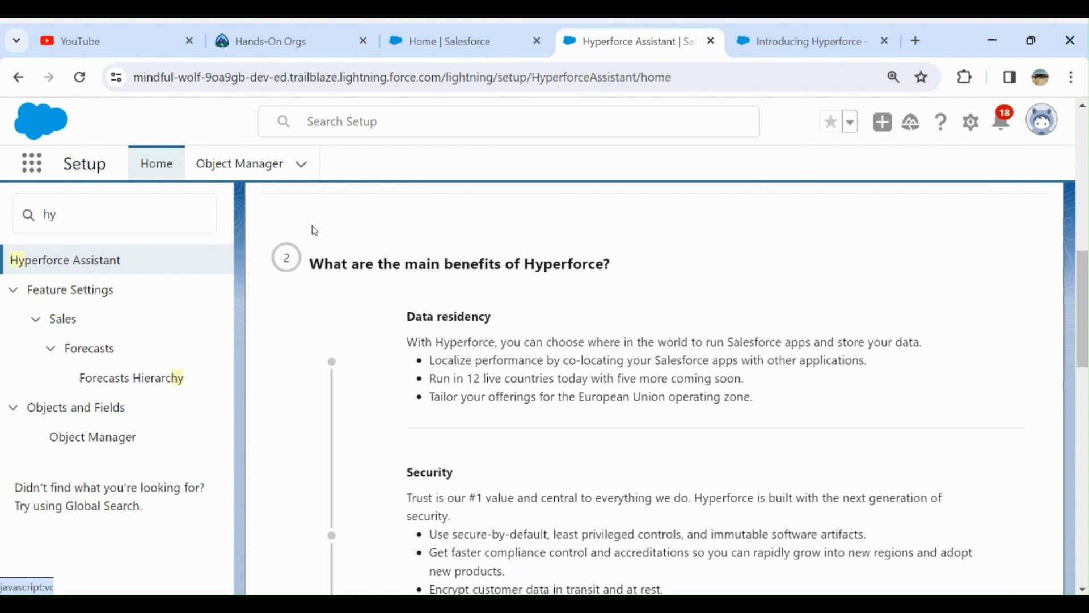
{"action": "mouse_move", "coordinate": [388, 234]}
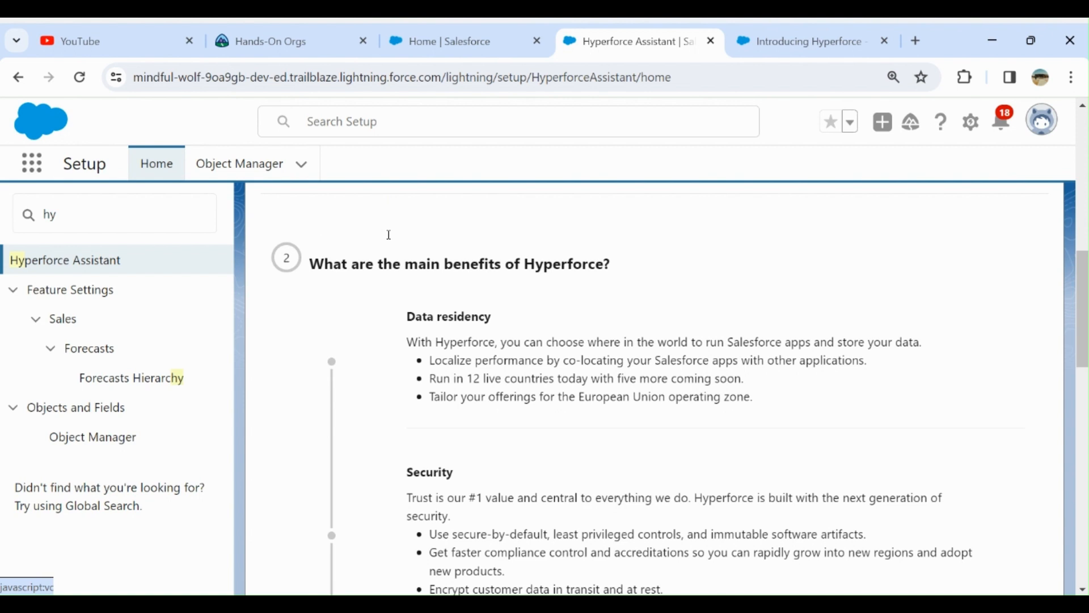
{"action": "mouse_move", "coordinate": [440, 228]}
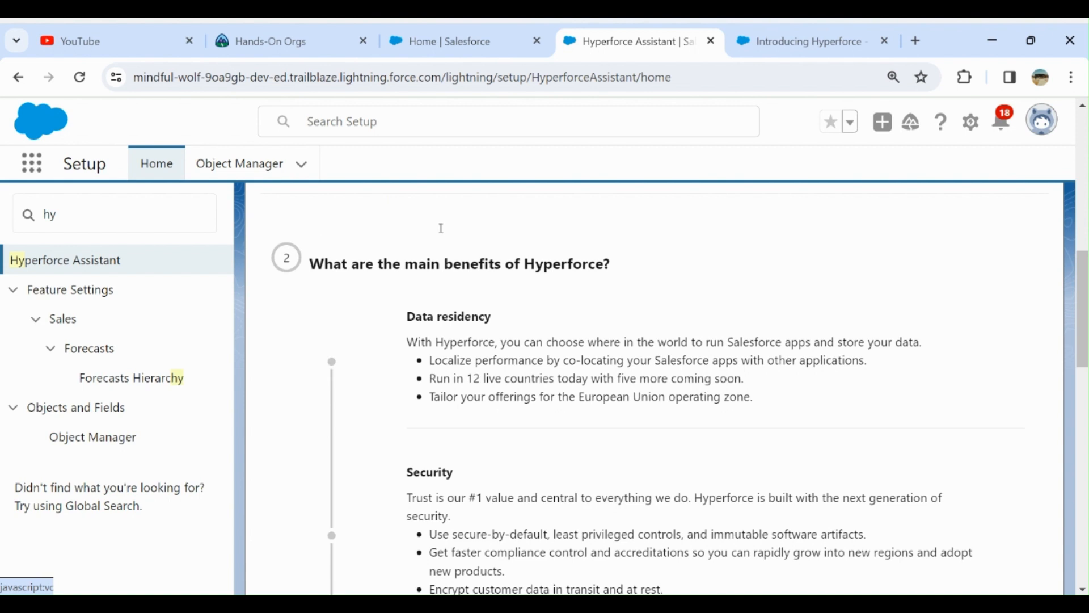
{"action": "mouse_move", "coordinate": [473, 209]}
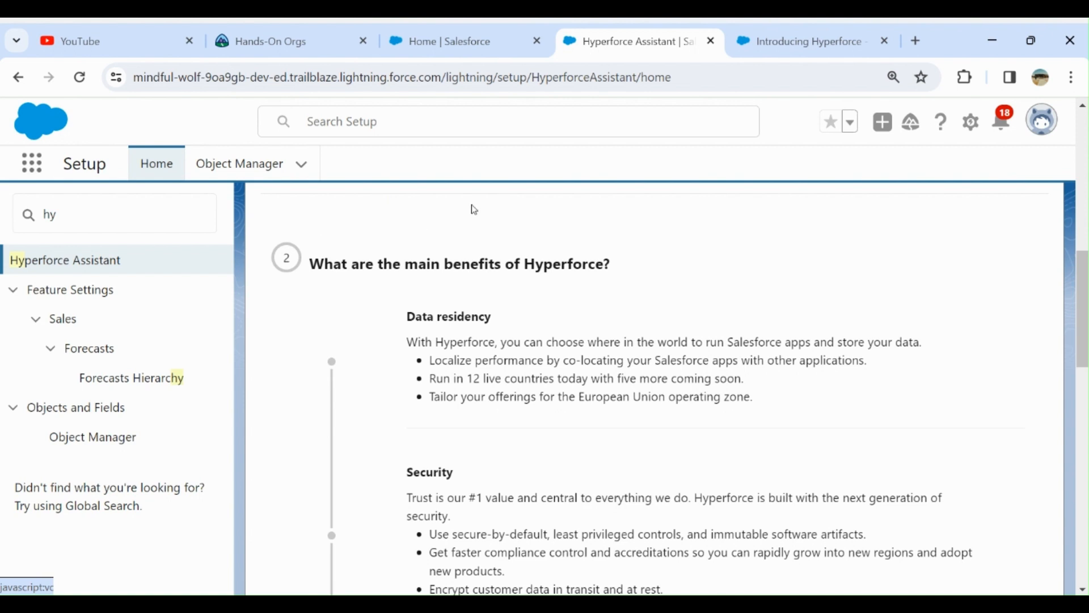
{"action": "scroll", "scroll_direction": "down", "scroll_amount": 3}
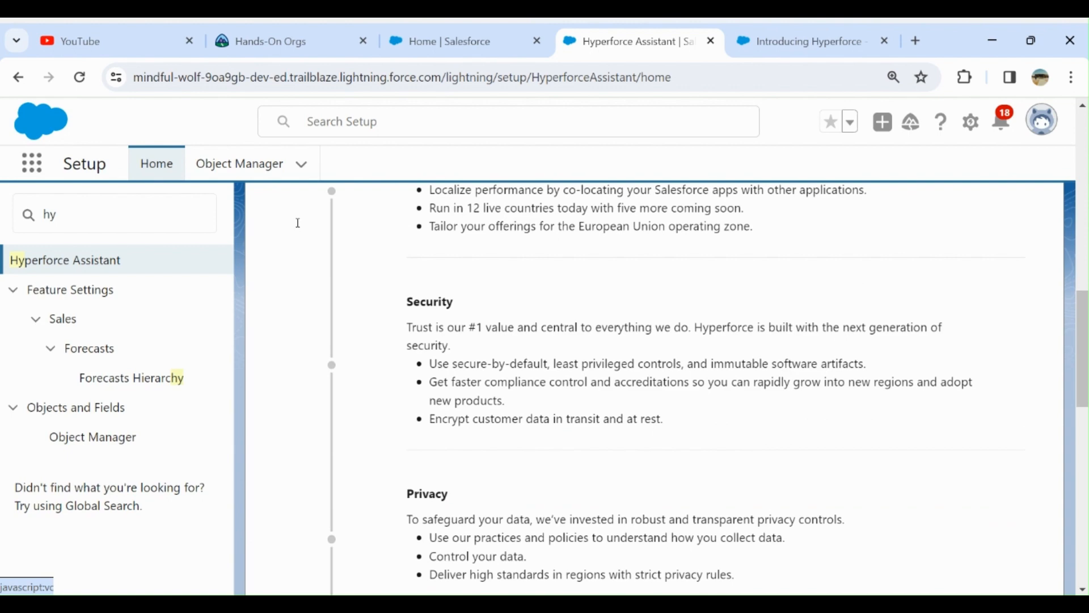
{"action": "scroll", "scroll_direction": "down", "scroll_amount": 3}
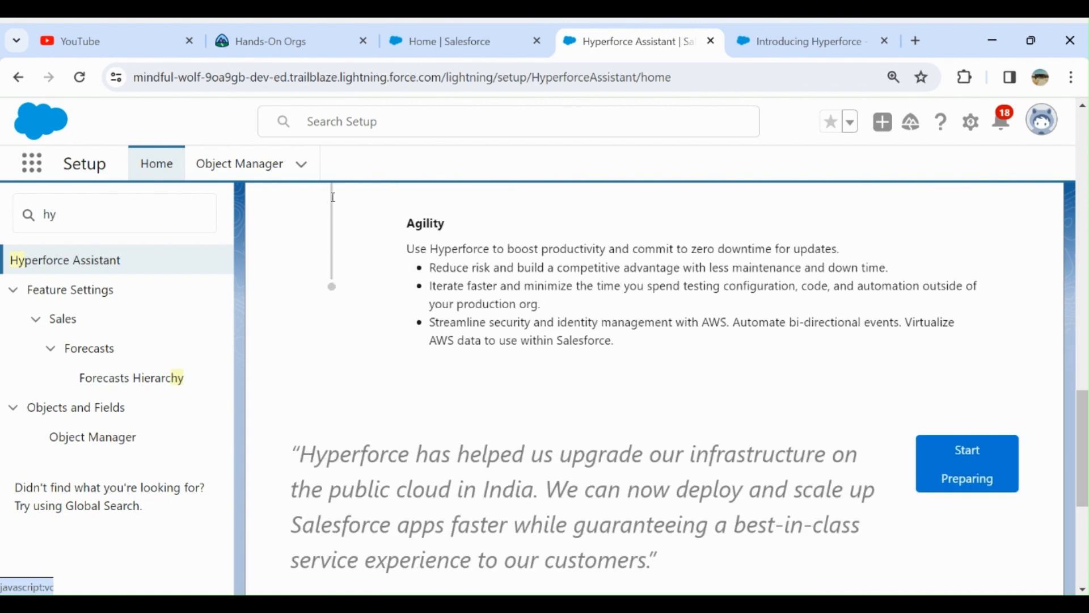
{"action": "mouse_move", "coordinate": [351, 179]}
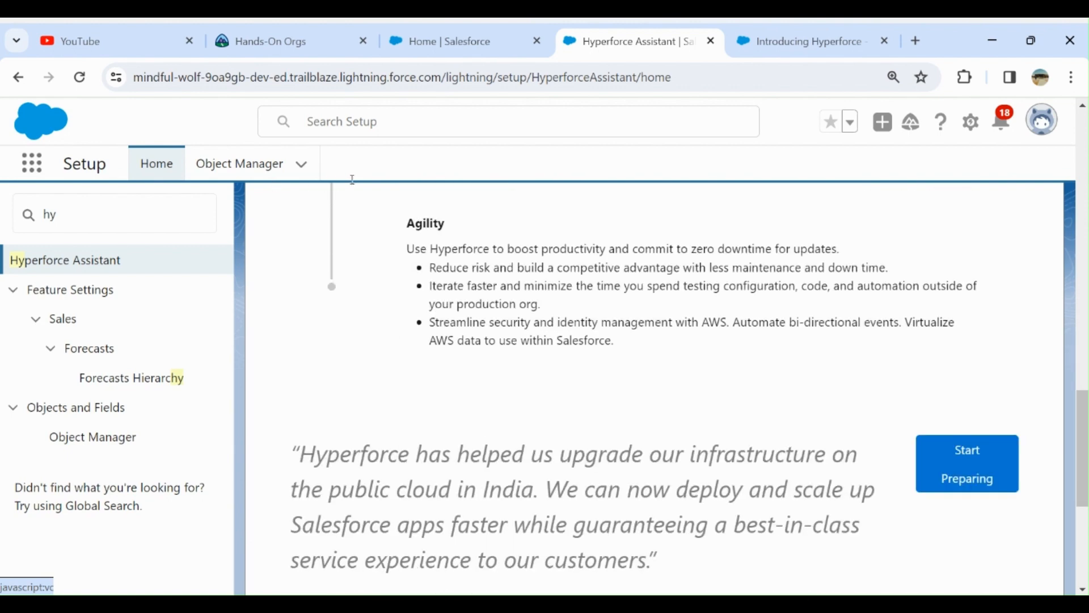
{"action": "mouse_move", "coordinate": [417, 179]}
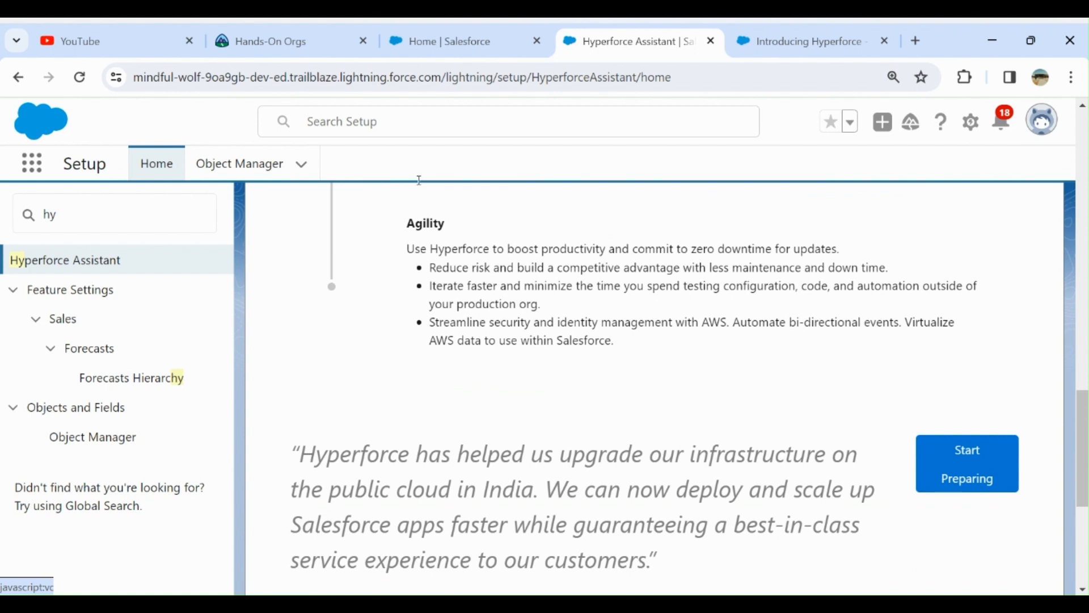
{"action": "mouse_move", "coordinate": [432, 185]}
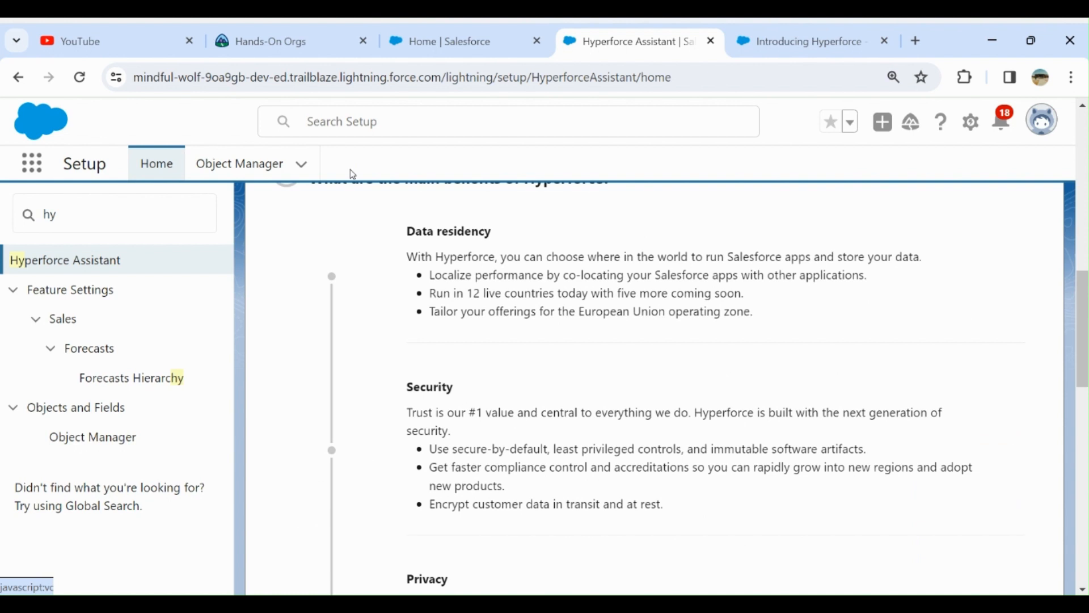
{"action": "scroll", "scroll_direction": "up", "scroll_amount": 3}
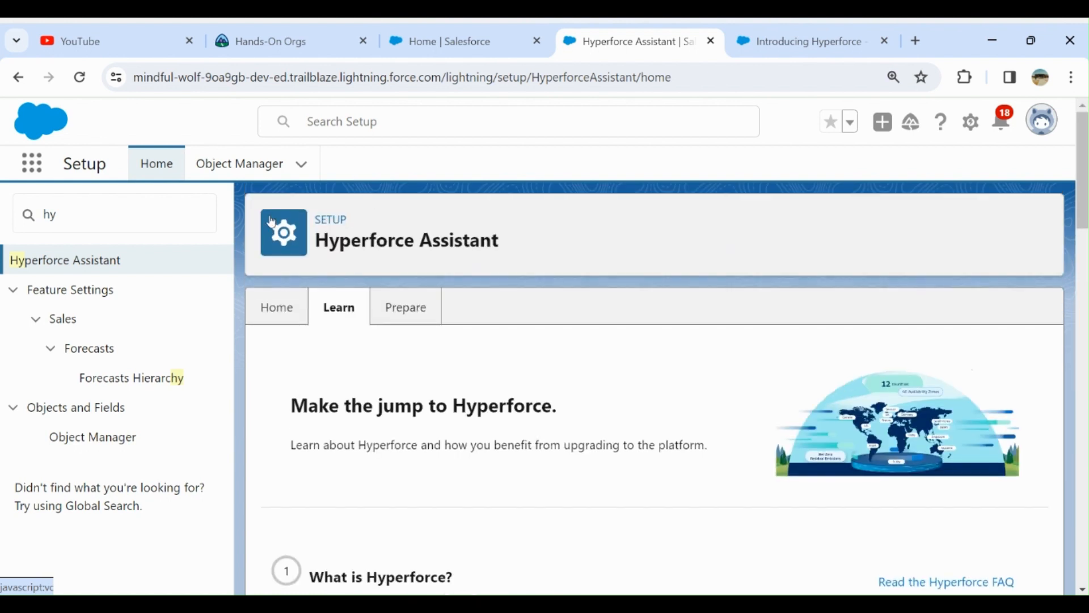
- Review the Prepare checklist down to step 4 on IP domains and mTLS instead of allowlists
{"action": "left_click", "coordinate": [404, 308]}
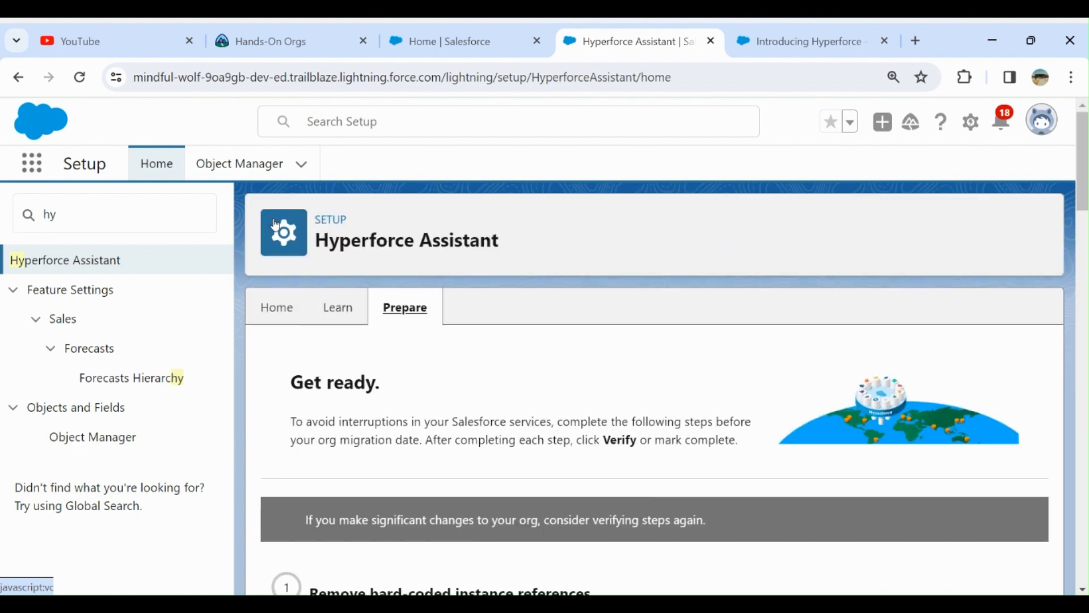
{"action": "scroll", "scroll_direction": "down", "scroll_amount": 3}
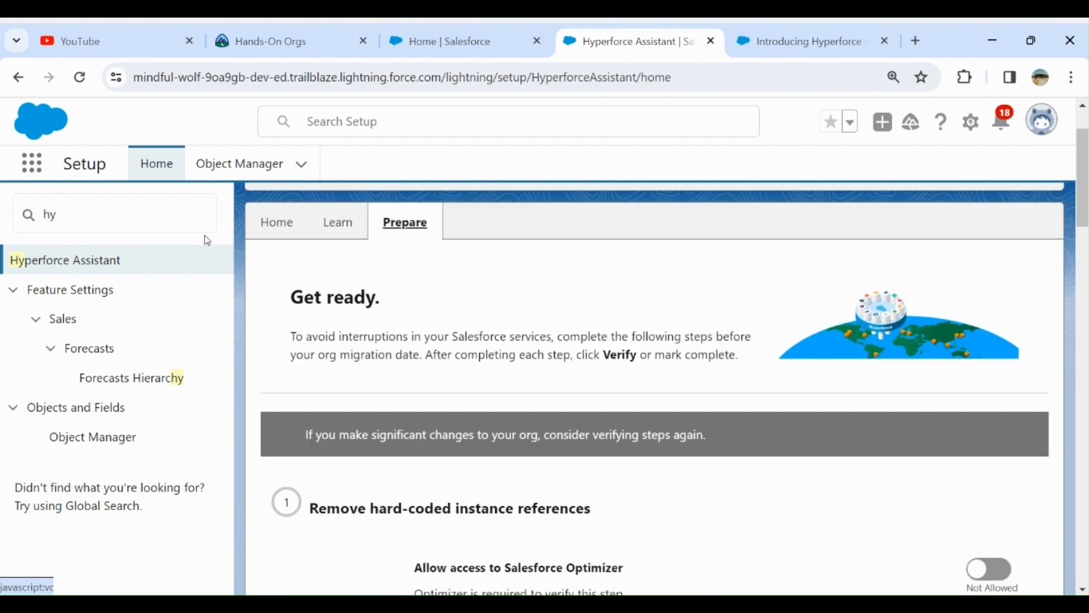
{"action": "mouse_move", "coordinate": [317, 197]}
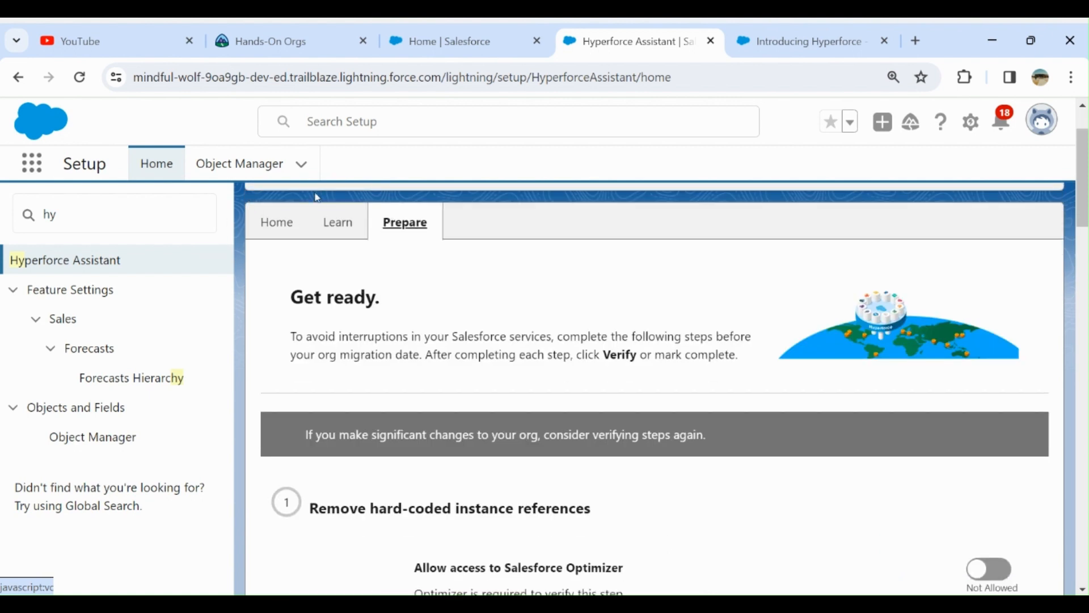
{"action": "mouse_move", "coordinate": [386, 200]}
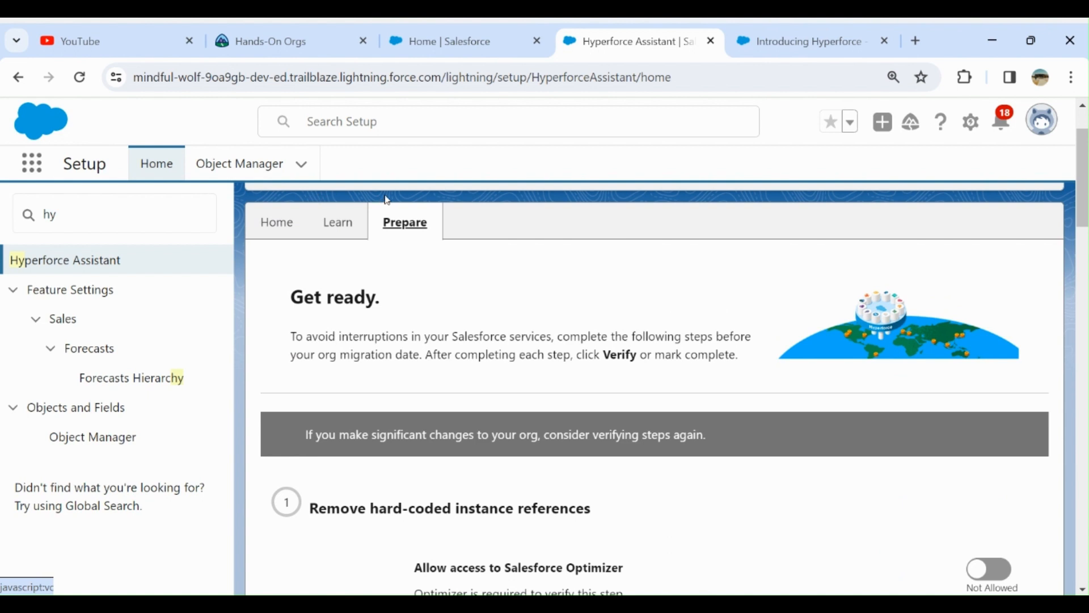
{"action": "mouse_move", "coordinate": [258, 236]}
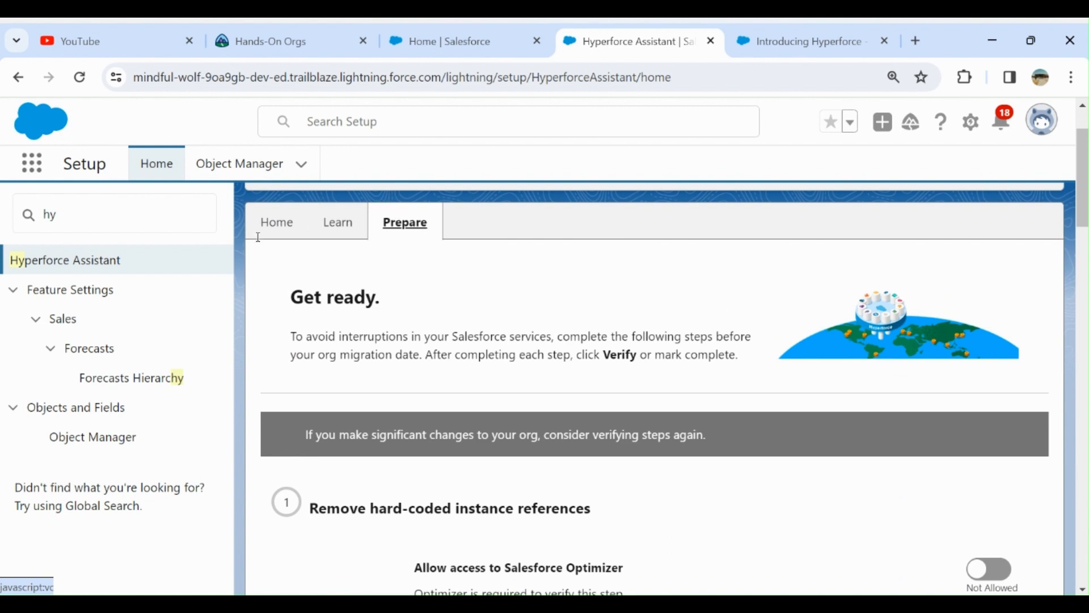
{"action": "mouse_move", "coordinate": [361, 212]}
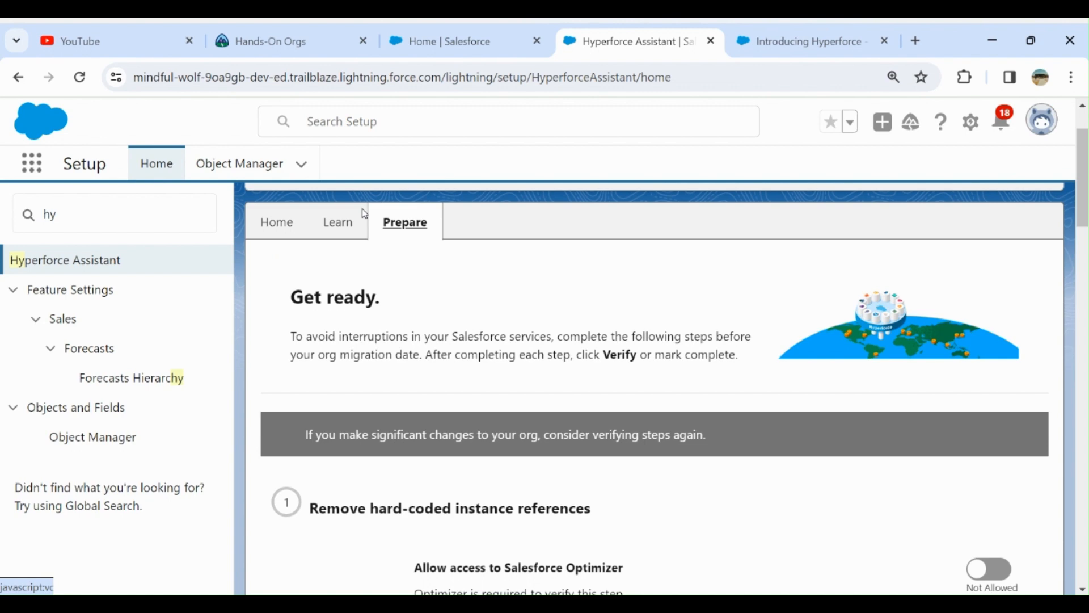
{"action": "mouse_move", "coordinate": [377, 252]}
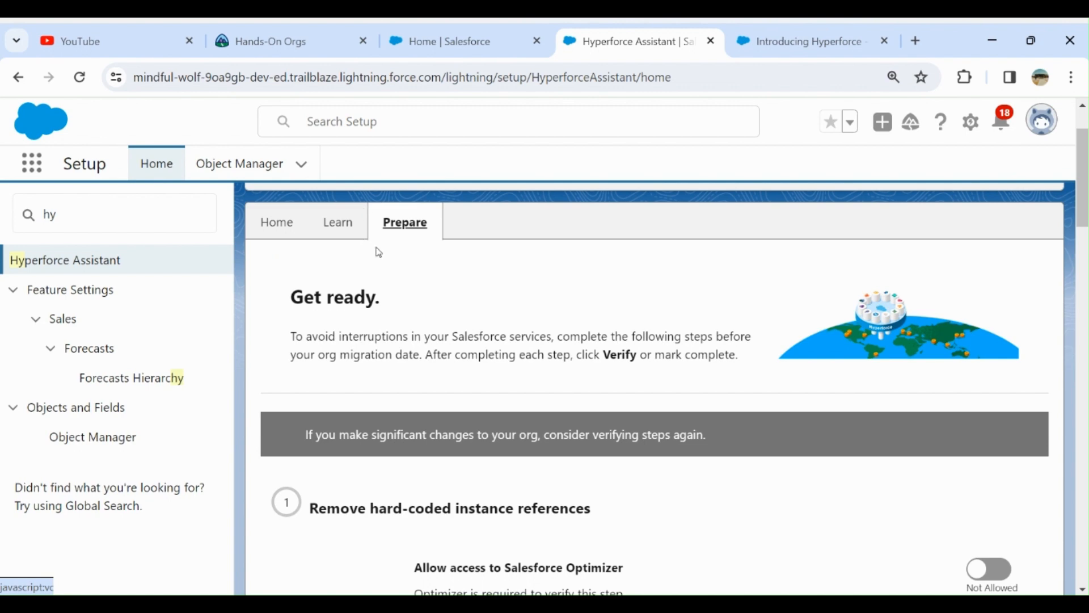
{"action": "scroll", "scroll_direction": "down", "scroll_amount": 3}
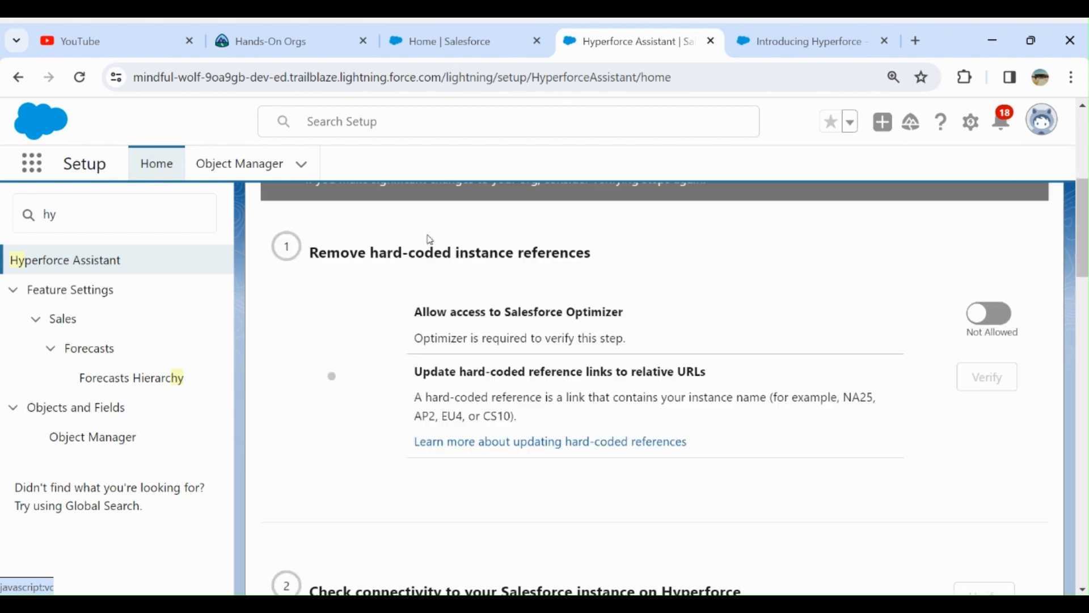
{"action": "mouse_move", "coordinate": [642, 226]}
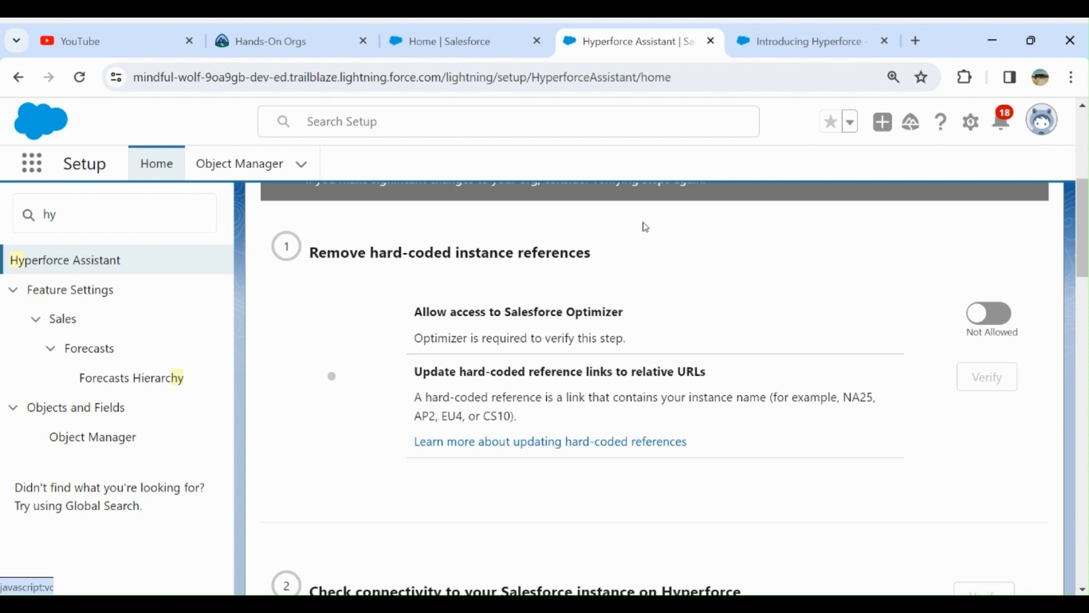
{"action": "mouse_move", "coordinate": [654, 221]}
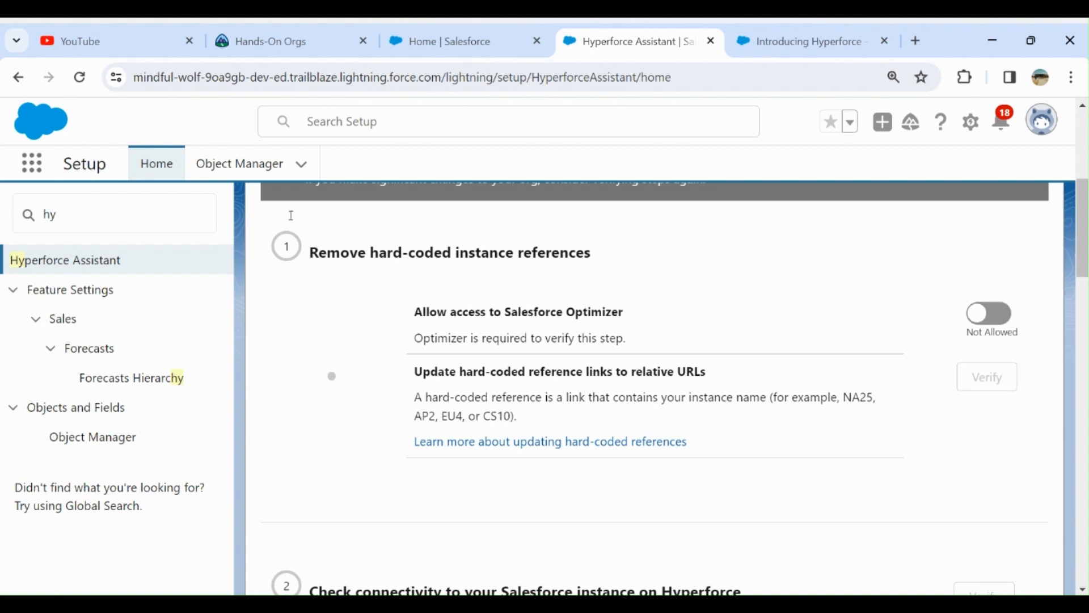
{"action": "mouse_move", "coordinate": [458, 216]}
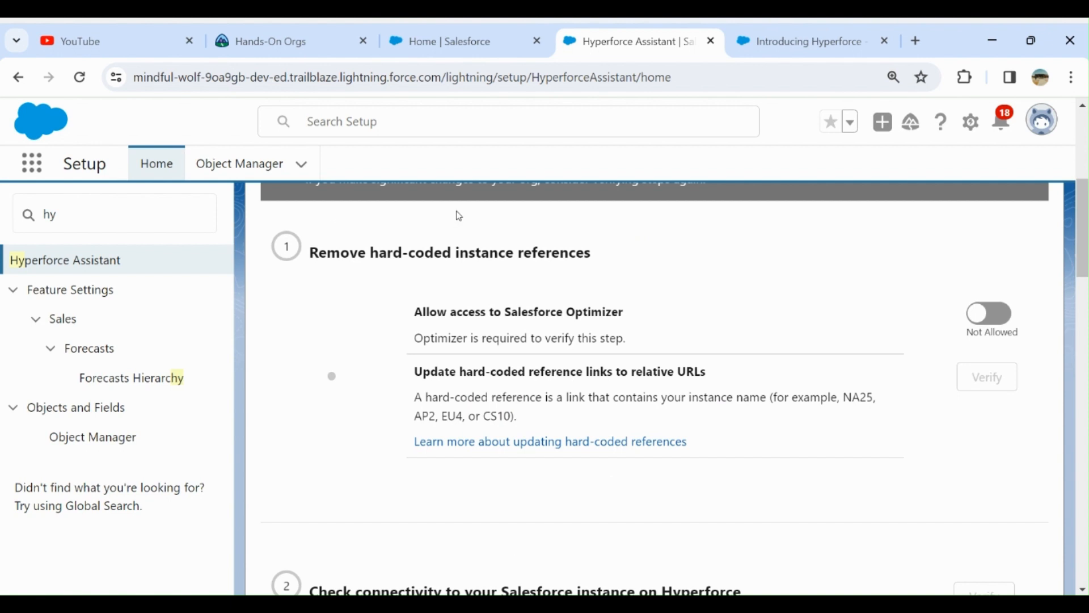
{"action": "scroll", "scroll_direction": "up", "scroll_amount": 3}
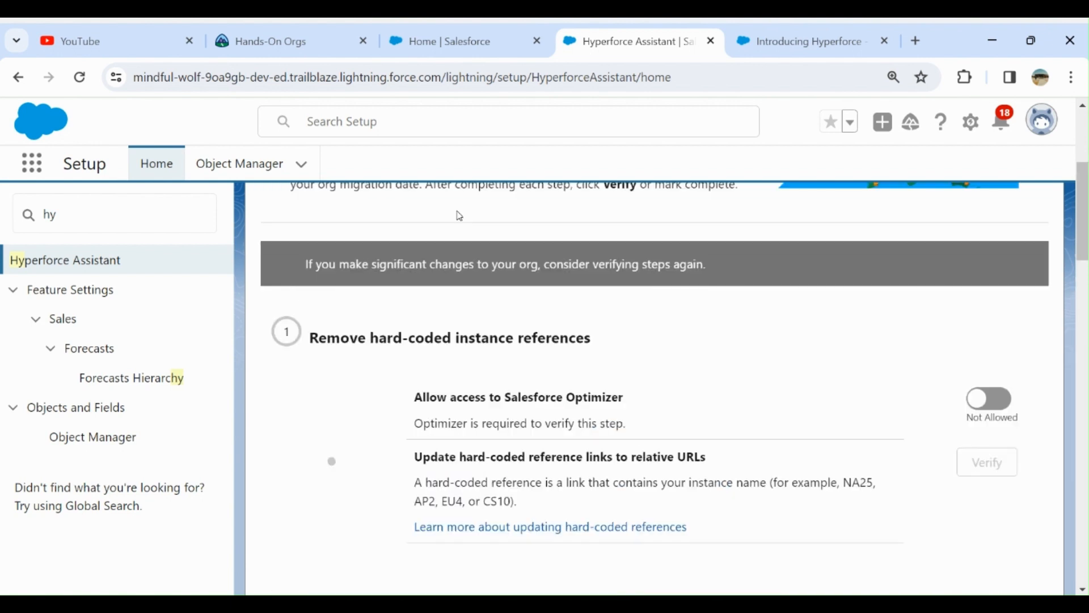
{"action": "scroll", "scroll_direction": "down", "scroll_amount": 3}
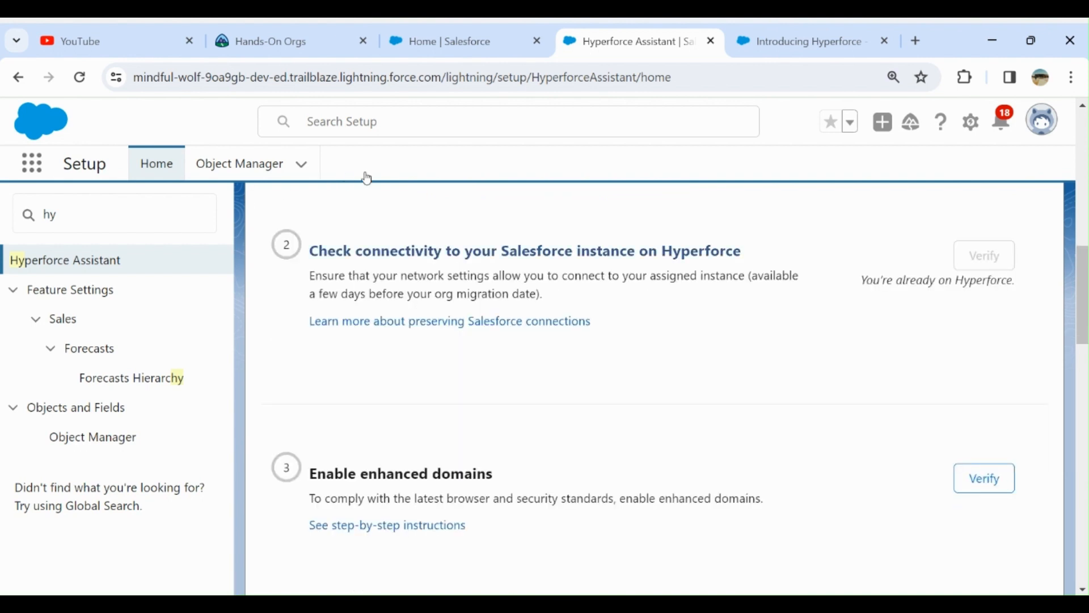
{"action": "mouse_move", "coordinate": [447, 185]}
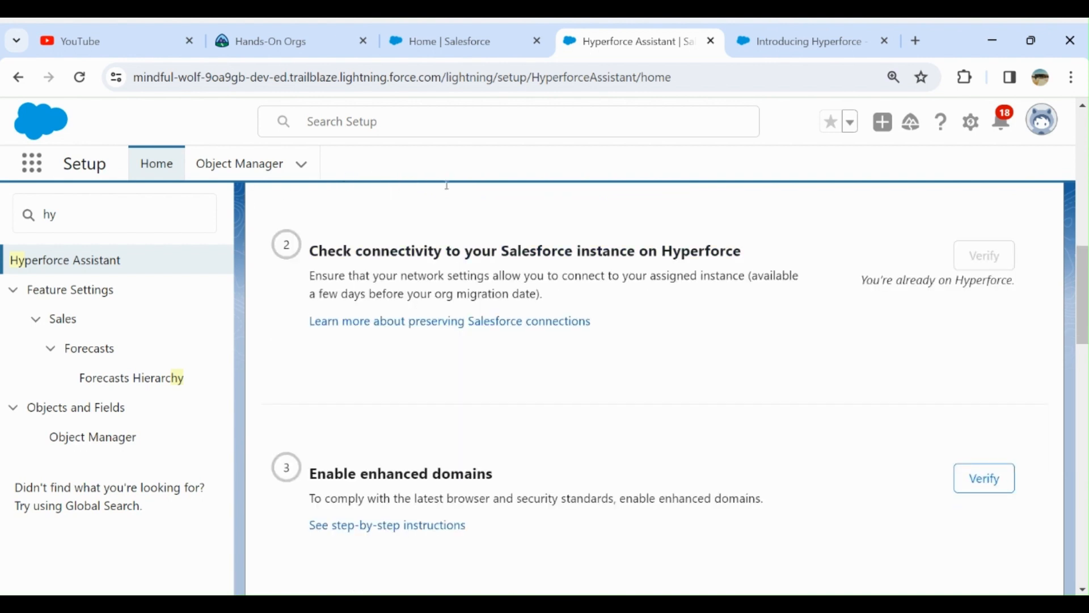
{"action": "scroll", "scroll_direction": "down", "scroll_amount": 3}
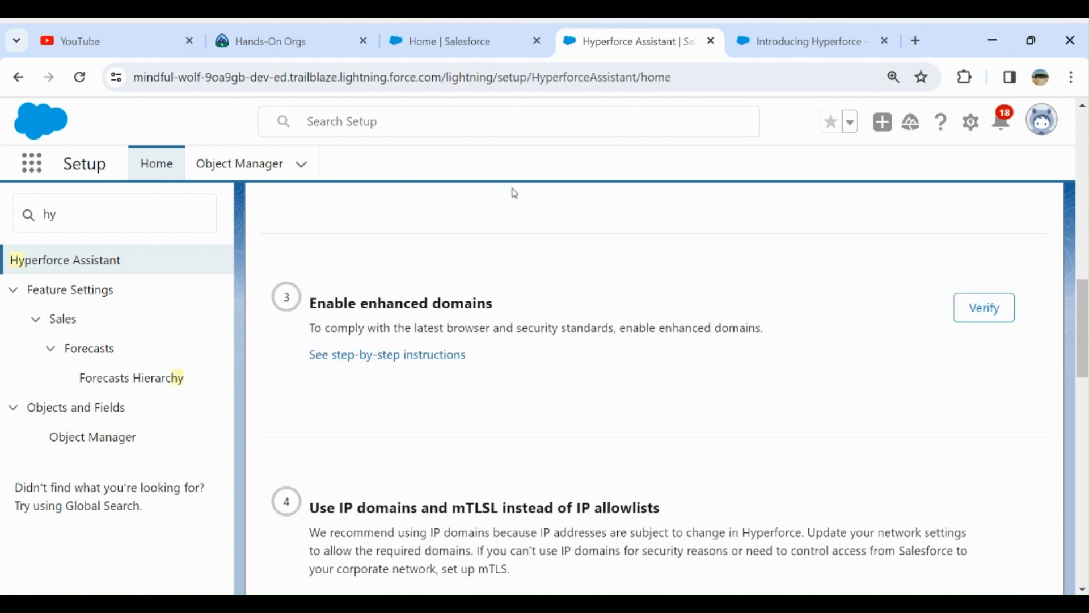
{"action": "scroll", "scroll_direction": "down", "scroll_amount": 3}
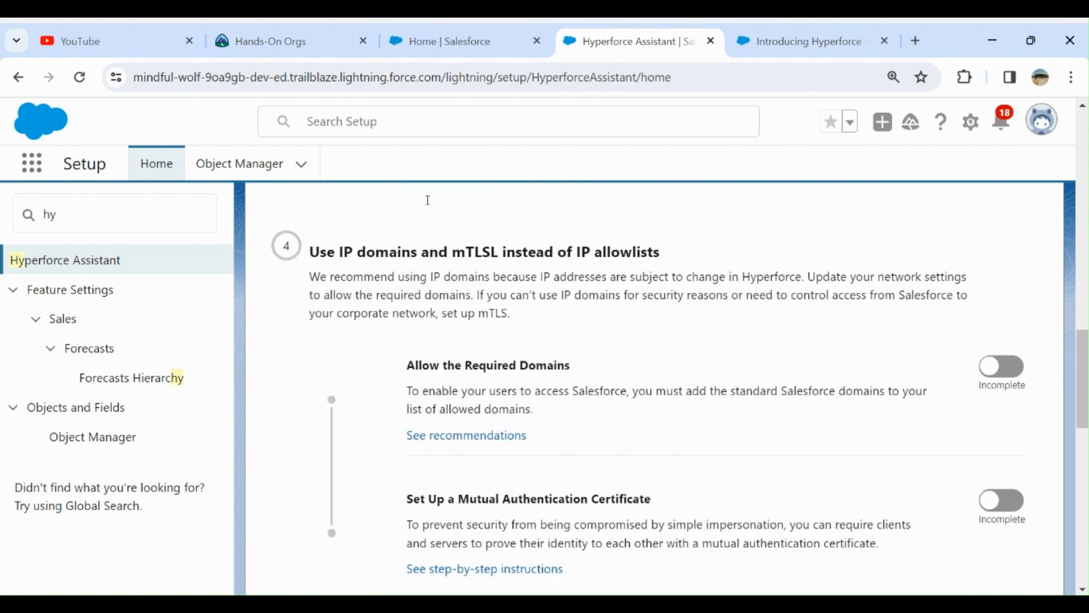
{"action": "mouse_move", "coordinate": [319, 186]}
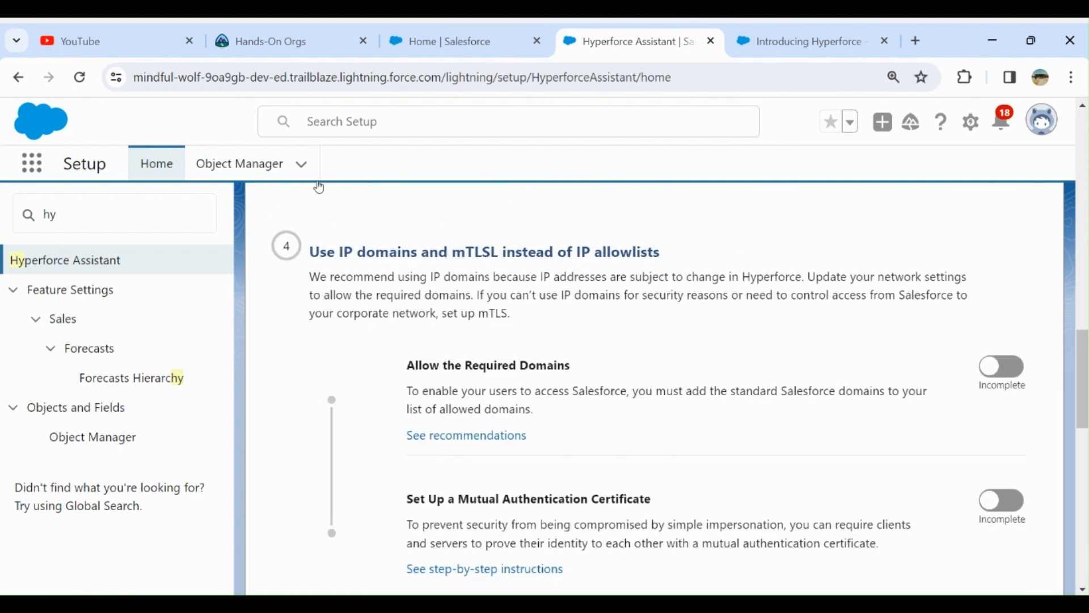
{"action": "mouse_move", "coordinate": [464, 183]}
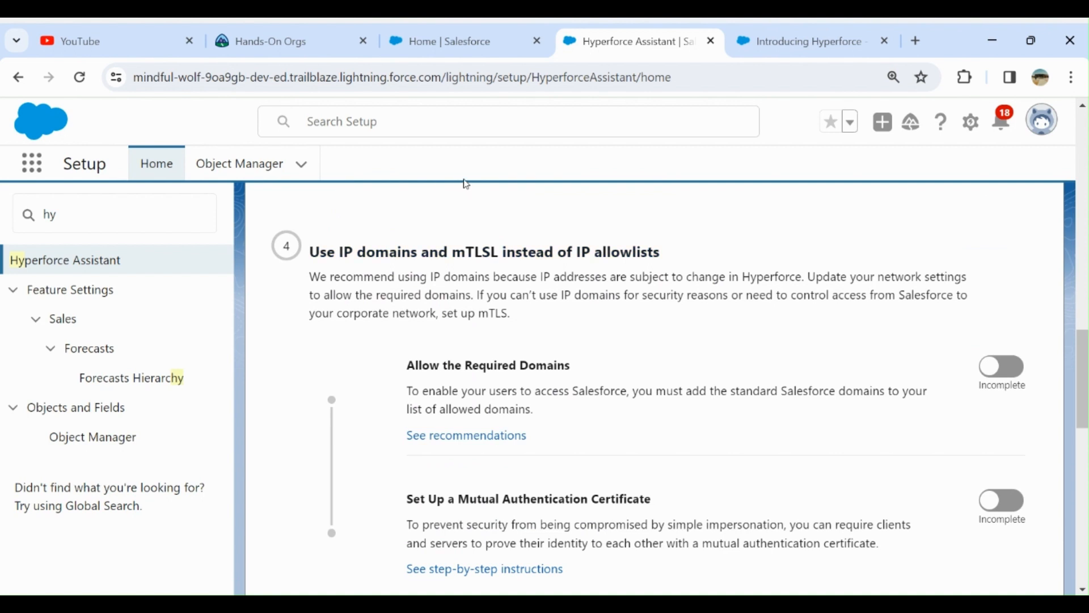
{"action": "mouse_move", "coordinate": [258, 203]}
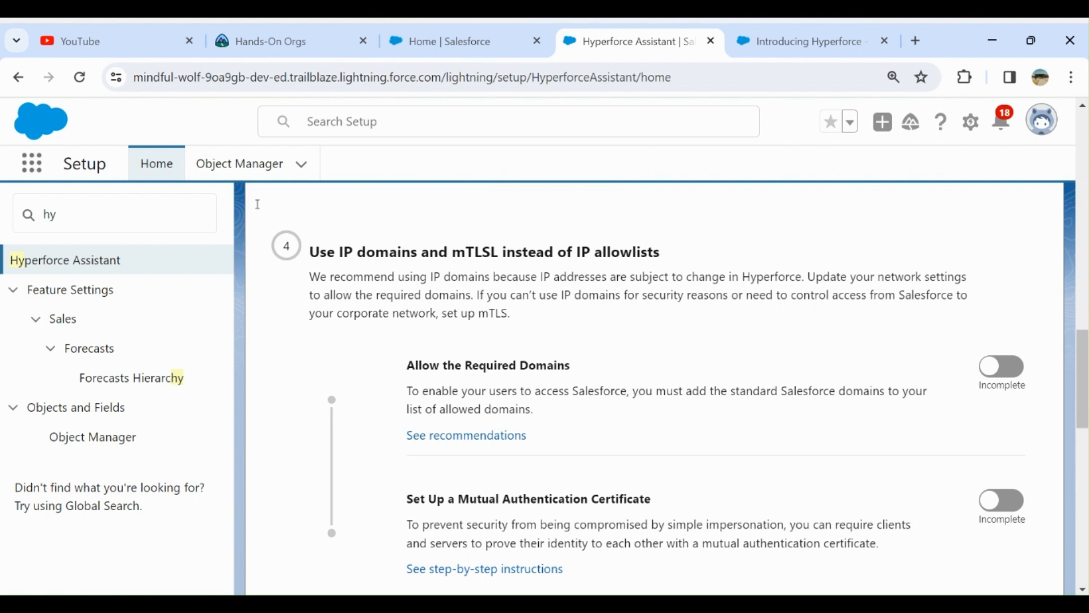
{"action": "mouse_move", "coordinate": [330, 197]}
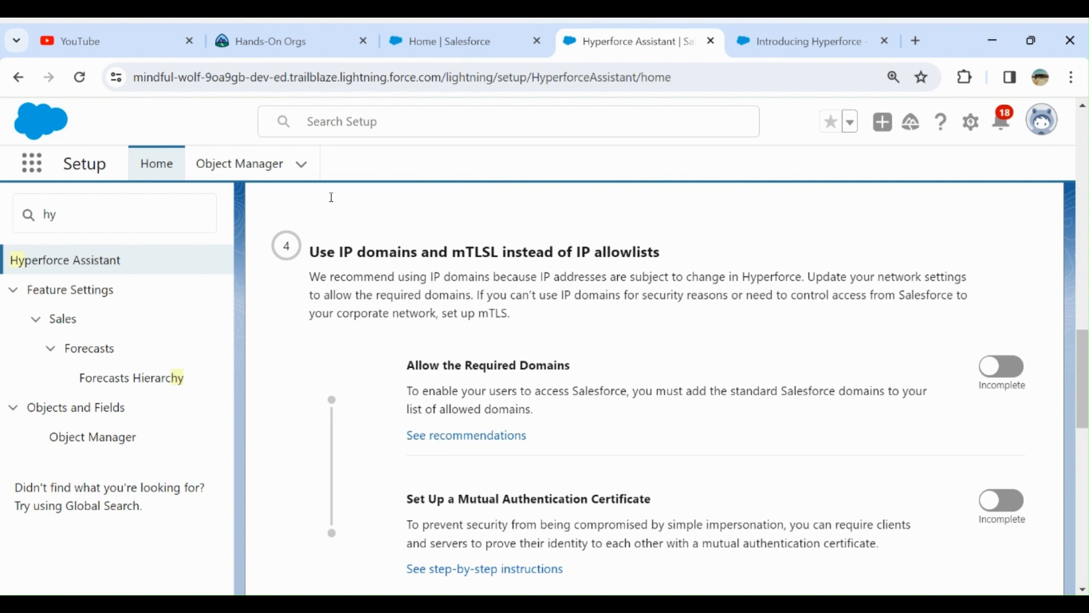
{"action": "mouse_move", "coordinate": [510, 190]}
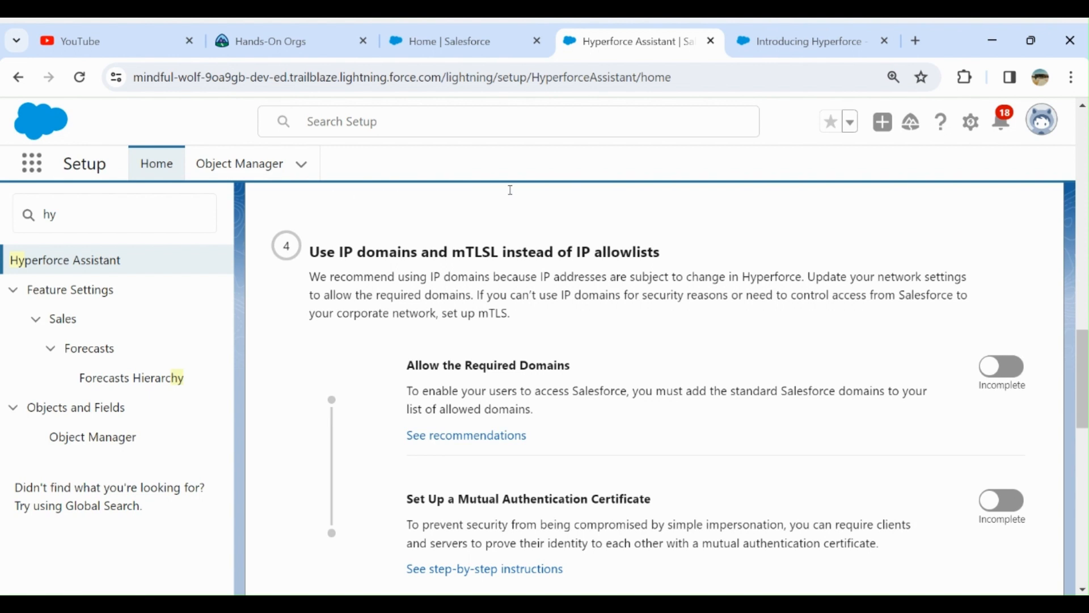
{"action": "mouse_move", "coordinate": [534, 191]}
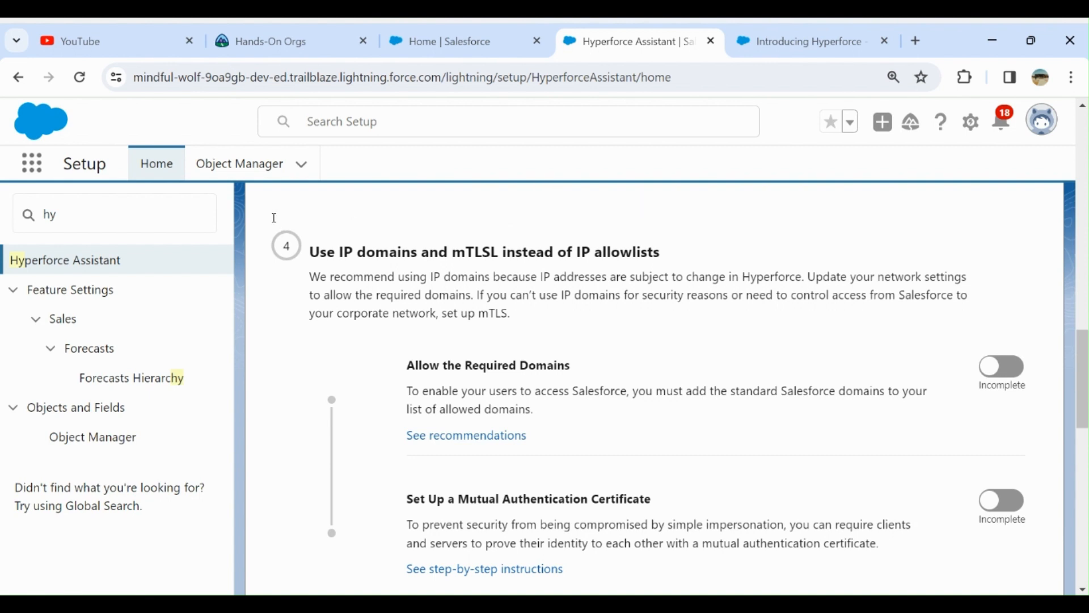
{"action": "mouse_move", "coordinate": [274, 218]}
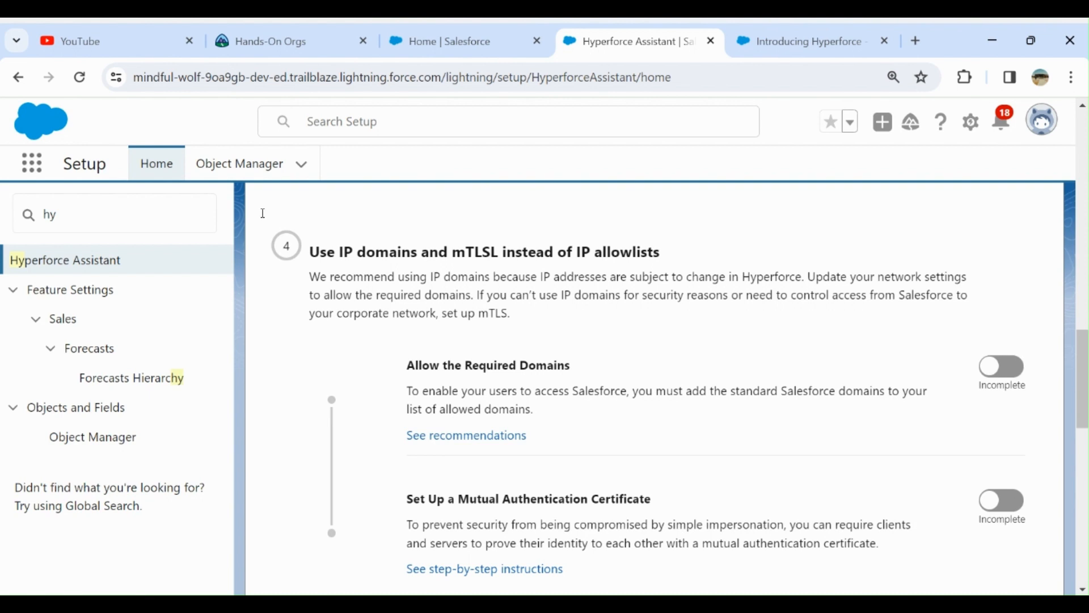
{"action": "mouse_move", "coordinate": [315, 216]}
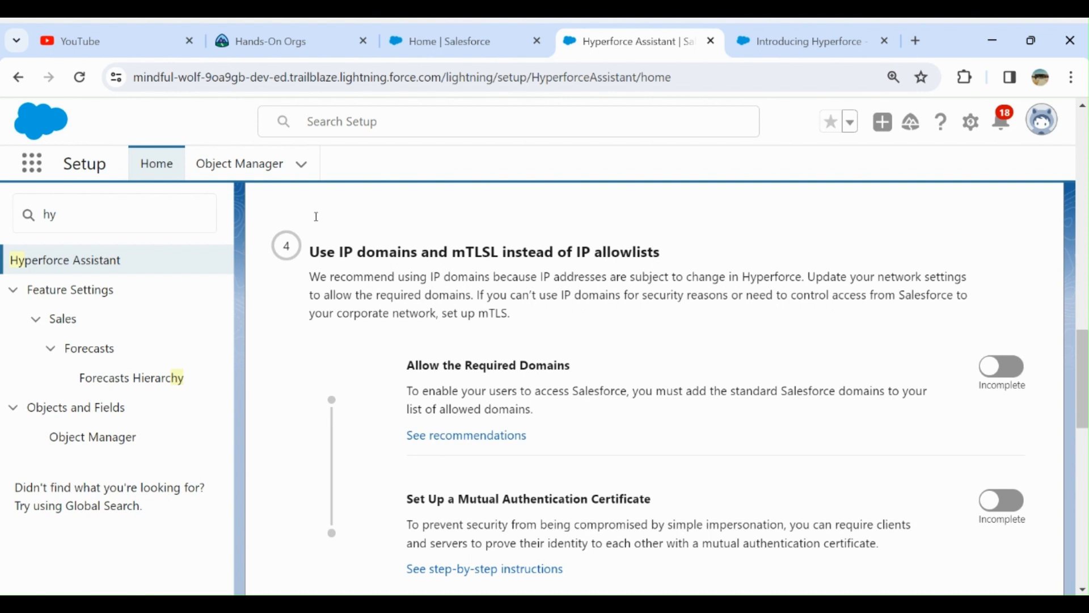
{"action": "mouse_move", "coordinate": [388, 214]}
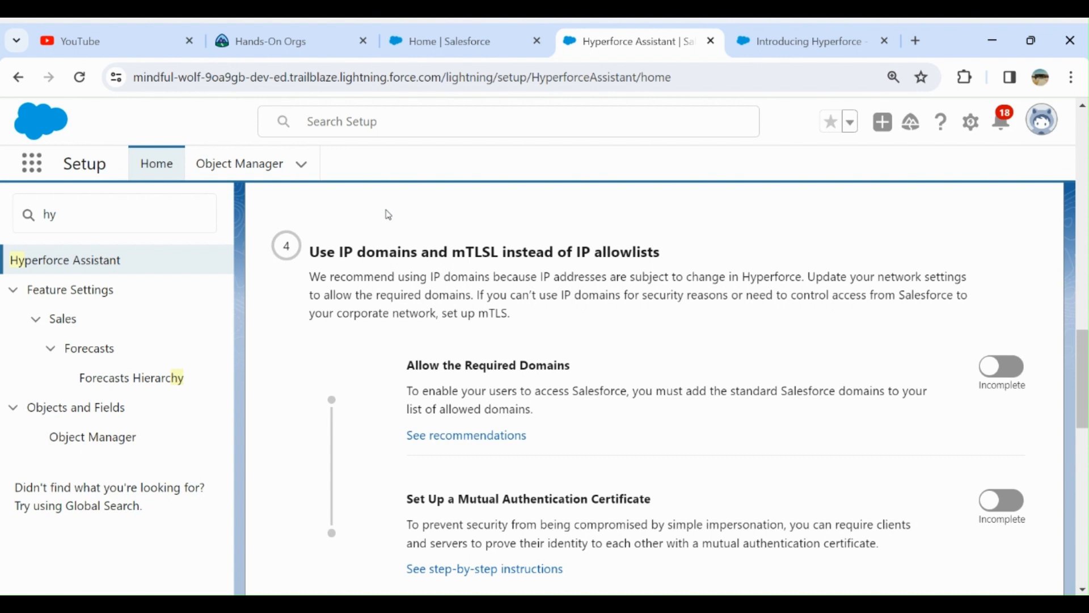
{"action": "mouse_move", "coordinate": [577, 217]}
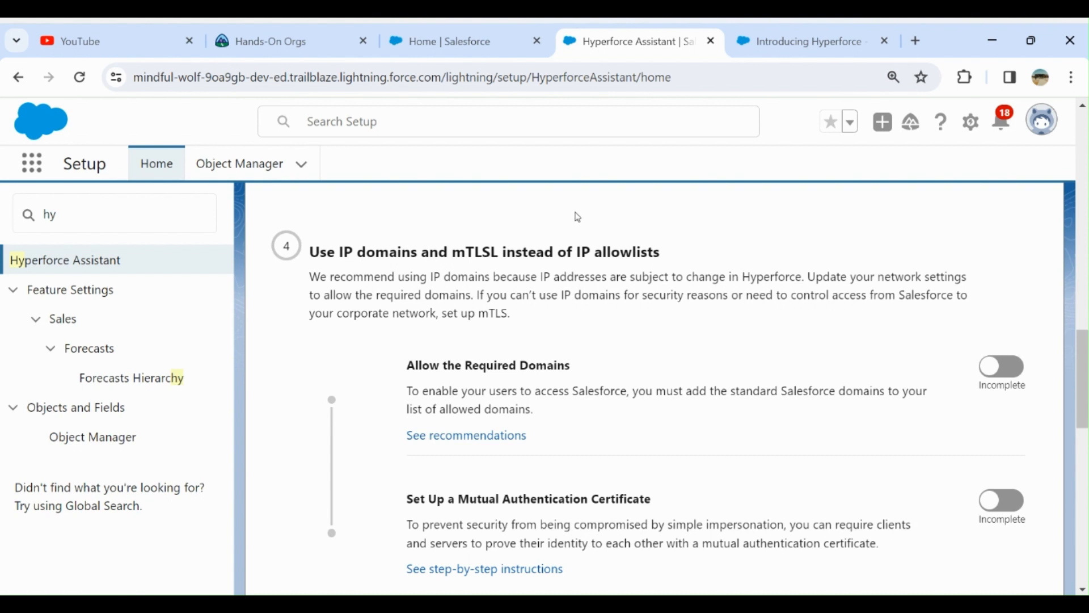
{"action": "mouse_move", "coordinate": [231, 229]}
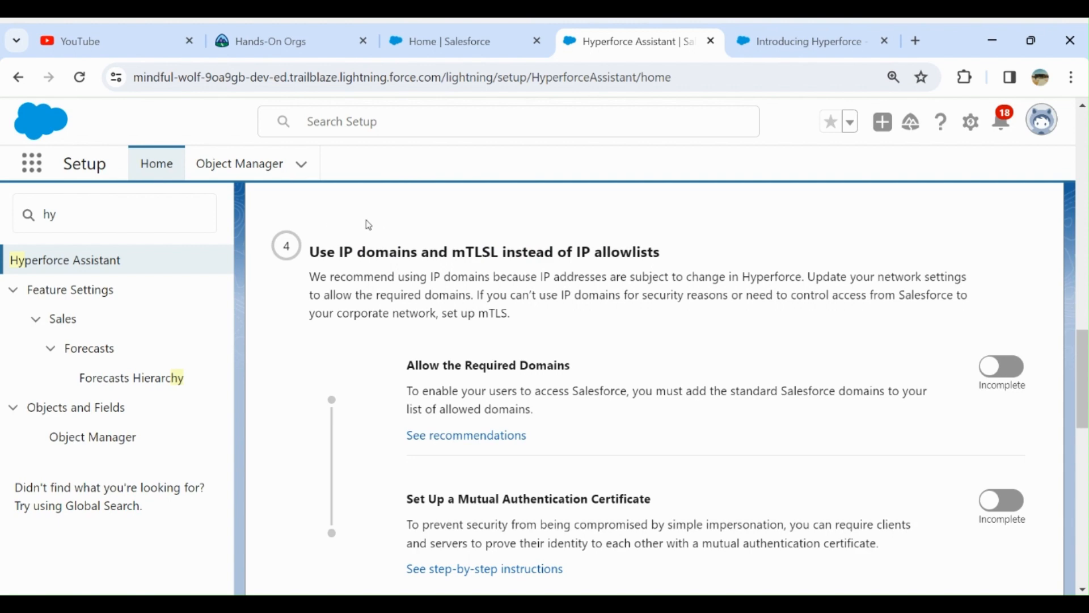
{"action": "scroll", "scroll_direction": "down", "scroll_amount": 3}
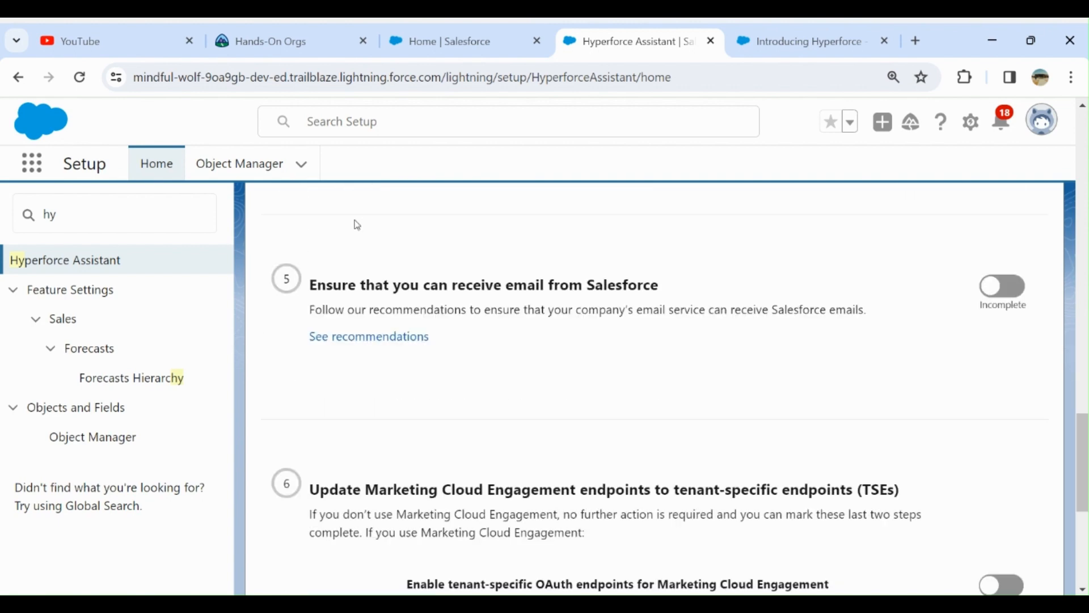
{"action": "mouse_move", "coordinate": [290, 205]}
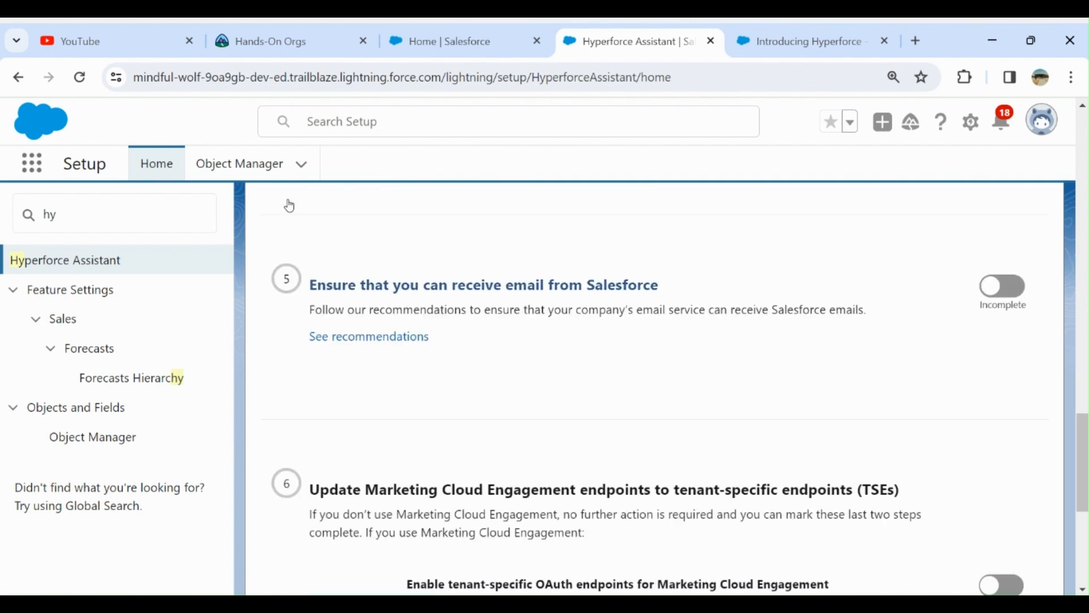
{"action": "mouse_move", "coordinate": [346, 208]}
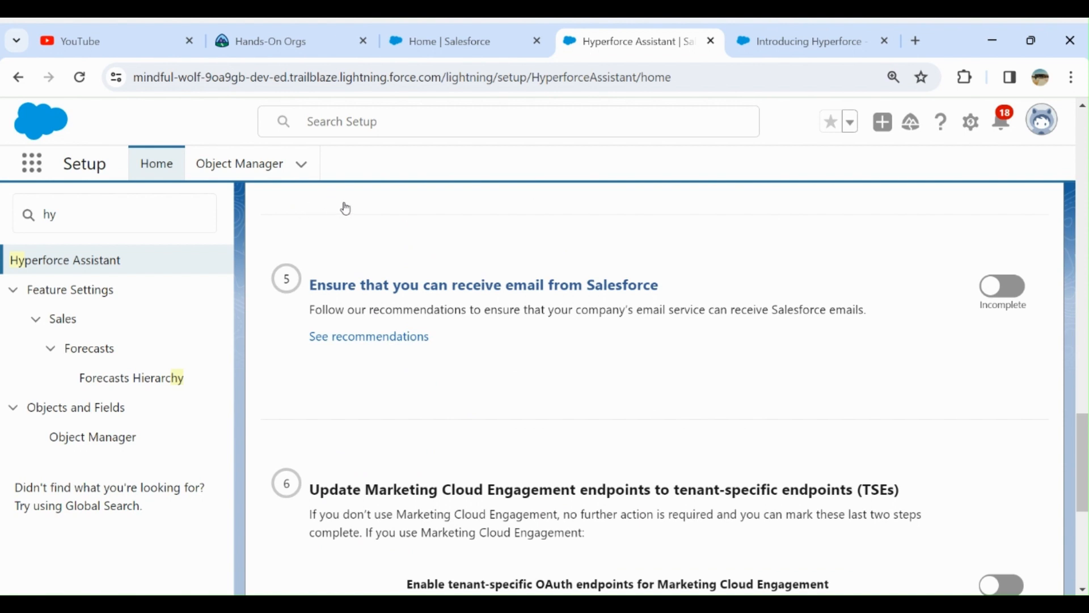
{"action": "scroll", "scroll_direction": "down", "scroll_amount": 3}
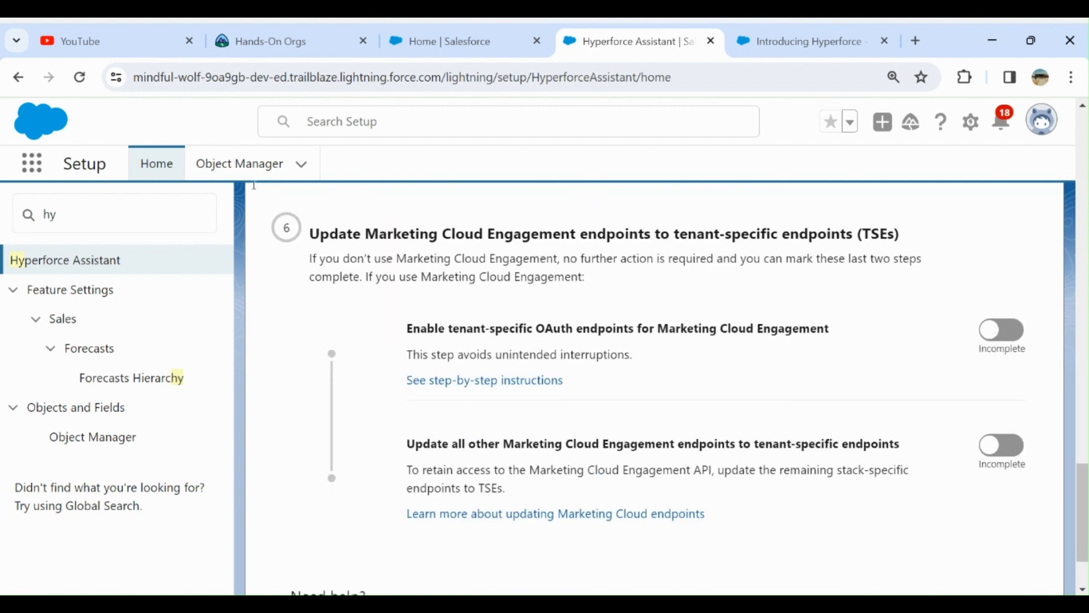
{"action": "mouse_move", "coordinate": [422, 175]}
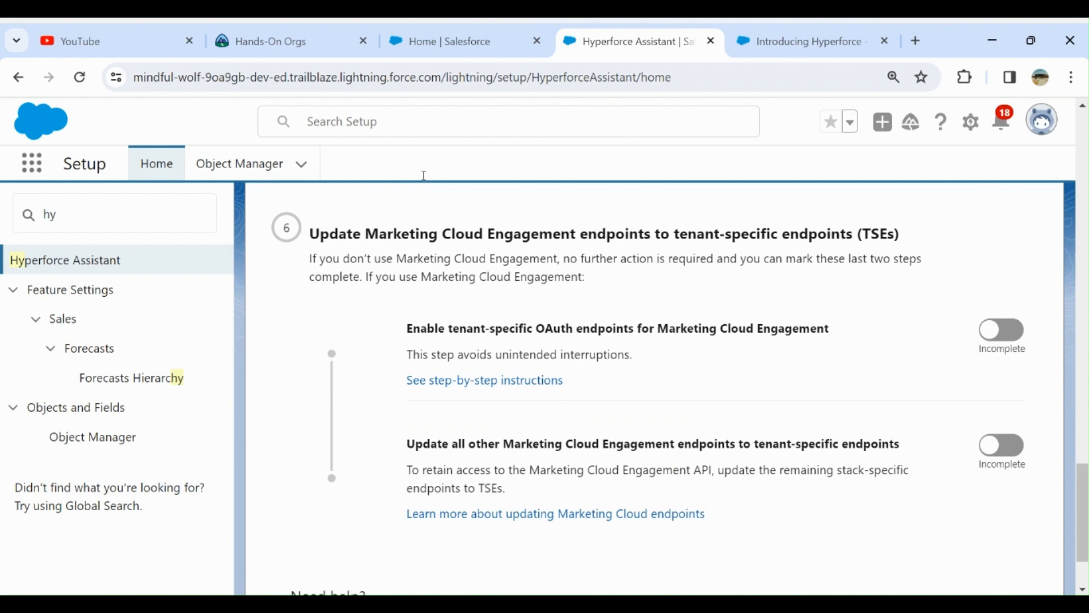
{"action": "scroll", "scroll_direction": "down", "scroll_amount": 3}
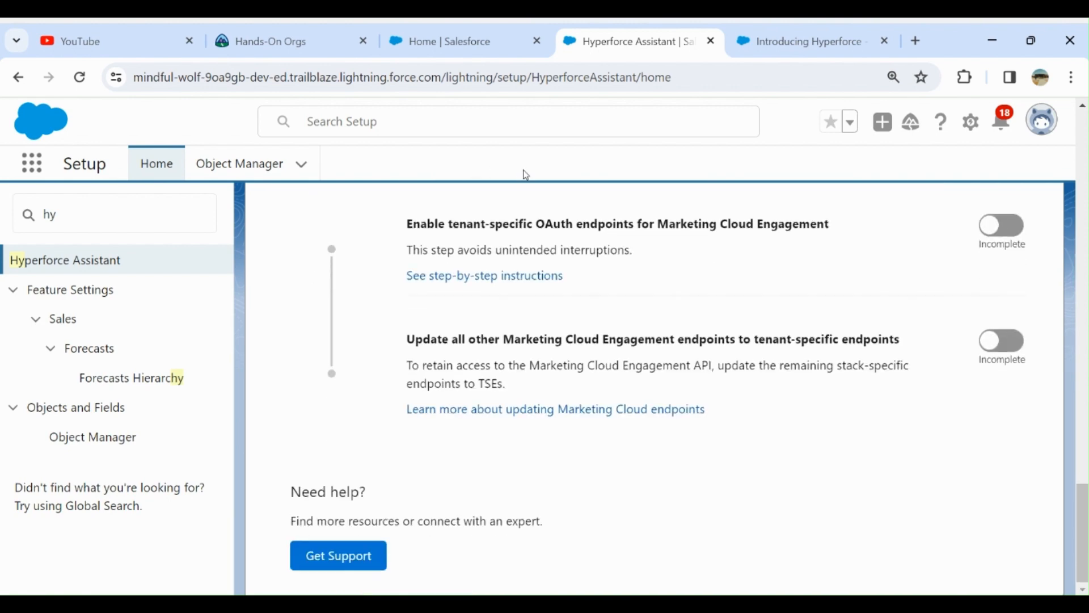
{"action": "scroll", "scroll_direction": "up", "scroll_amount": 3}
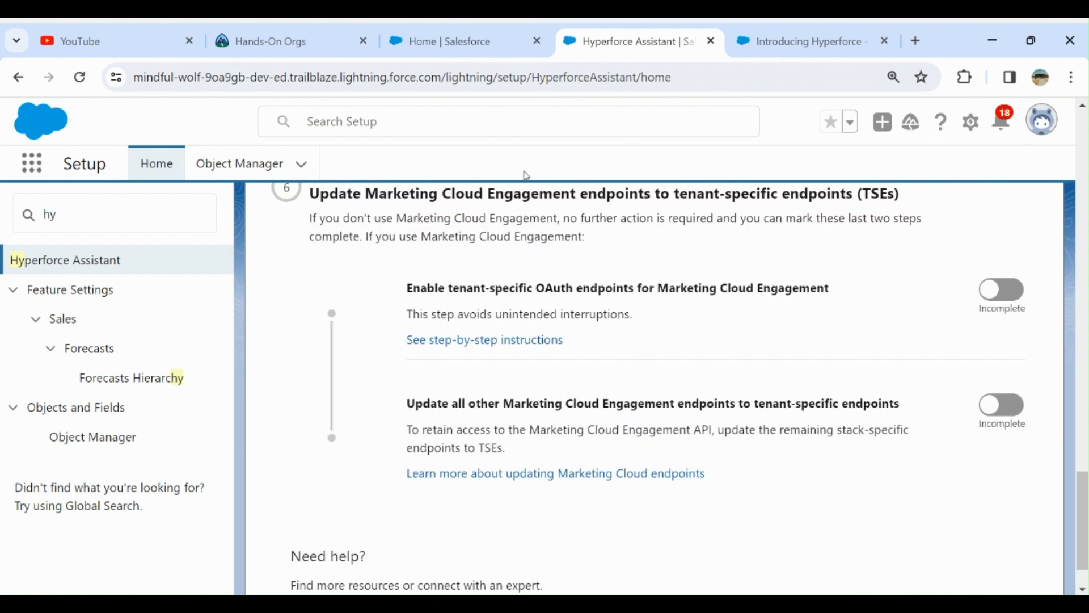
{"action": "scroll", "scroll_direction": "up", "scroll_amount": 3}
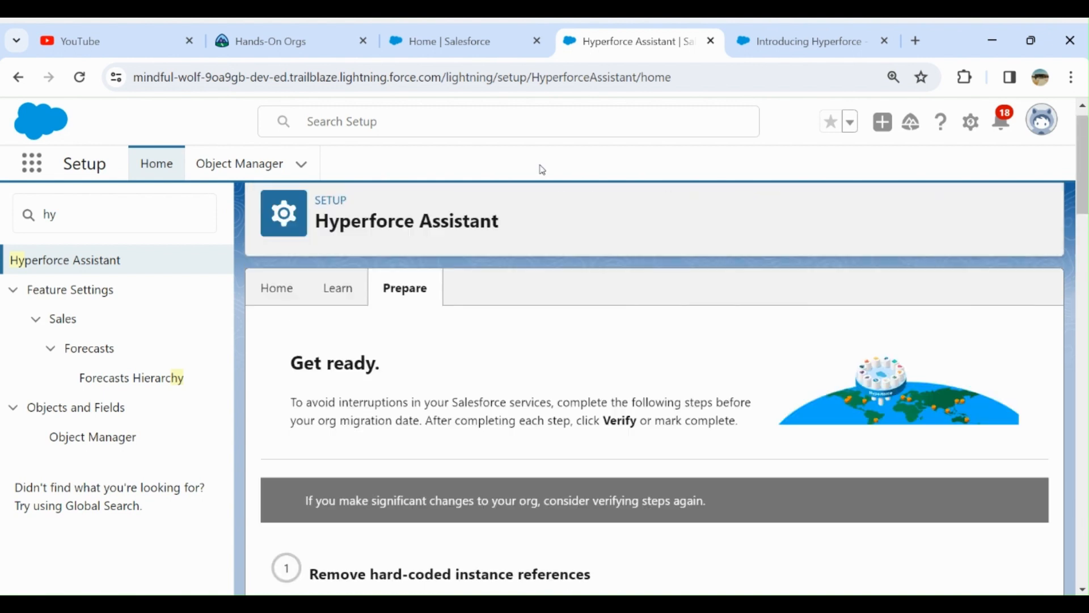
{"action": "mouse_move", "coordinate": [485, 193]}
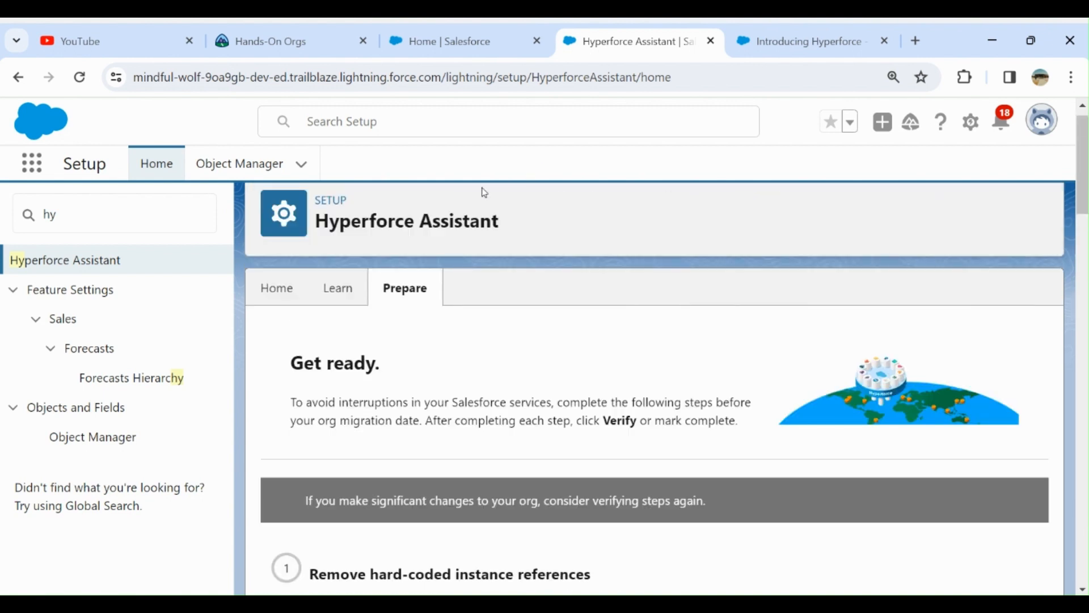
{"action": "scroll", "scroll_direction": "down", "scroll_amount": 3}
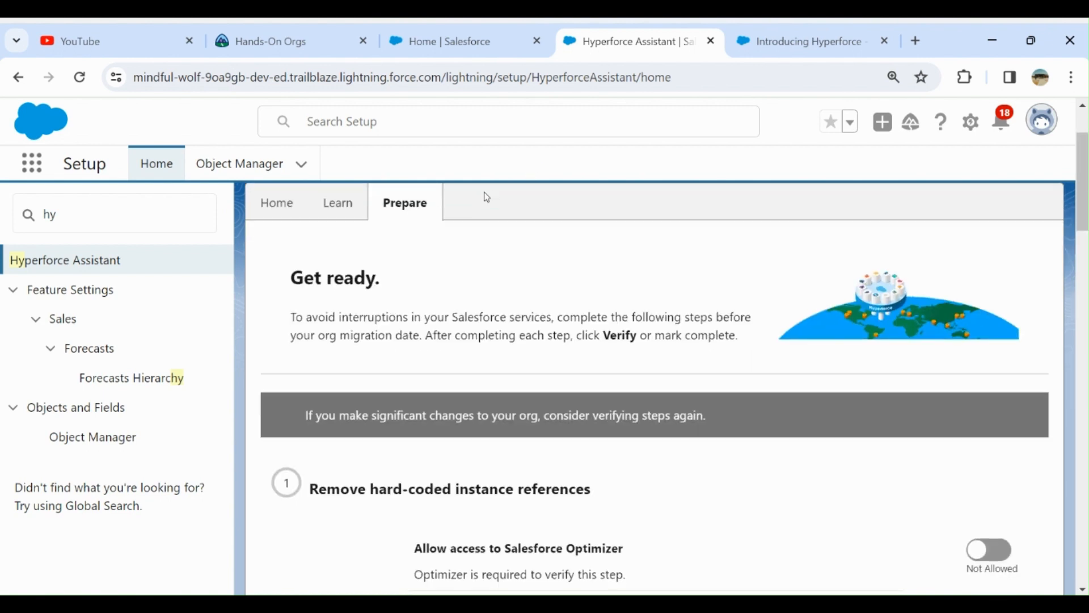
{"action": "scroll", "scroll_direction": "down", "scroll_amount": 3}
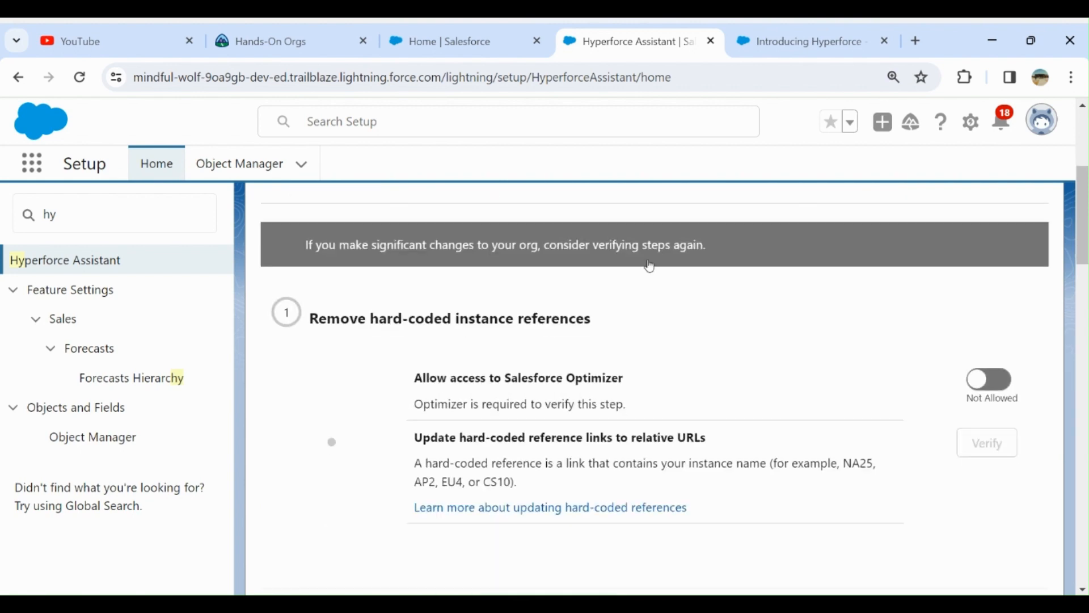
- Allow Salesforce Optimizer access, agree to its terms, and save the consent
{"action": "left_click", "coordinate": [989, 381]}
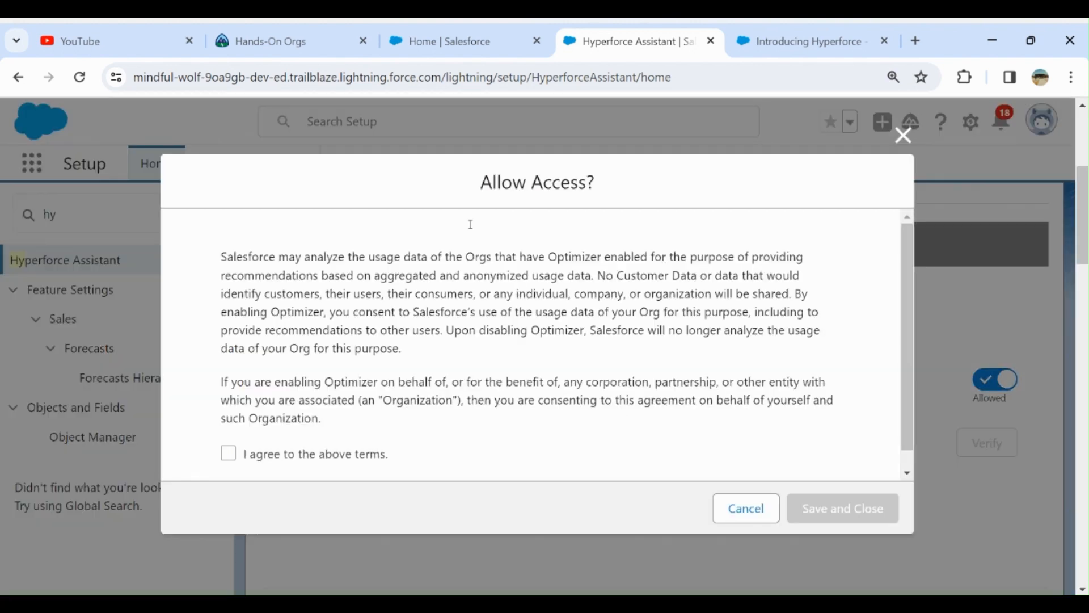
{"action": "mouse_move", "coordinate": [147, 313]}
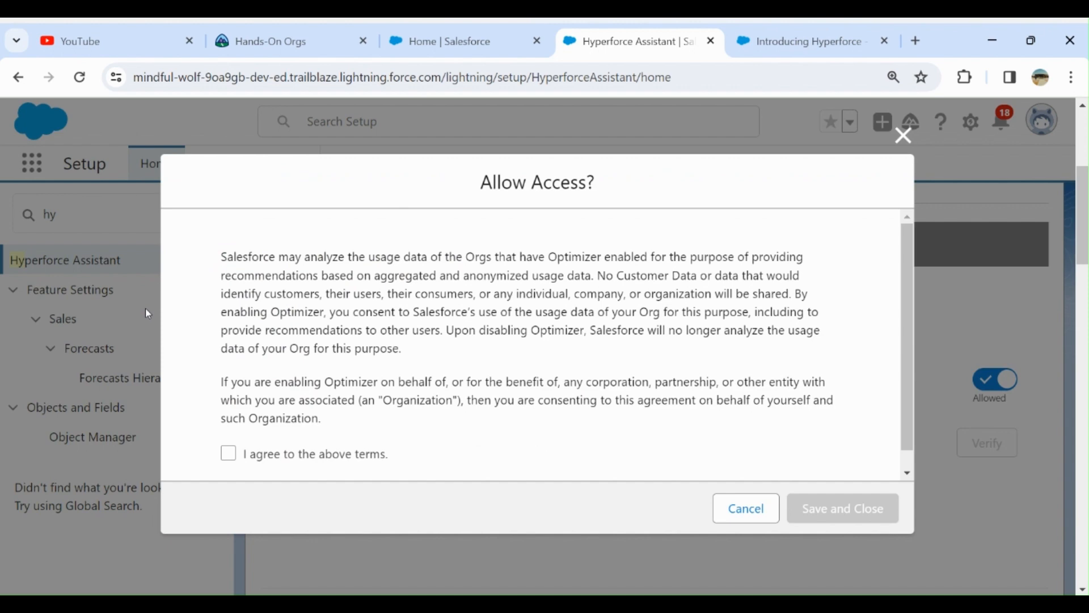
{"action": "left_click", "coordinate": [228, 452]}
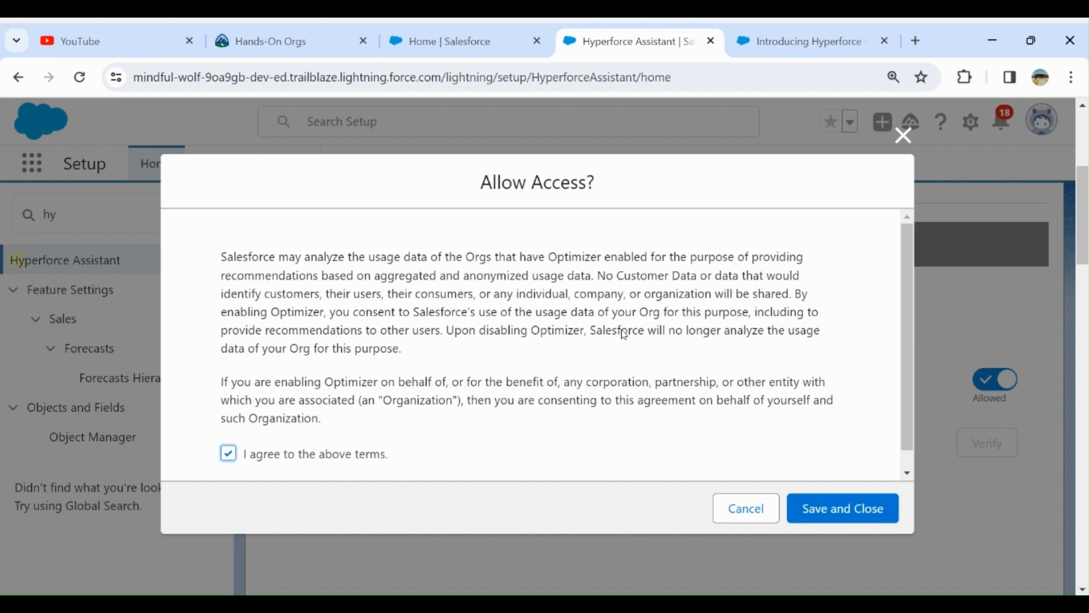
{"action": "left_click", "coordinate": [841, 508]}
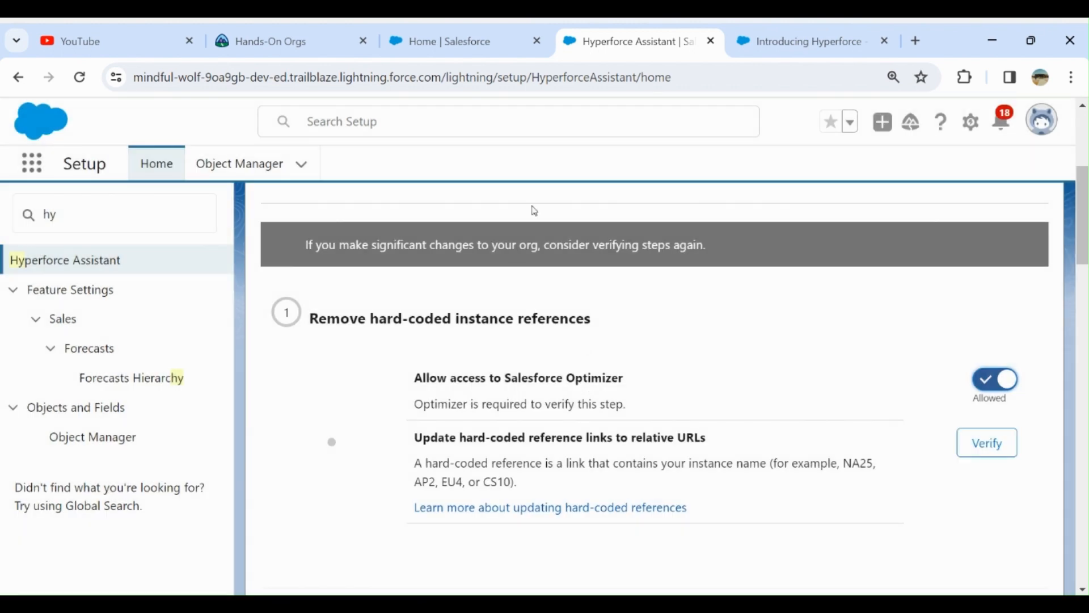
- Scroll through the checklist after step 1's verification, reviewing the connectivity and enhanced domains steps
{"action": "scroll", "scroll_direction": "up", "scroll_amount": 3}
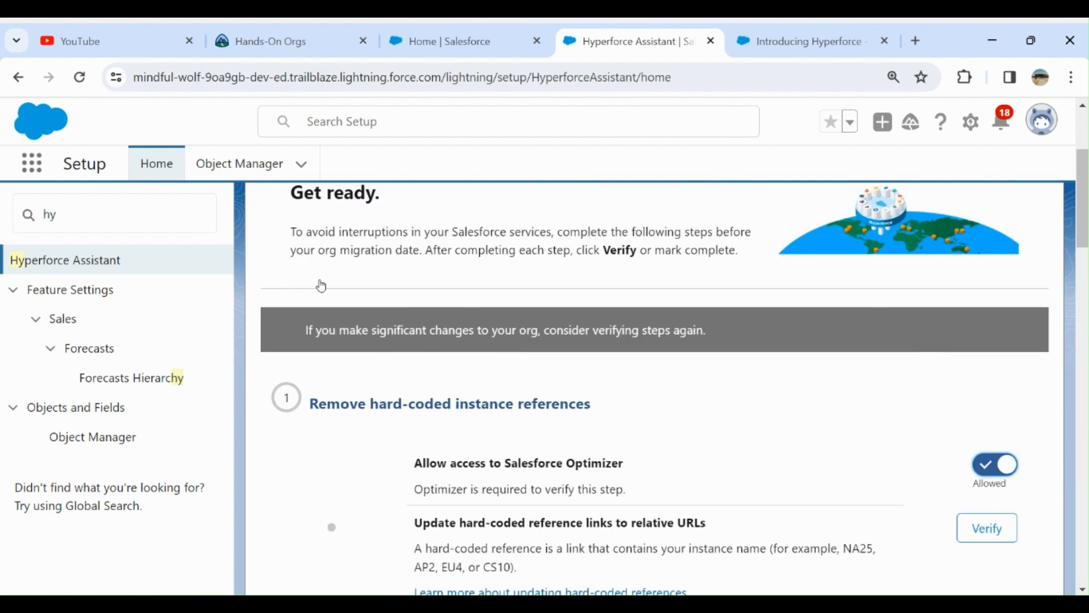
{"action": "scroll", "scroll_direction": "down", "scroll_amount": 3}
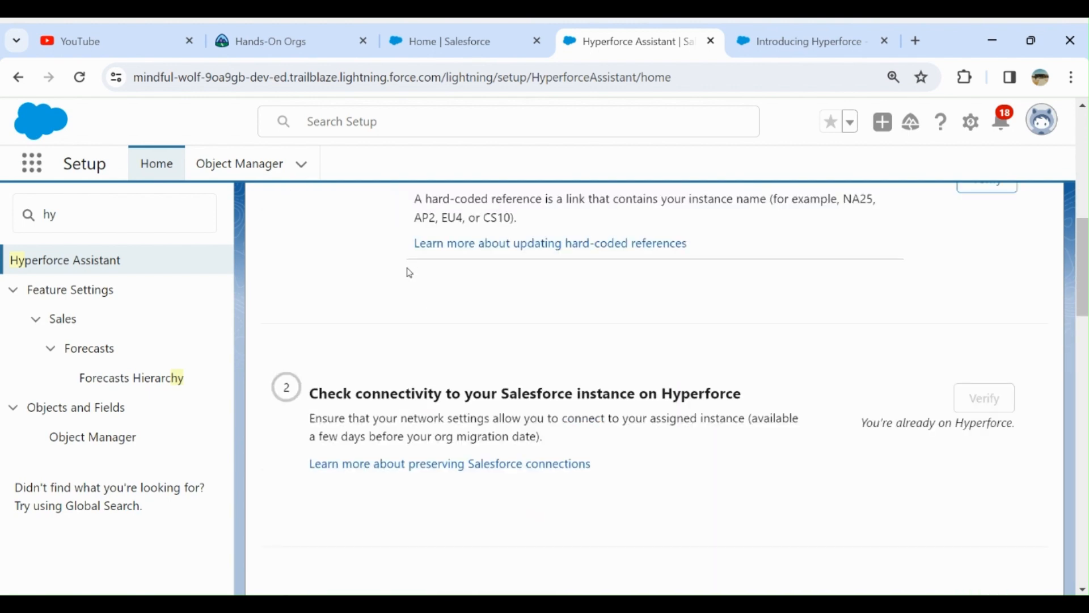
{"action": "scroll", "scroll_direction": "up", "scroll_amount": 3}
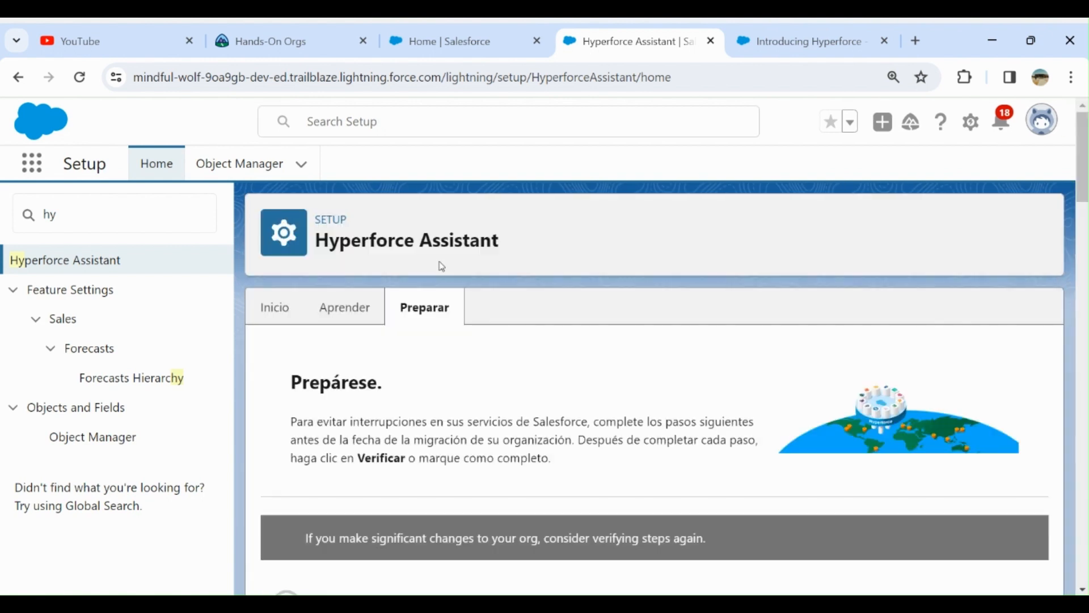
{"action": "mouse_move", "coordinate": [354, 219]}
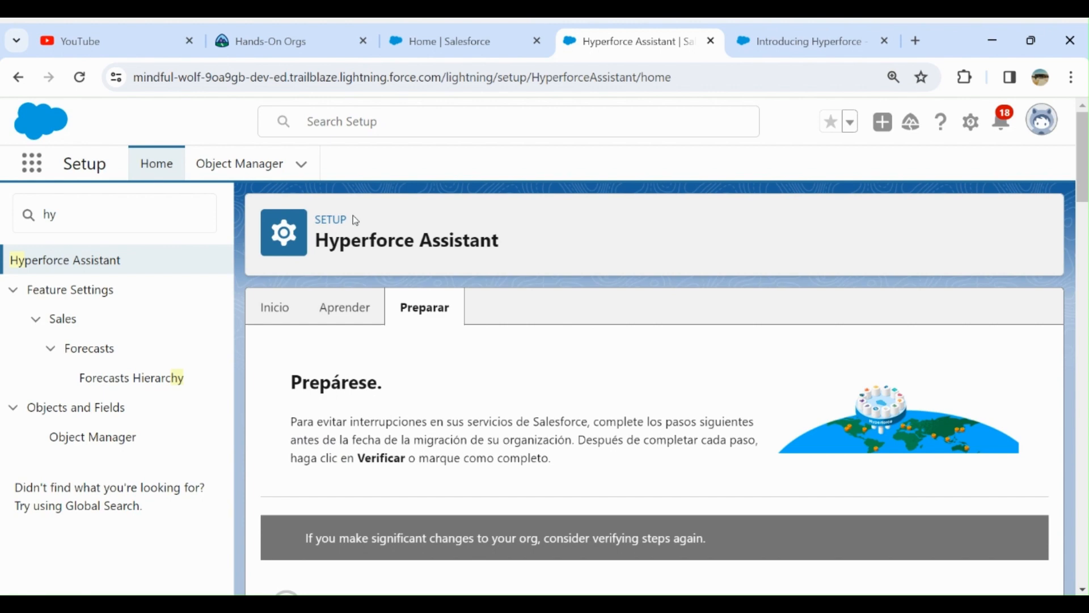
{"action": "scroll", "scroll_direction": "down", "scroll_amount": 3}
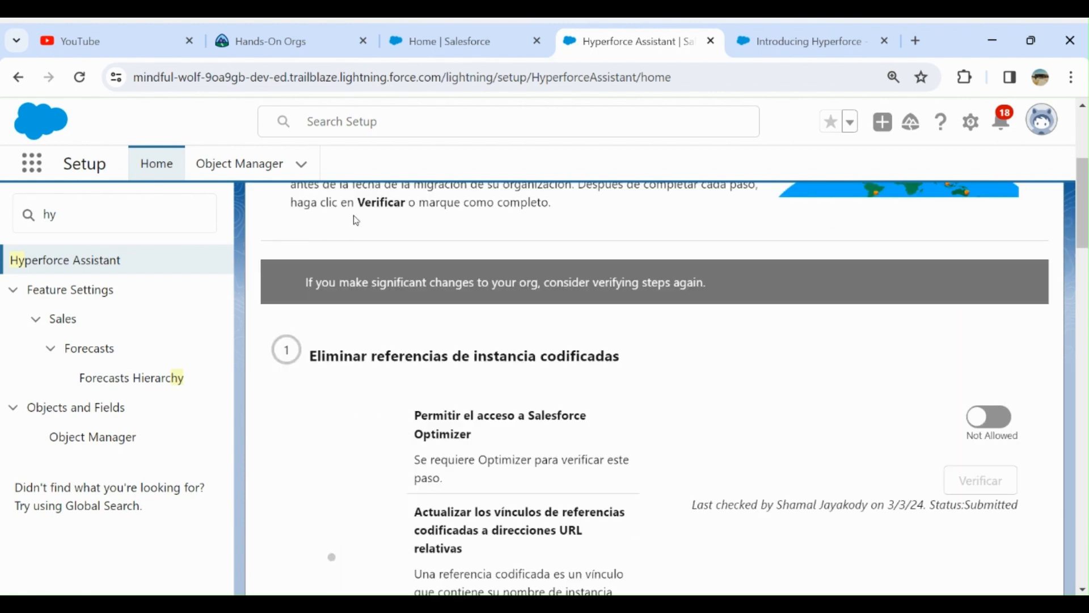
{"action": "scroll", "scroll_direction": "up", "scroll_amount": 3}
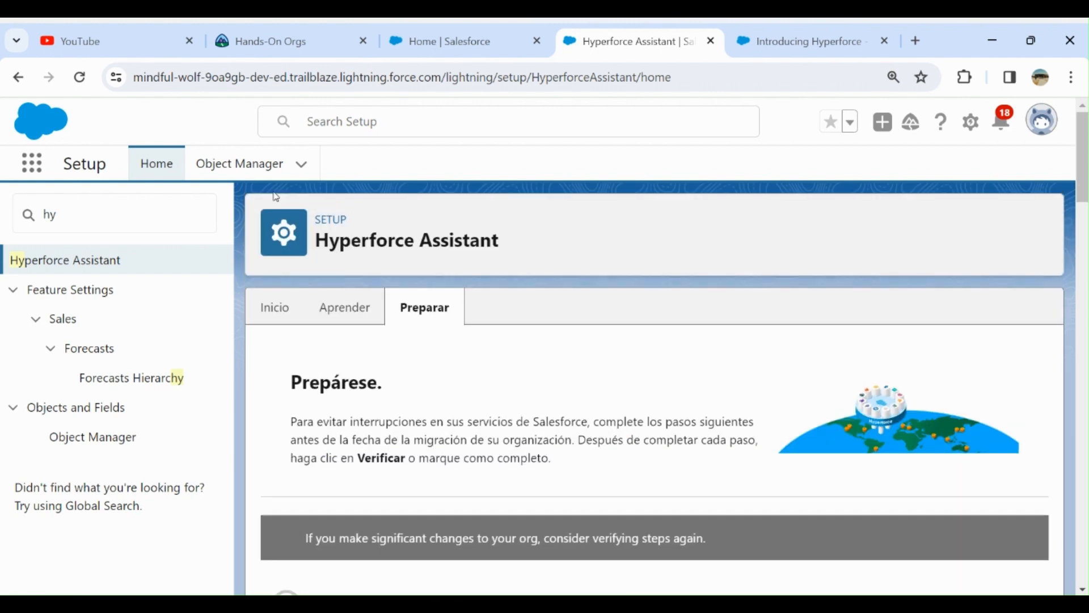
{"action": "scroll", "scroll_direction": "down", "scroll_amount": 3}
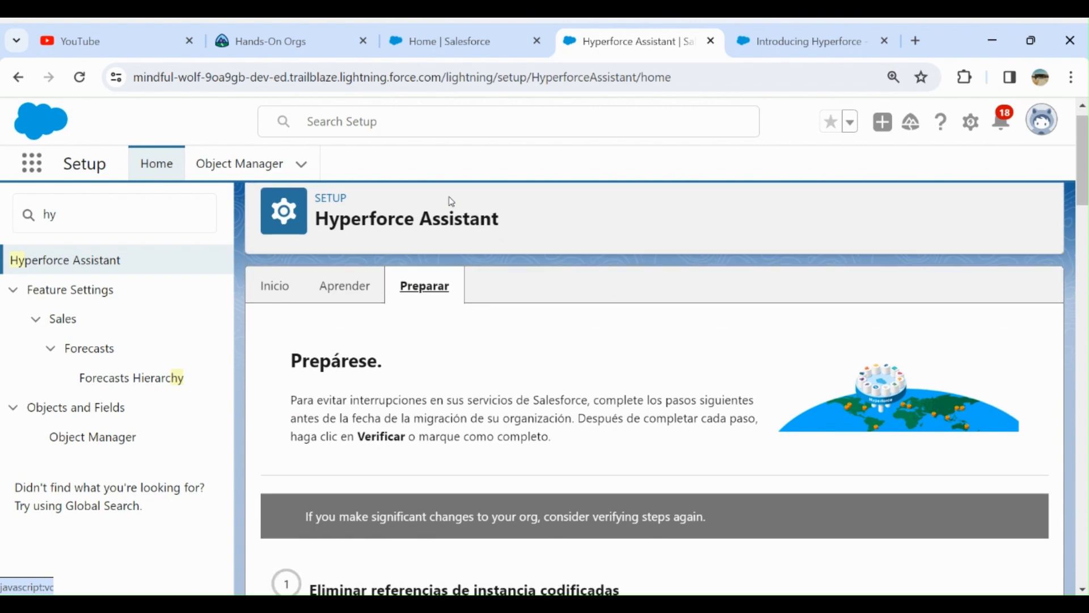
{"action": "scroll", "scroll_direction": "down", "scroll_amount": 3}
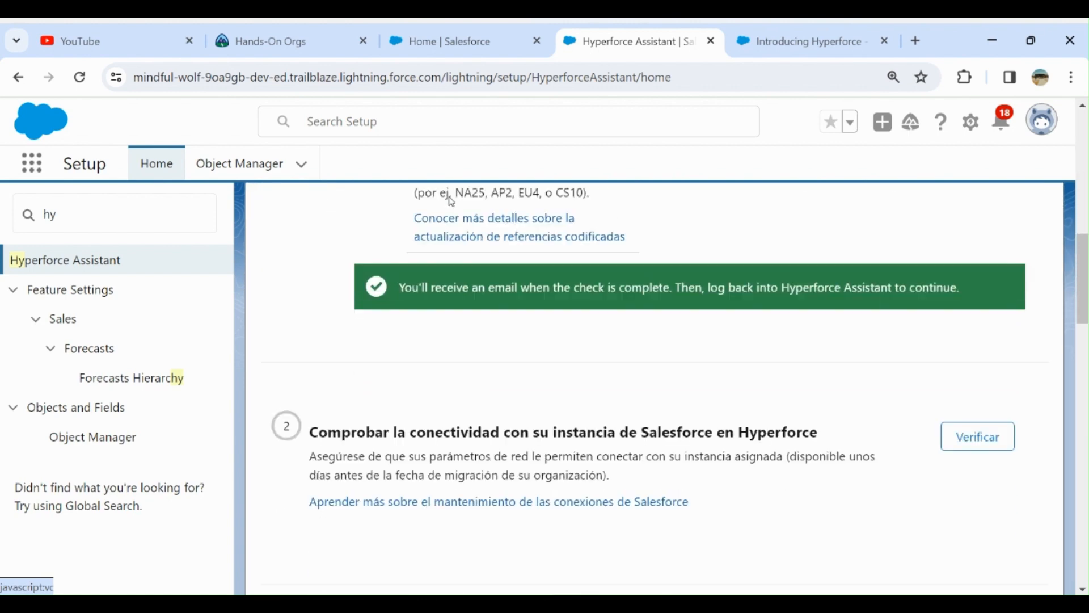
{"action": "scroll", "scroll_direction": "down", "scroll_amount": 3}
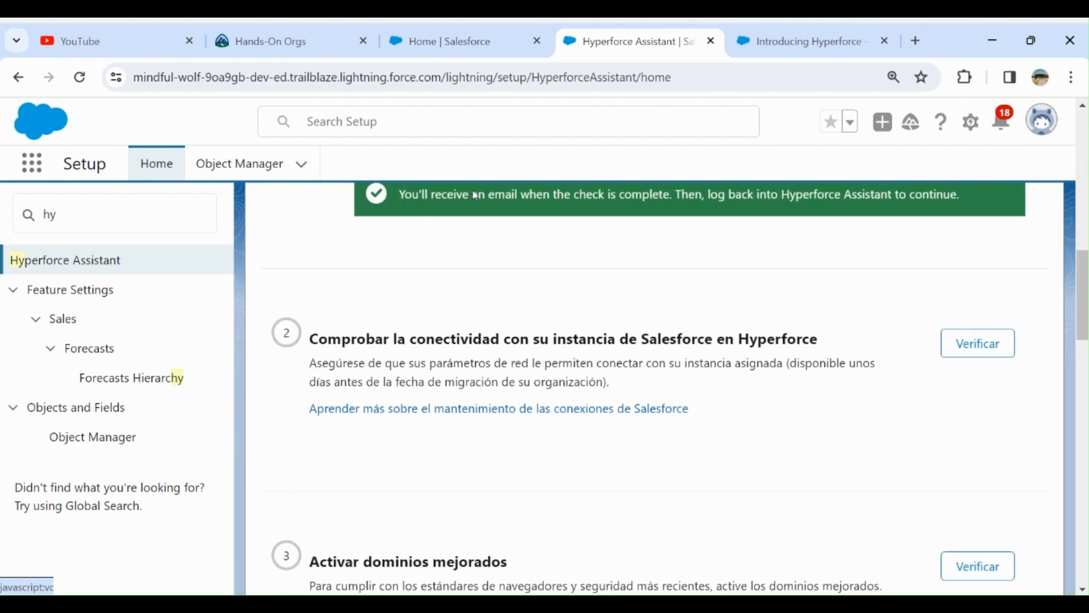
{"action": "mouse_move", "coordinate": [664, 241]}
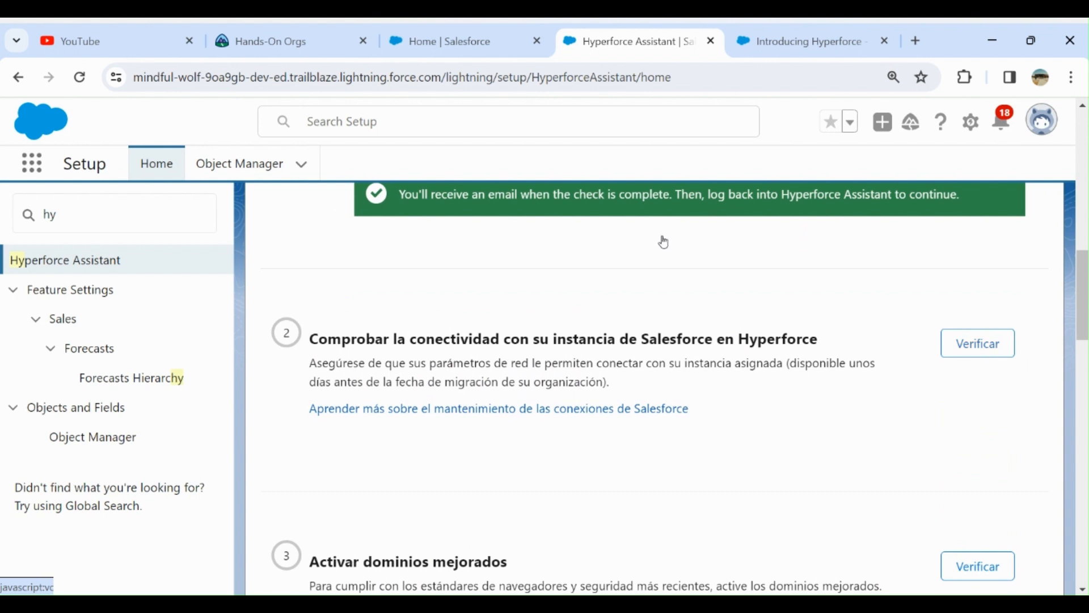
{"action": "mouse_move", "coordinate": [667, 237]}
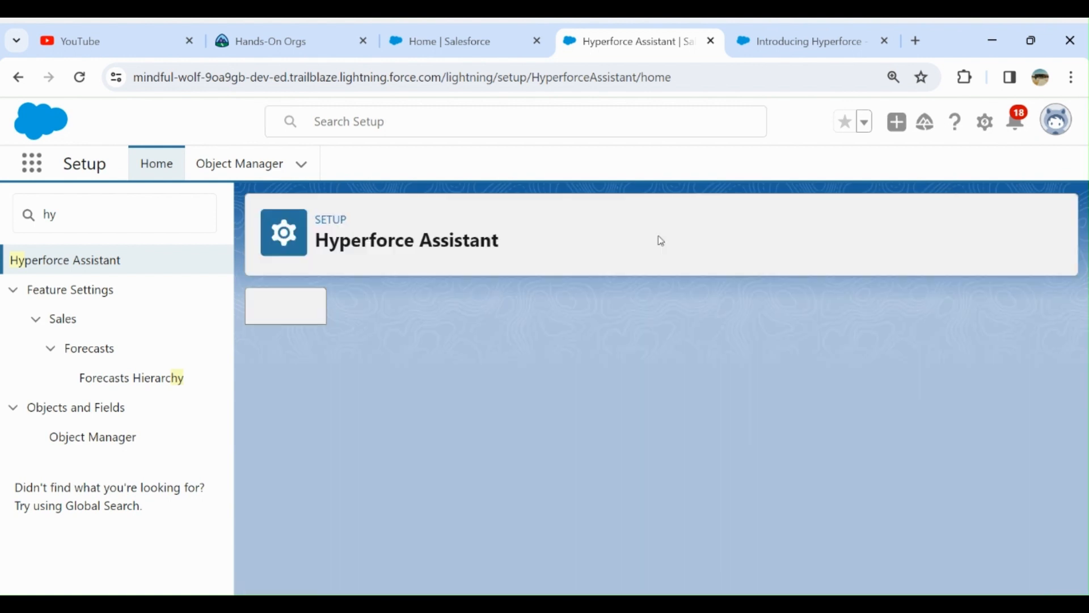
{"action": "left_click", "coordinate": [404, 185]}
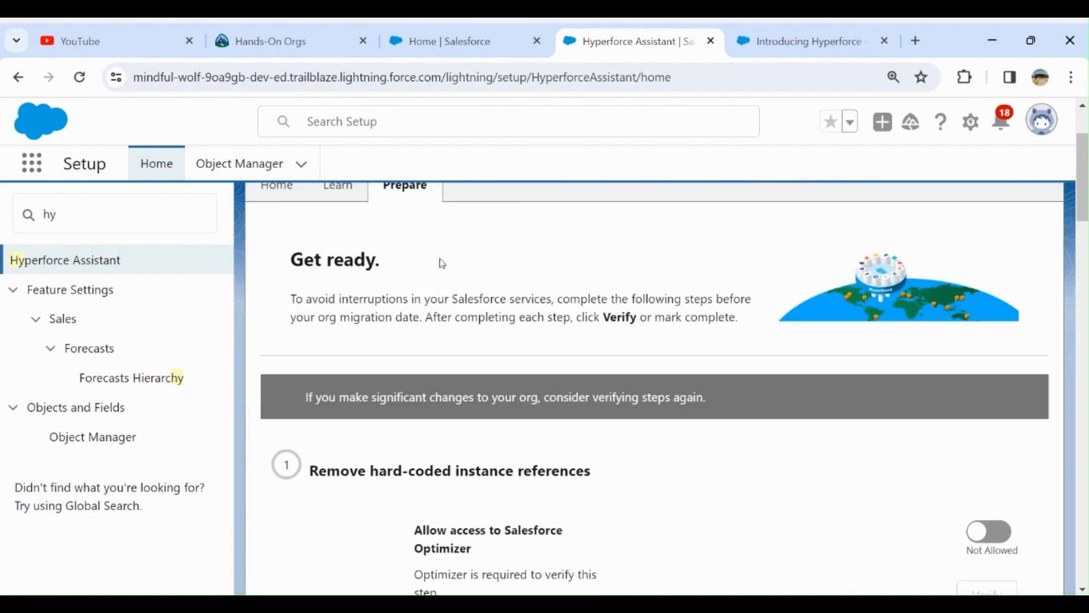
{"action": "scroll", "scroll_direction": "down", "scroll_amount": 3}
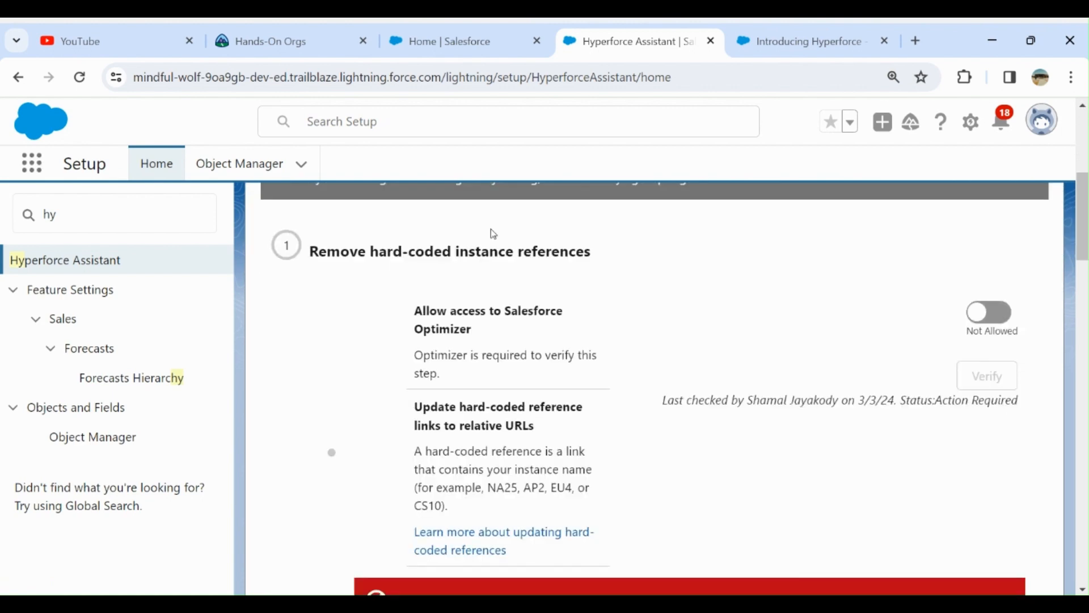
{"action": "scroll", "scroll_direction": "down", "scroll_amount": 3}
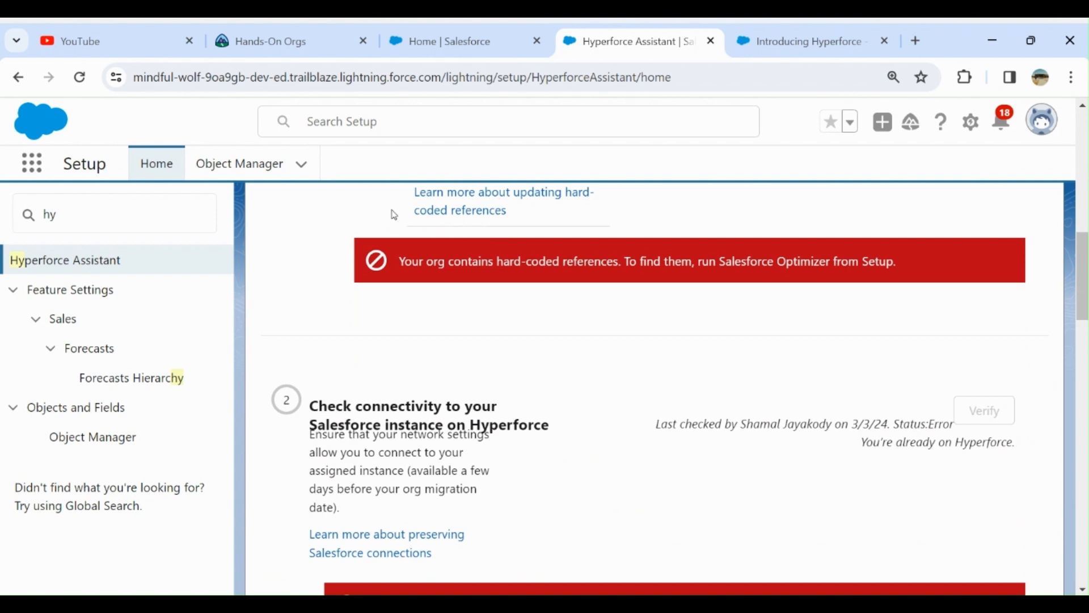
{"action": "mouse_move", "coordinate": [336, 182]}
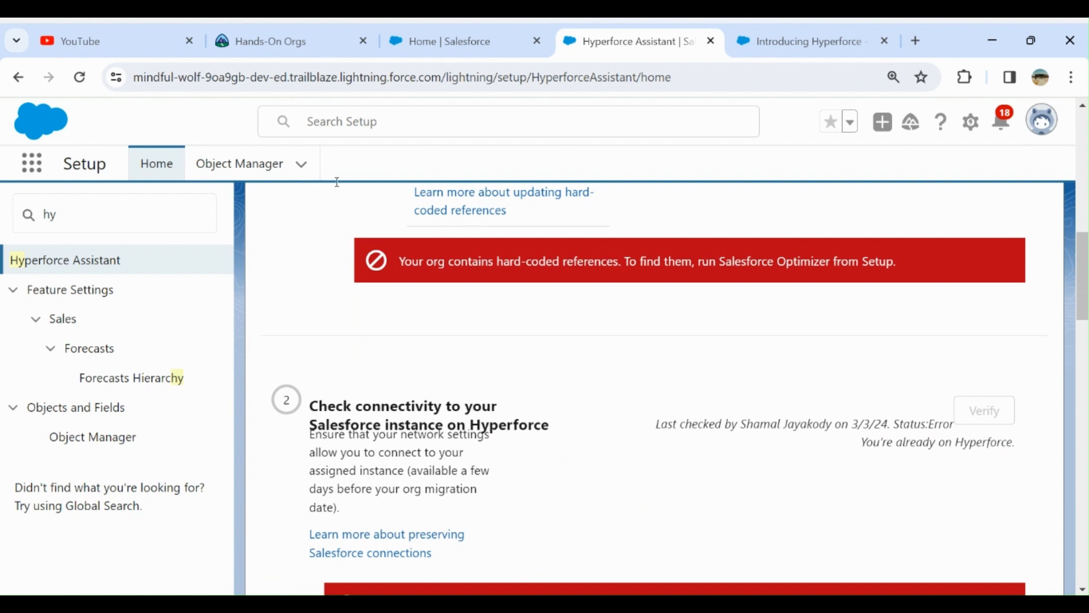
{"action": "mouse_move", "coordinate": [427, 184]}
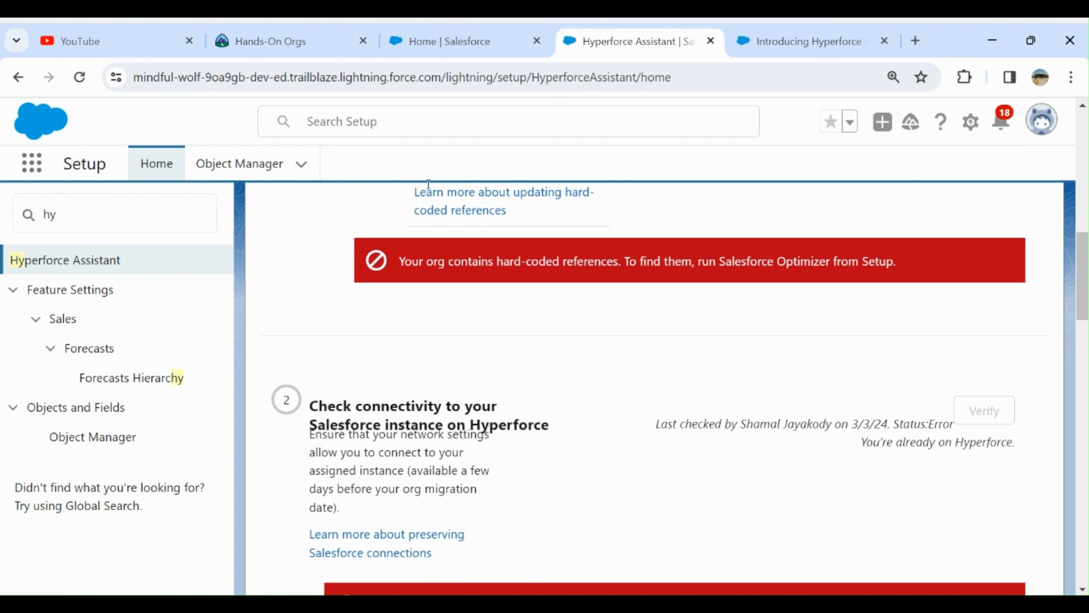
{"action": "mouse_move", "coordinate": [604, 180]}
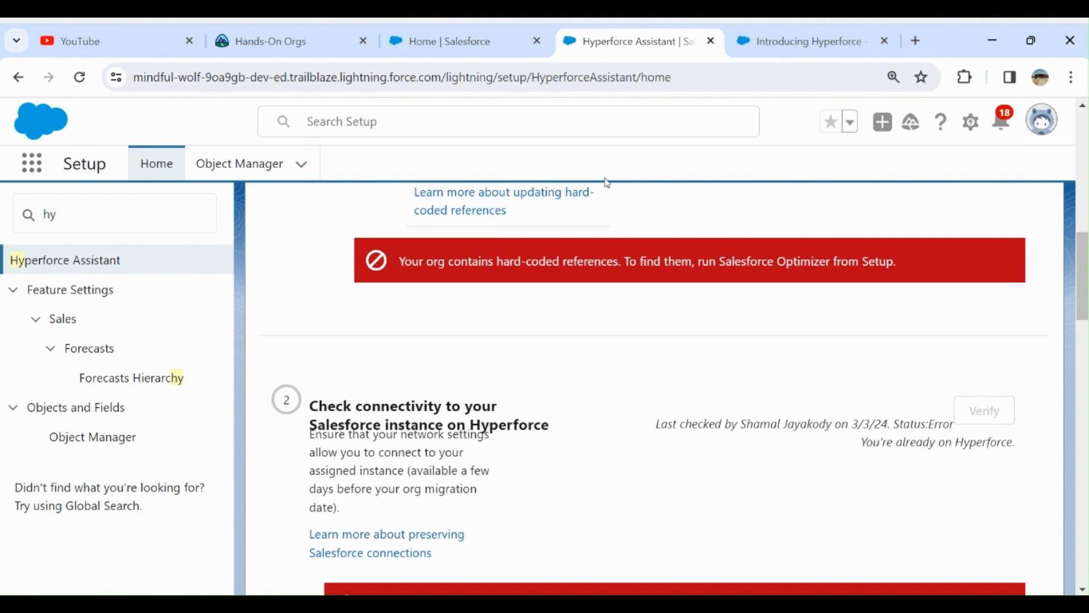
{"action": "scroll", "scroll_direction": "down", "scroll_amount": 3}
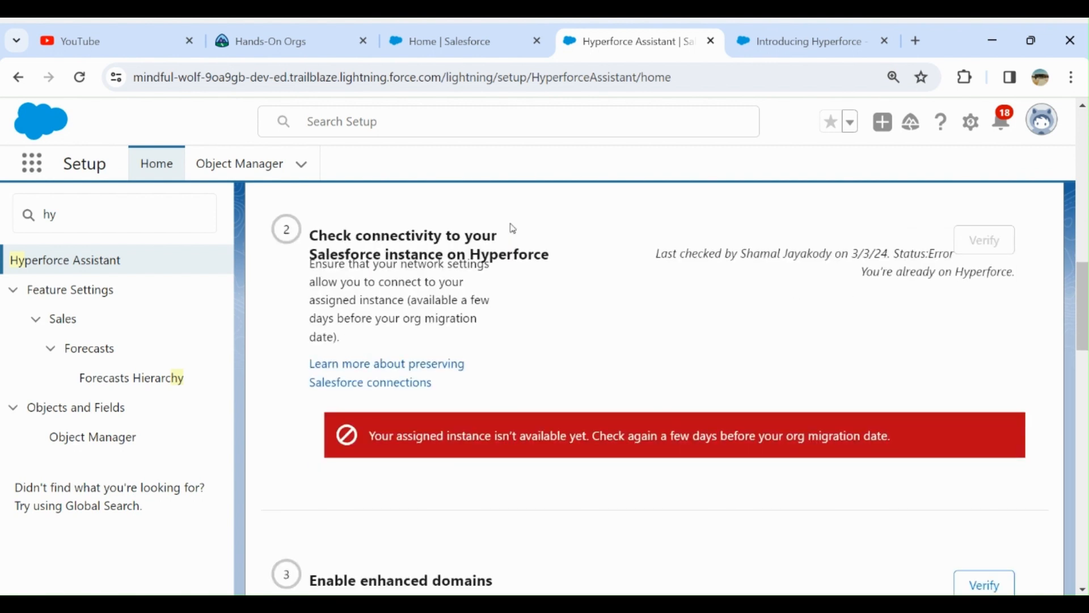
{"action": "mouse_move", "coordinate": [315, 177]}
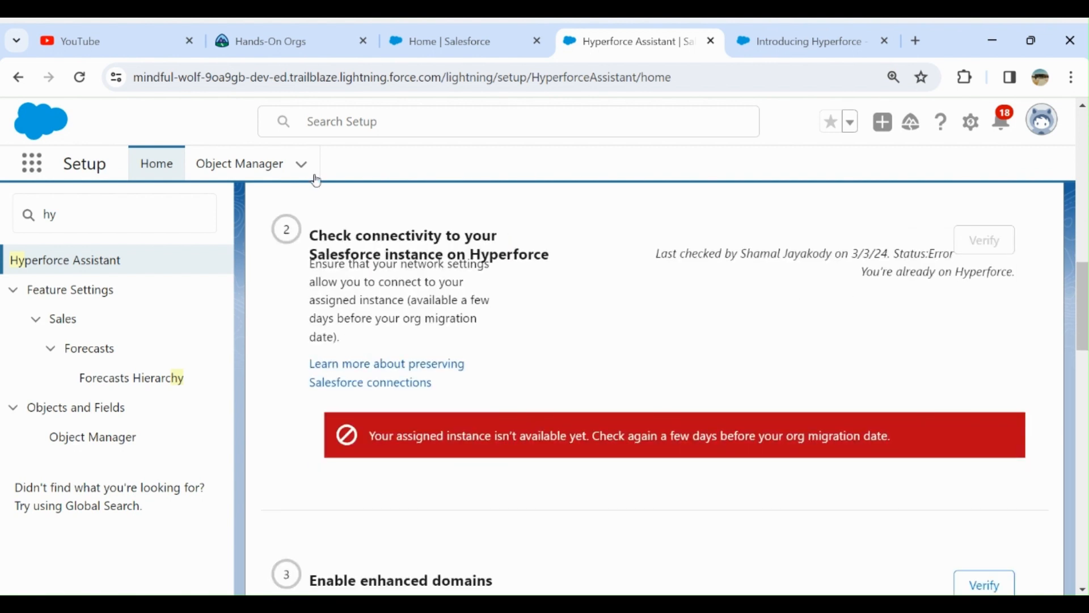
{"action": "mouse_move", "coordinate": [248, 155]}
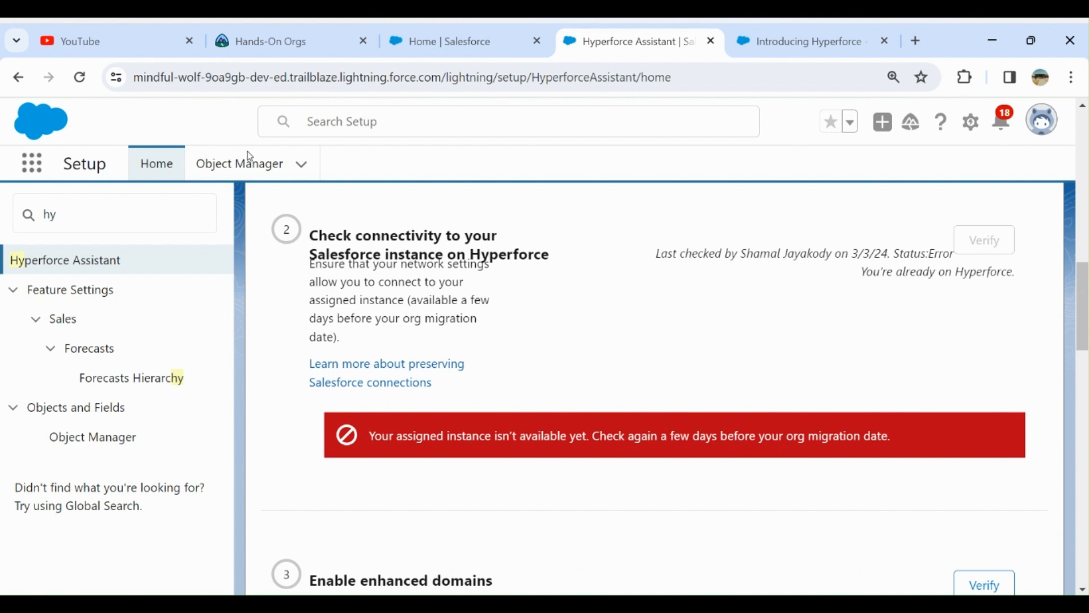
{"action": "mouse_move", "coordinate": [426, 214]}
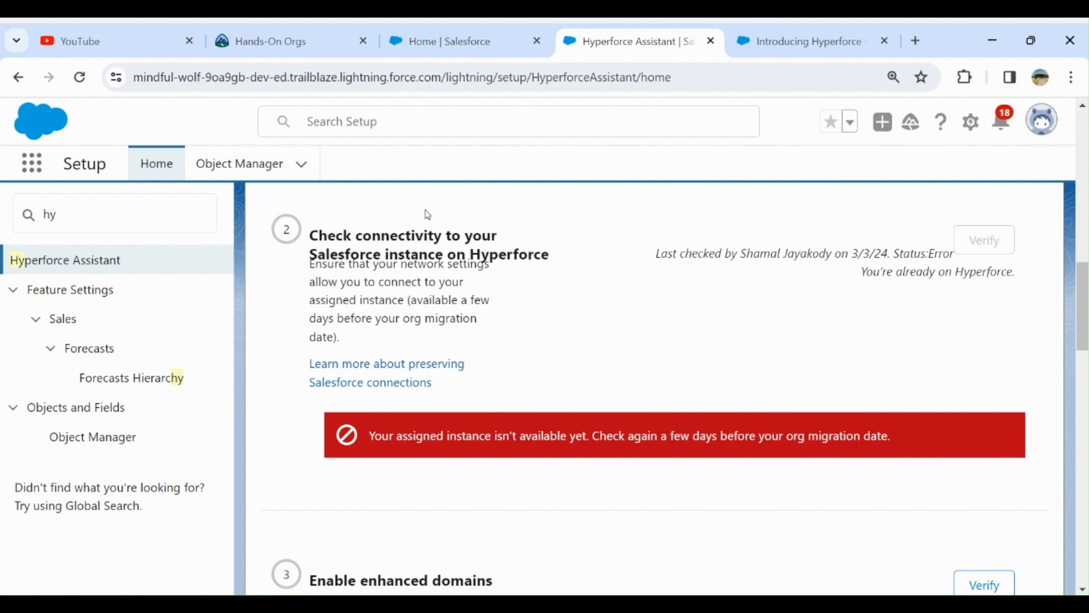
{"action": "scroll", "scroll_direction": "down", "scroll_amount": 3}
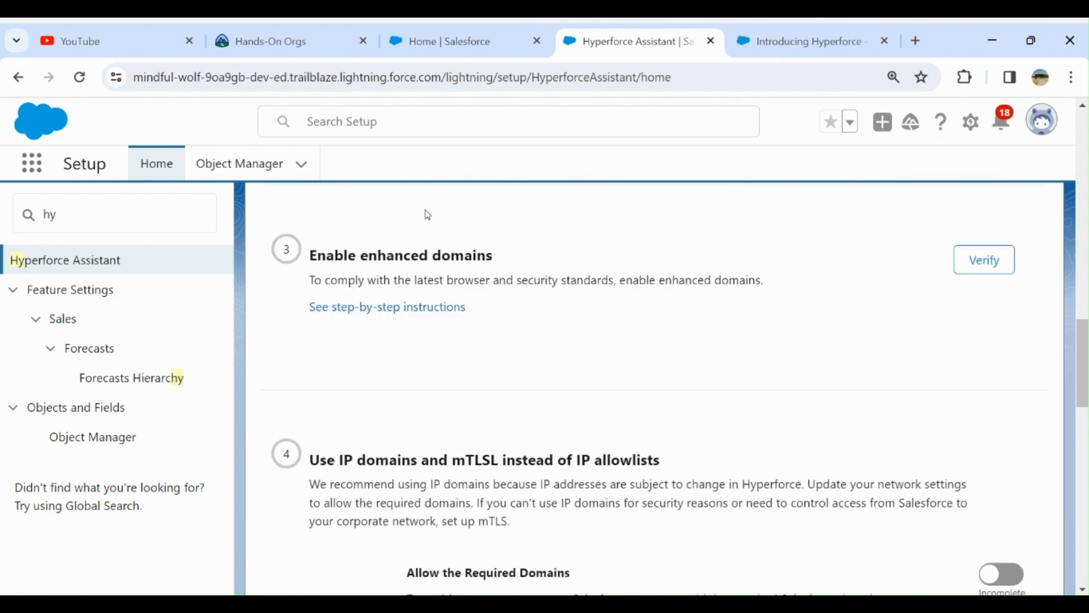
{"action": "scroll", "scroll_direction": "down", "scroll_amount": 3}
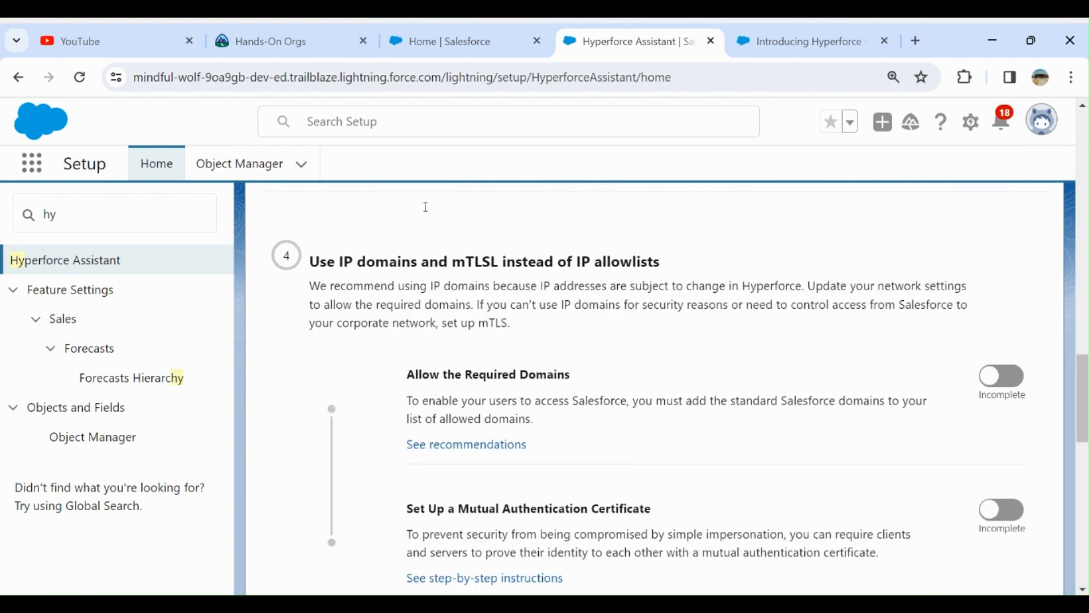
{"action": "scroll", "scroll_direction": "down", "scroll_amount": 3}
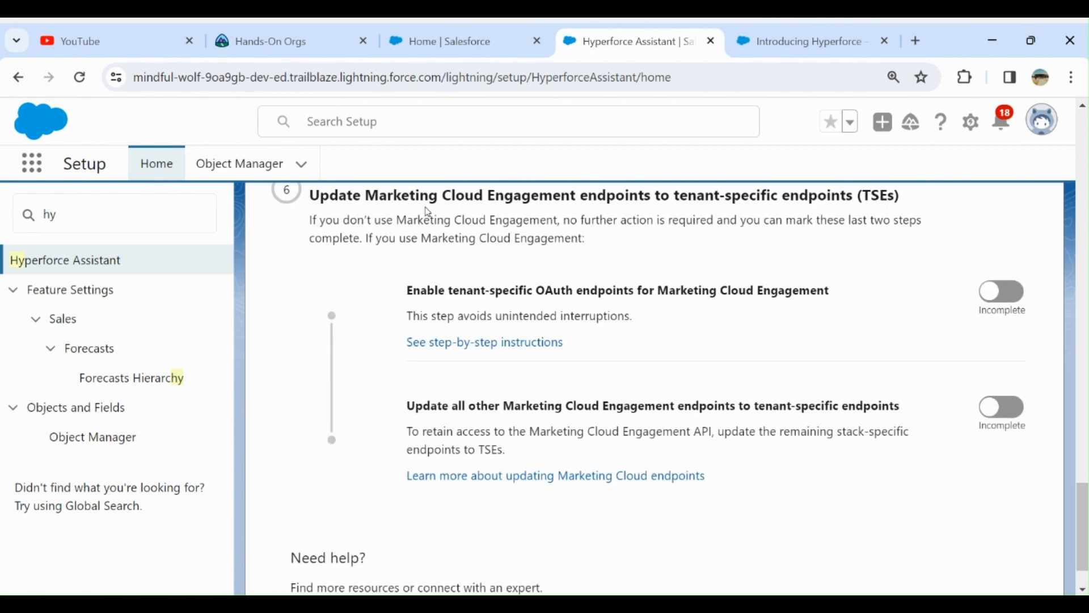
{"action": "scroll", "scroll_direction": "down", "scroll_amount": 3}
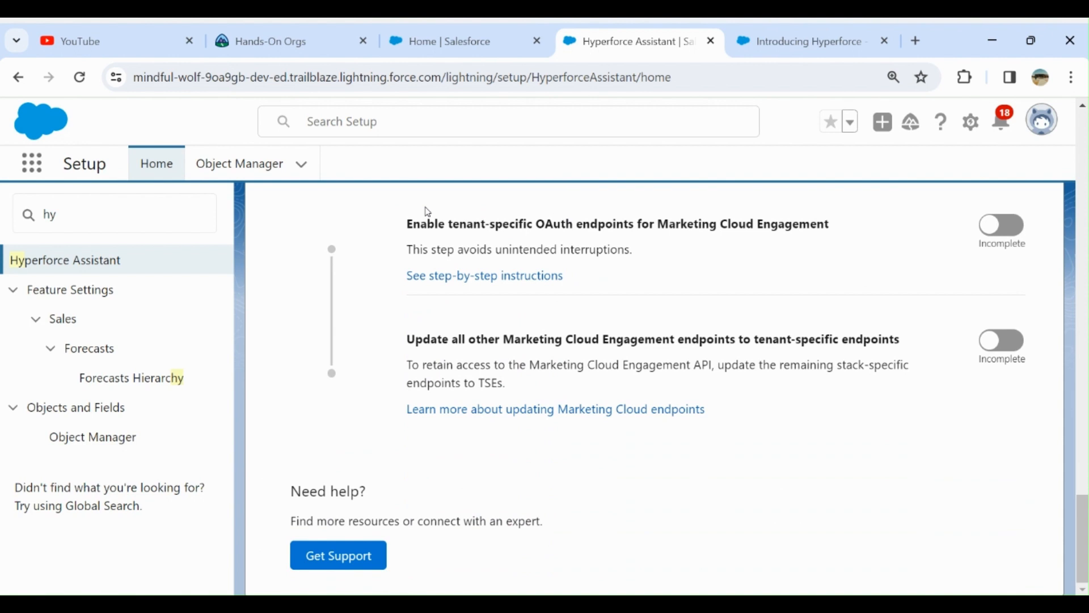
{"action": "mouse_move", "coordinate": [44, 204]}
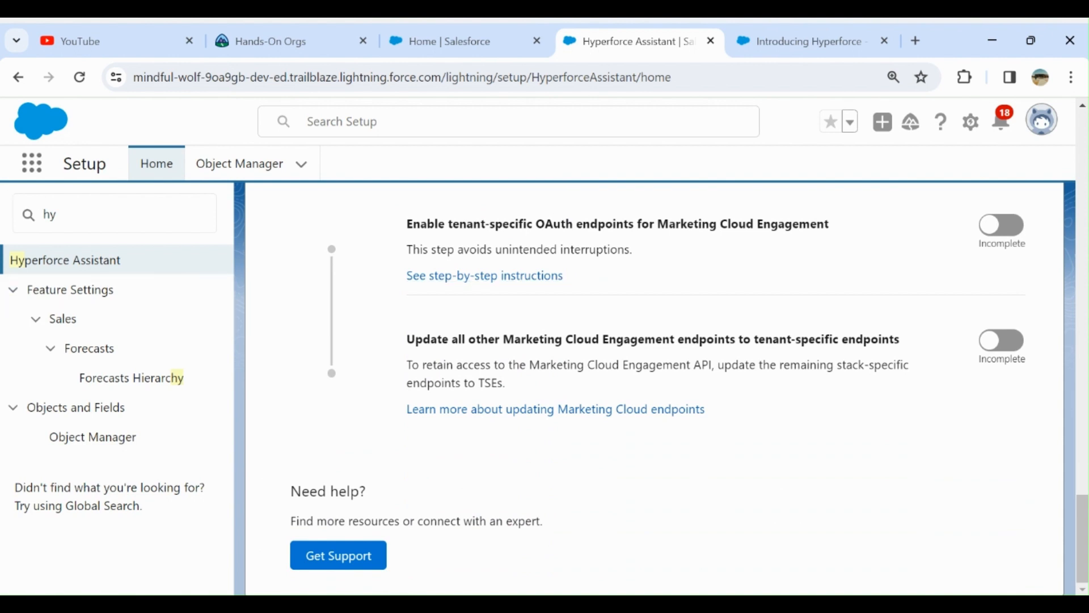
{"action": "mouse_move", "coordinate": [470, 105]}
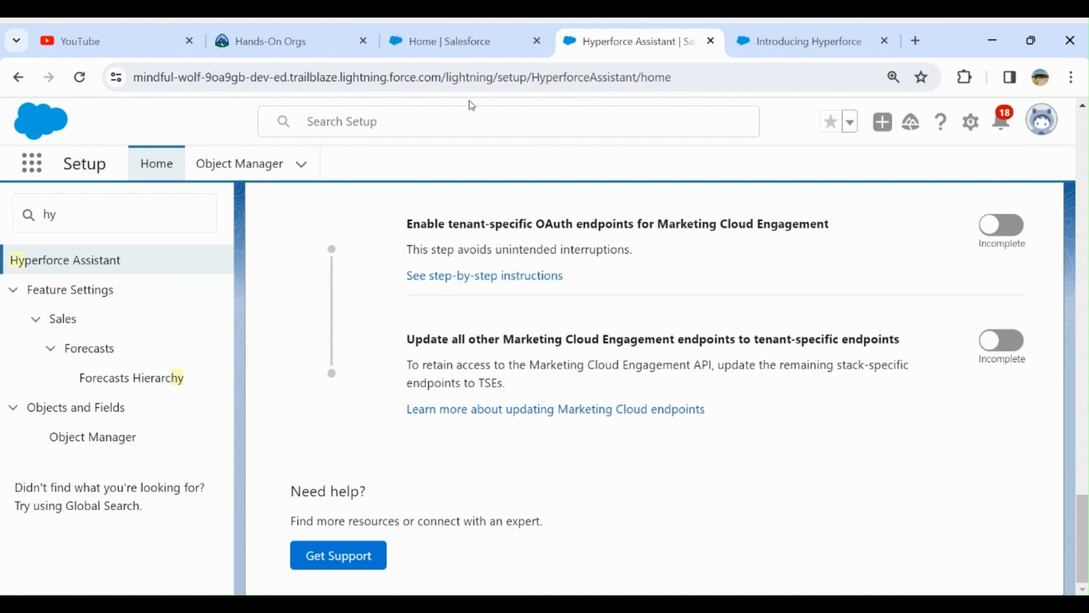
- Read the Introducing Hyperforce FAQ article through upgrade timing, compliance and resilience to its end
{"action": "left_click", "coordinate": [805, 41]}
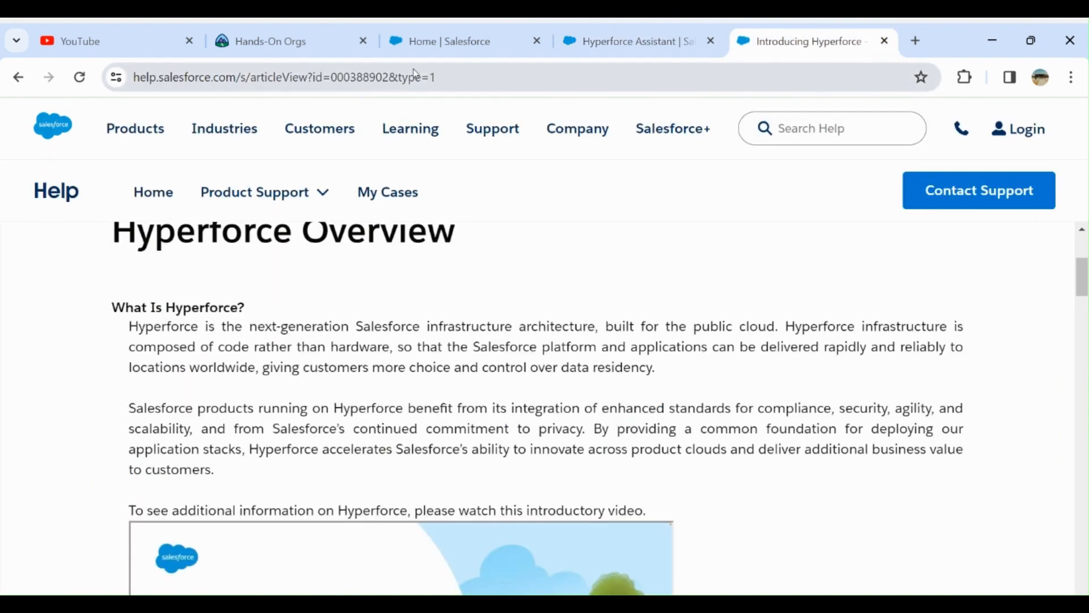
{"action": "scroll", "scroll_direction": "up", "scroll_amount": 3}
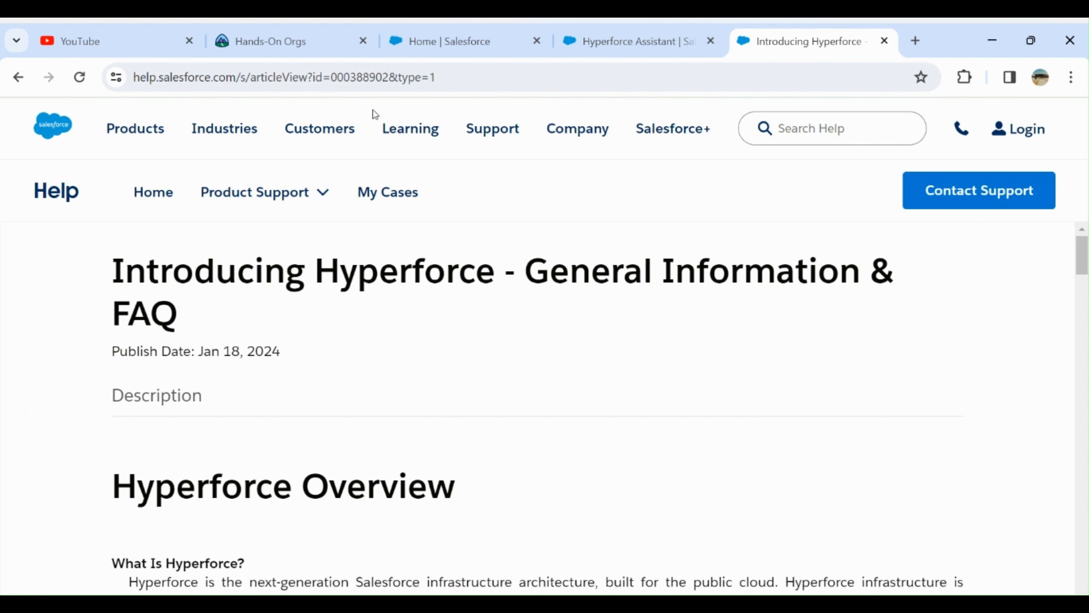
{"action": "mouse_move", "coordinate": [354, 249]}
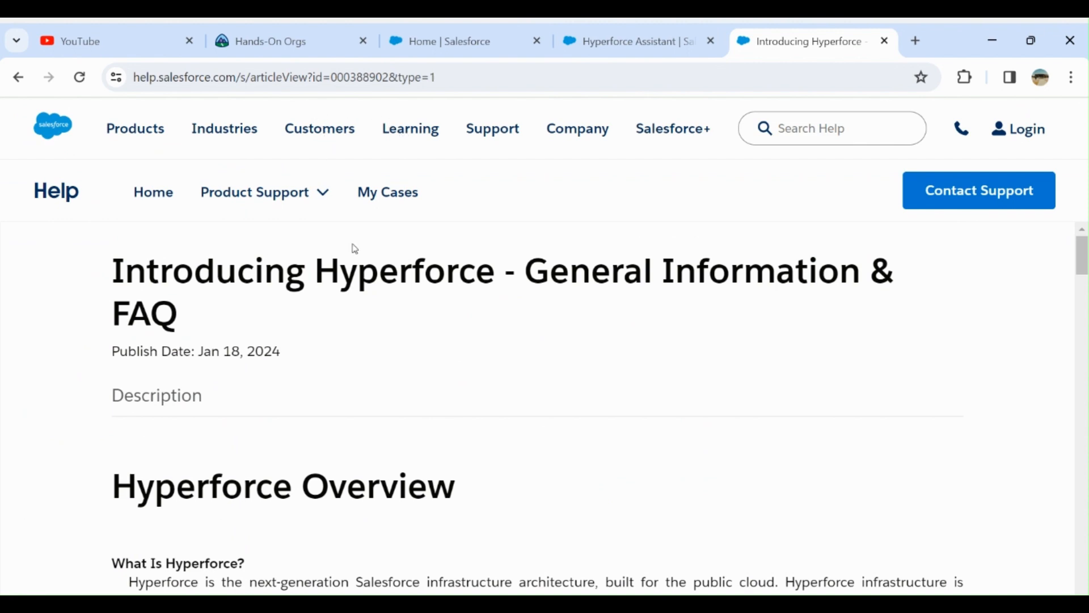
{"action": "scroll", "scroll_direction": "down", "scroll_amount": 3}
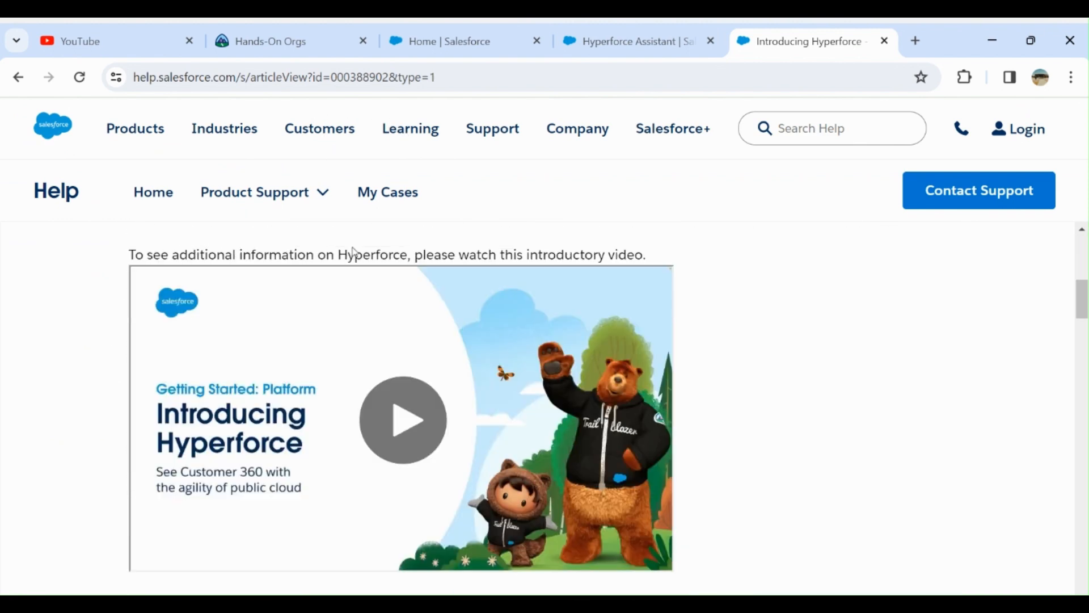
{"action": "mouse_move", "coordinate": [283, 262]}
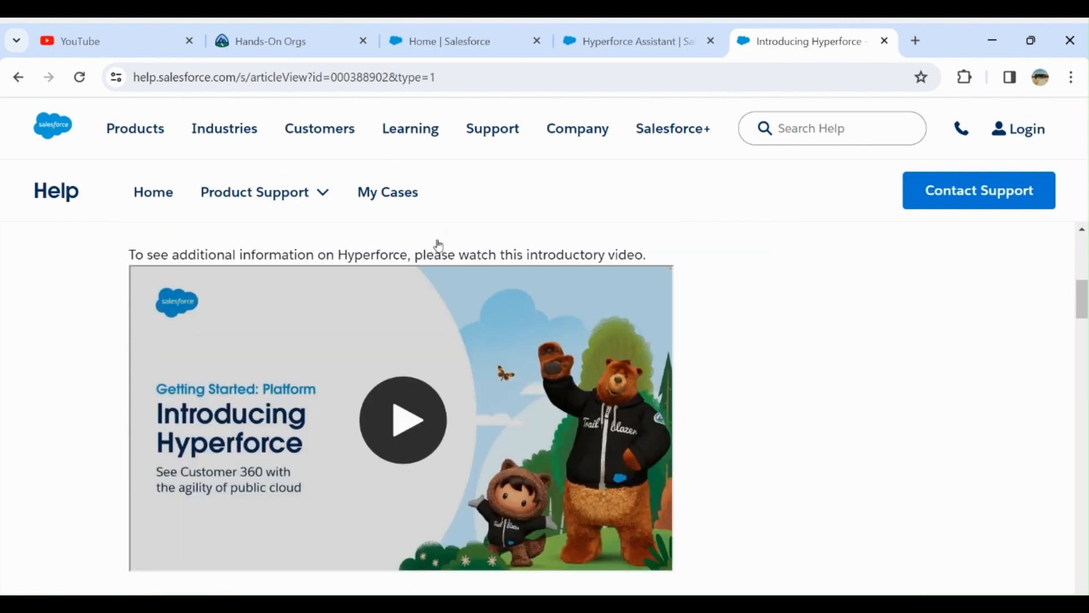
{"action": "mouse_move", "coordinate": [546, 185]}
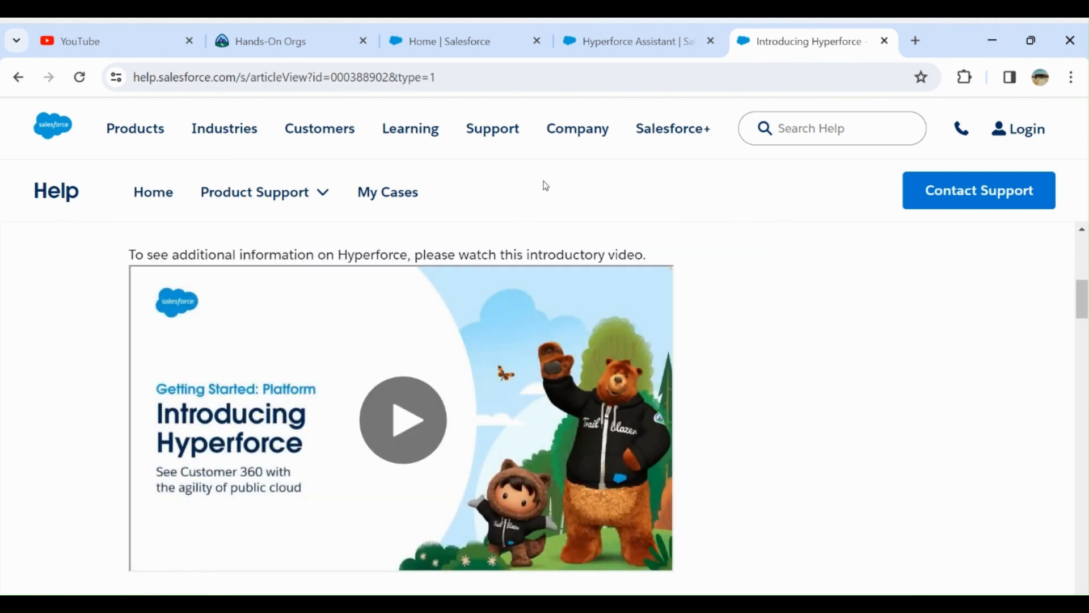
{"action": "scroll", "scroll_direction": "down", "scroll_amount": 3}
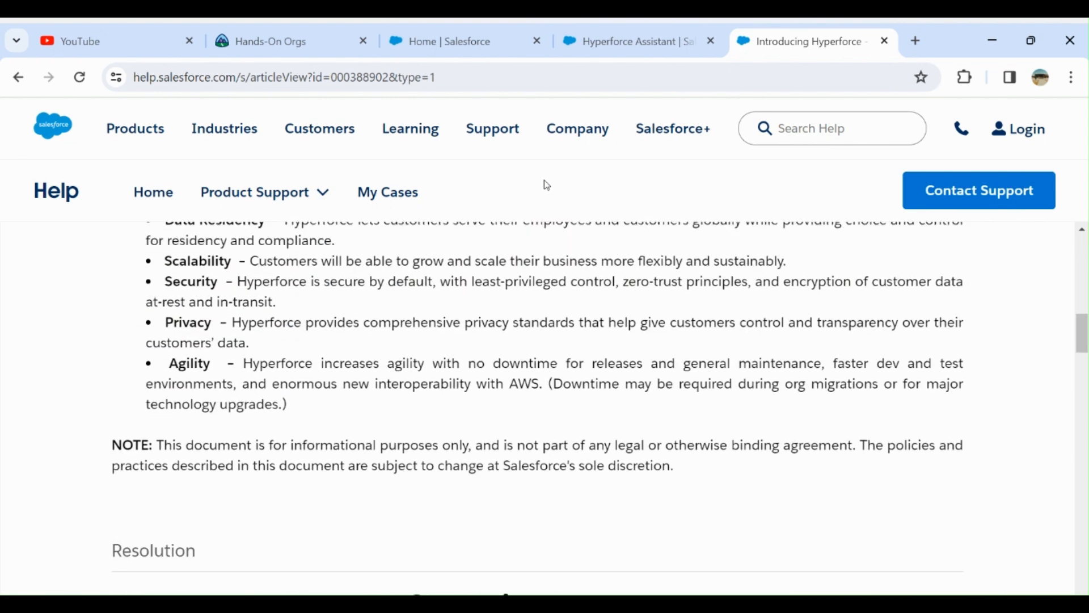
{"action": "scroll", "scroll_direction": "up", "scroll_amount": 3}
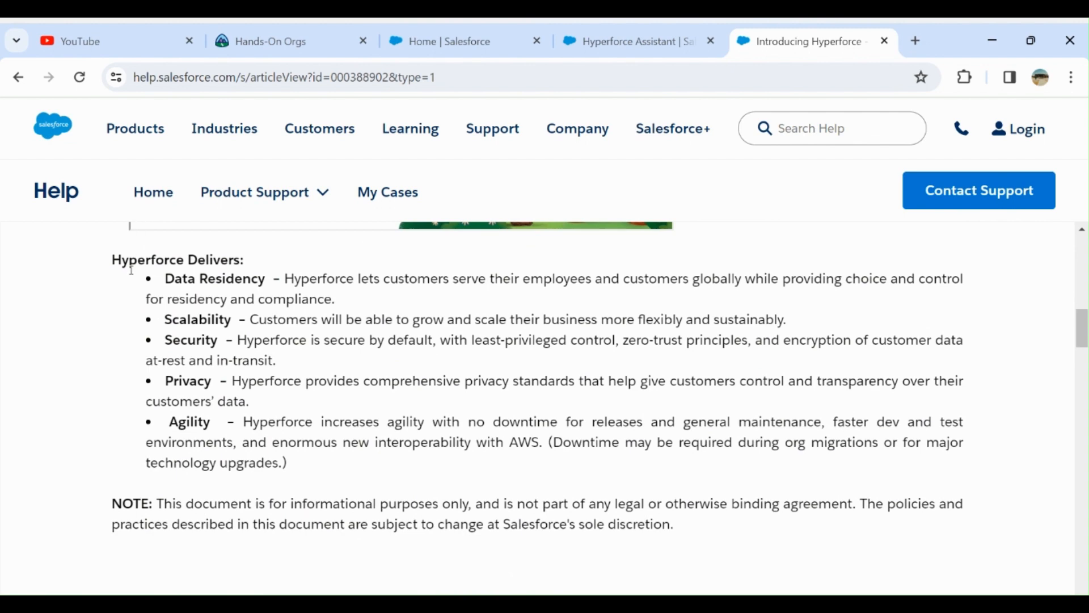
{"action": "scroll", "scroll_direction": "down", "scroll_amount": 3}
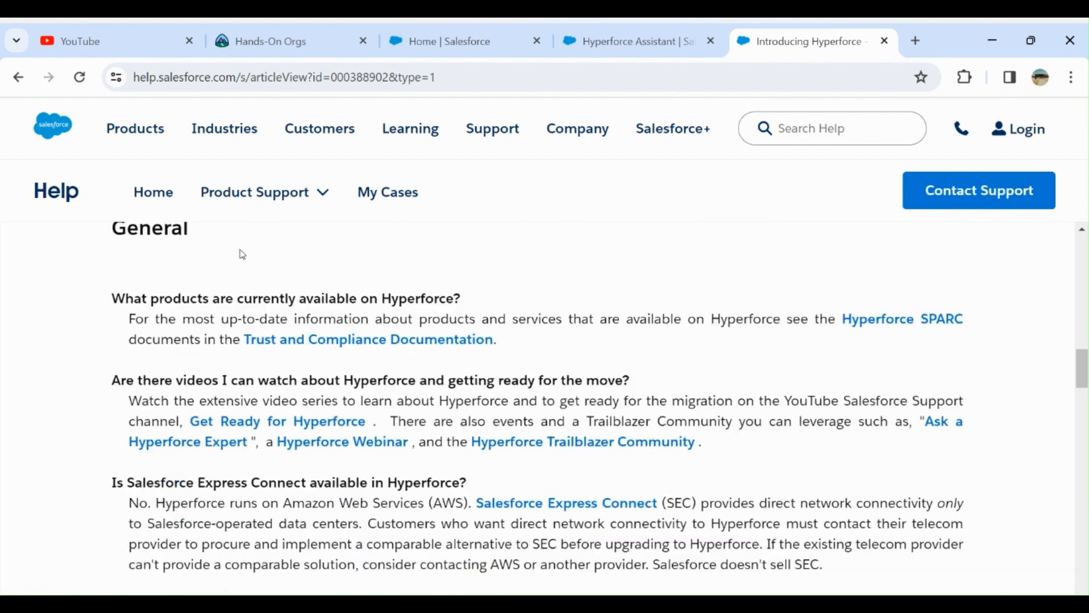
{"action": "scroll", "scroll_direction": "down", "scroll_amount": 3}
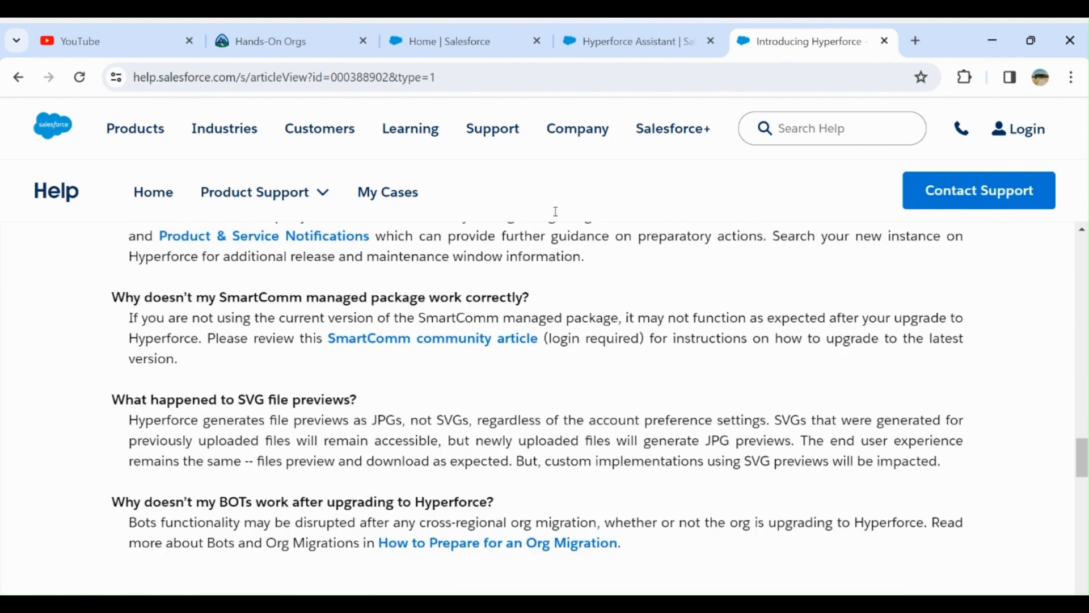
{"action": "scroll", "scroll_direction": "up", "scroll_amount": 3}
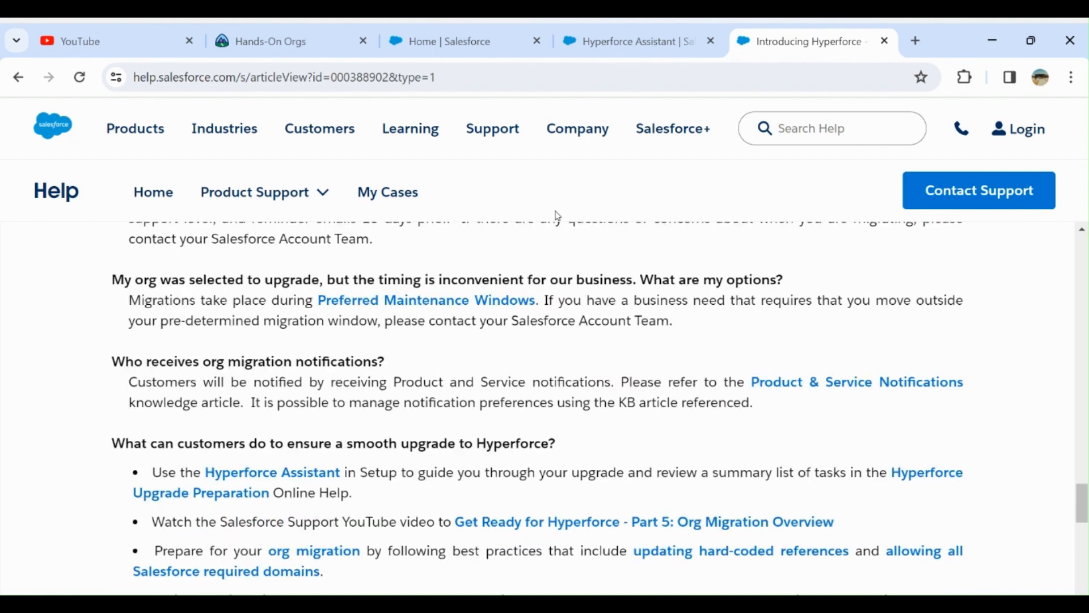
{"action": "scroll", "scroll_direction": "up", "scroll_amount": 3}
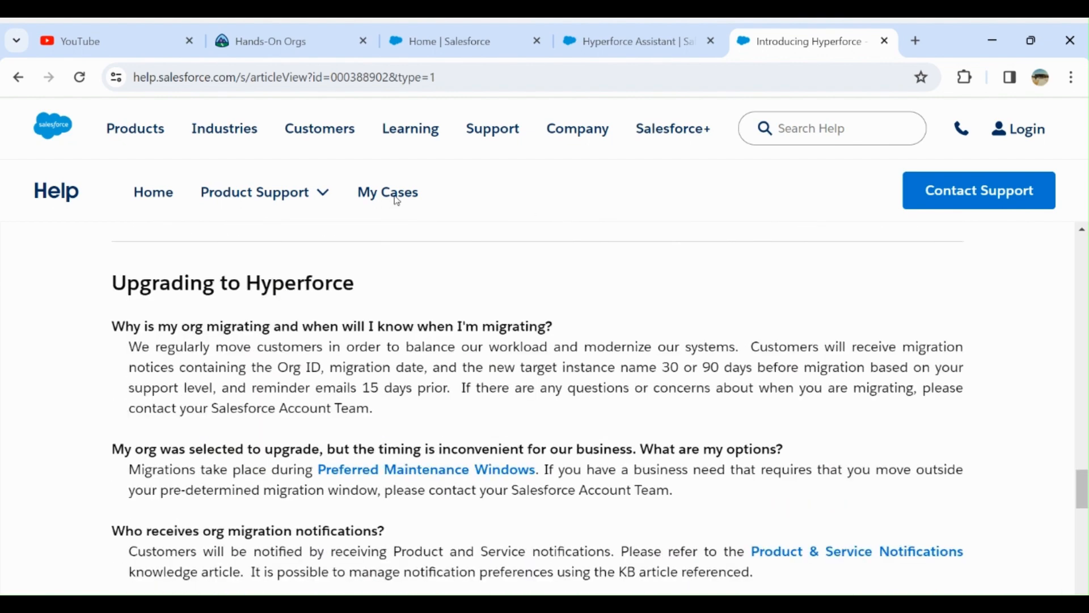
{"action": "mouse_move", "coordinate": [211, 211]}
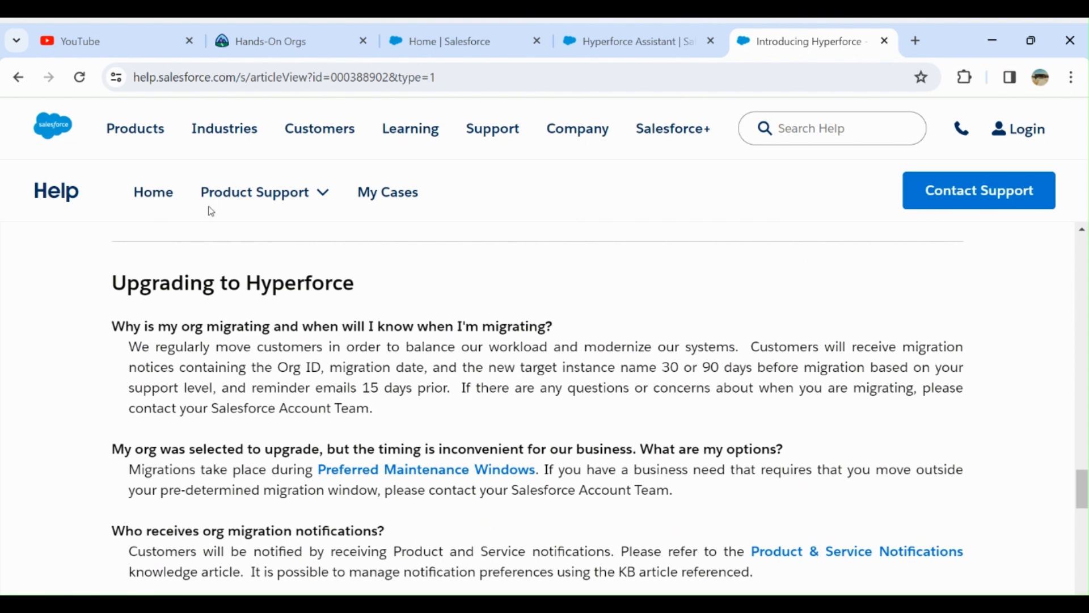
{"action": "scroll", "scroll_direction": "down", "scroll_amount": 3}
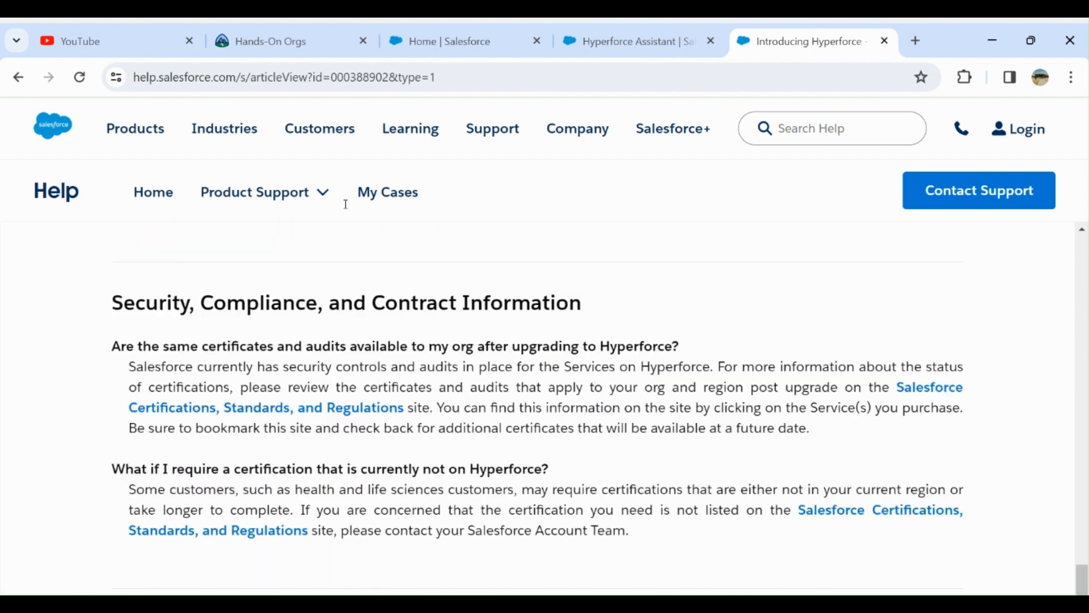
{"action": "scroll", "scroll_direction": "down", "scroll_amount": 3}
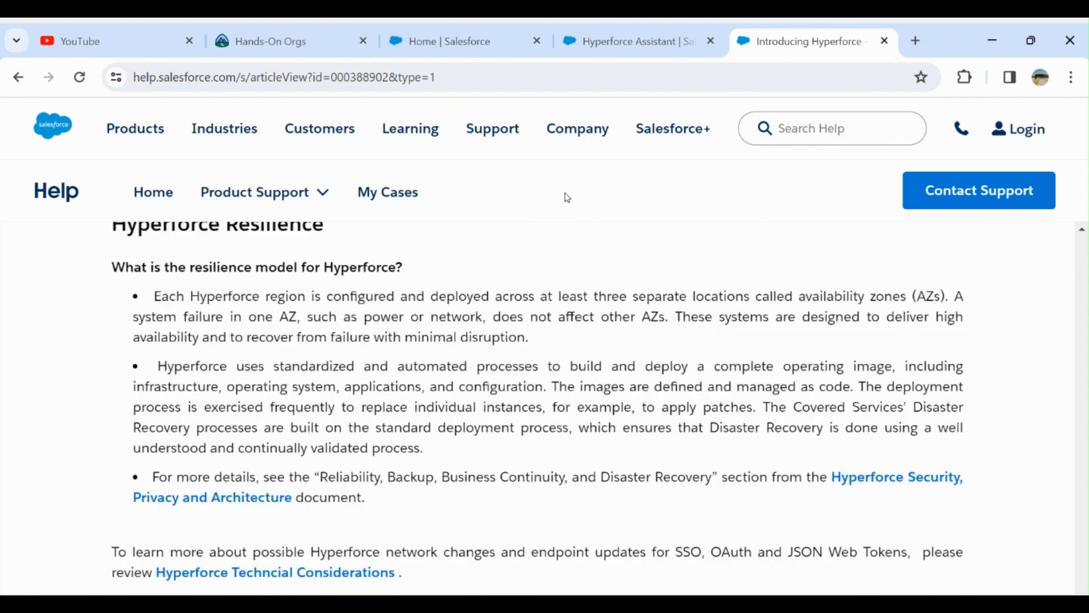
{"action": "scroll", "scroll_direction": "down", "scroll_amount": 3}
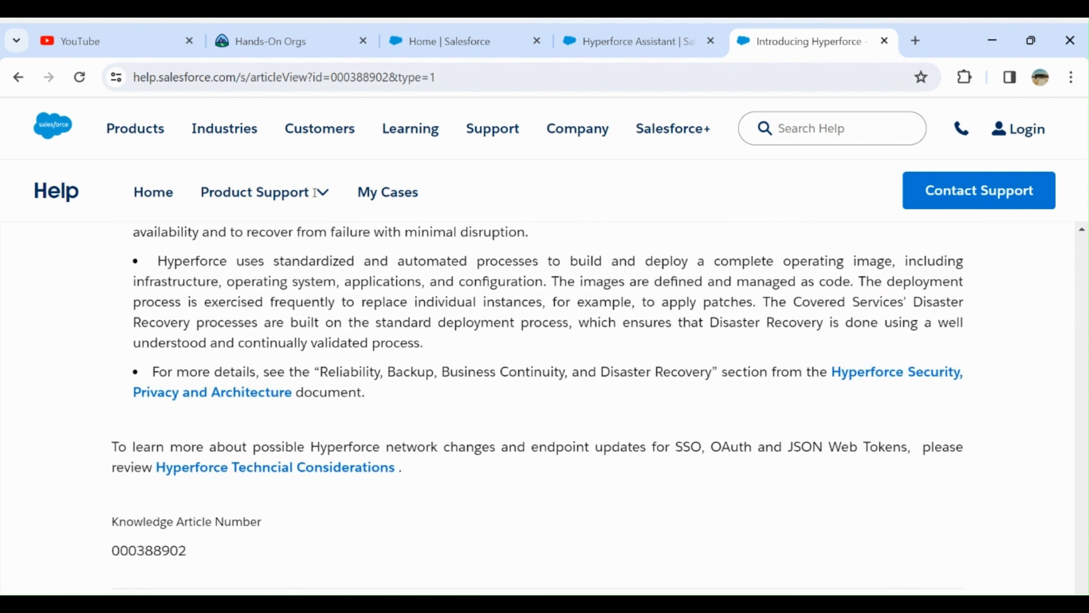